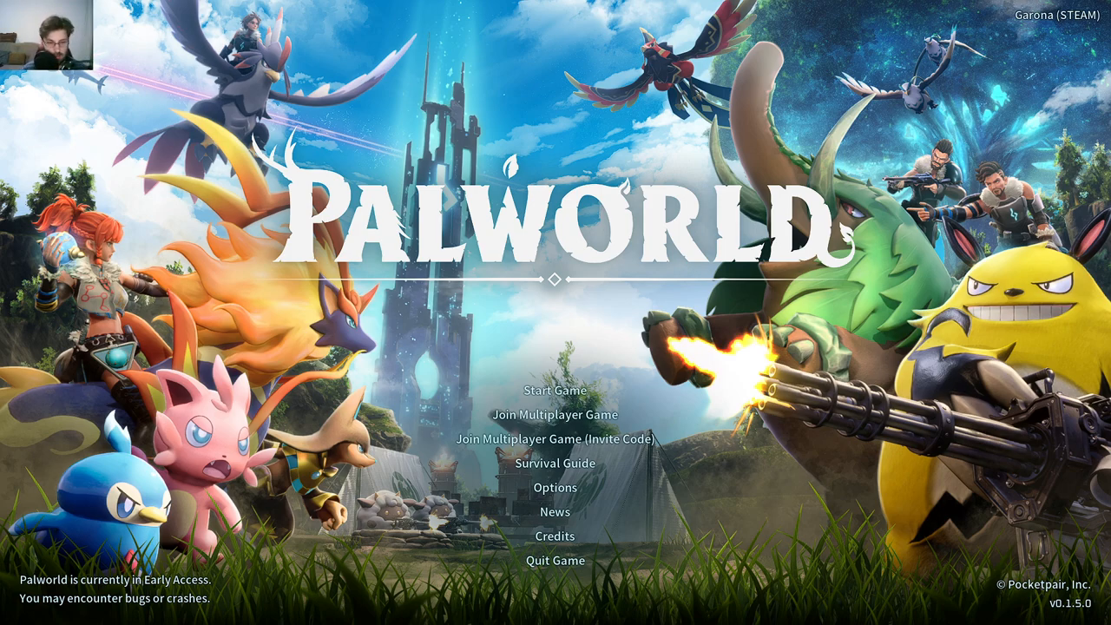
{"action": "mouse_move", "coordinate": [553, 488]}
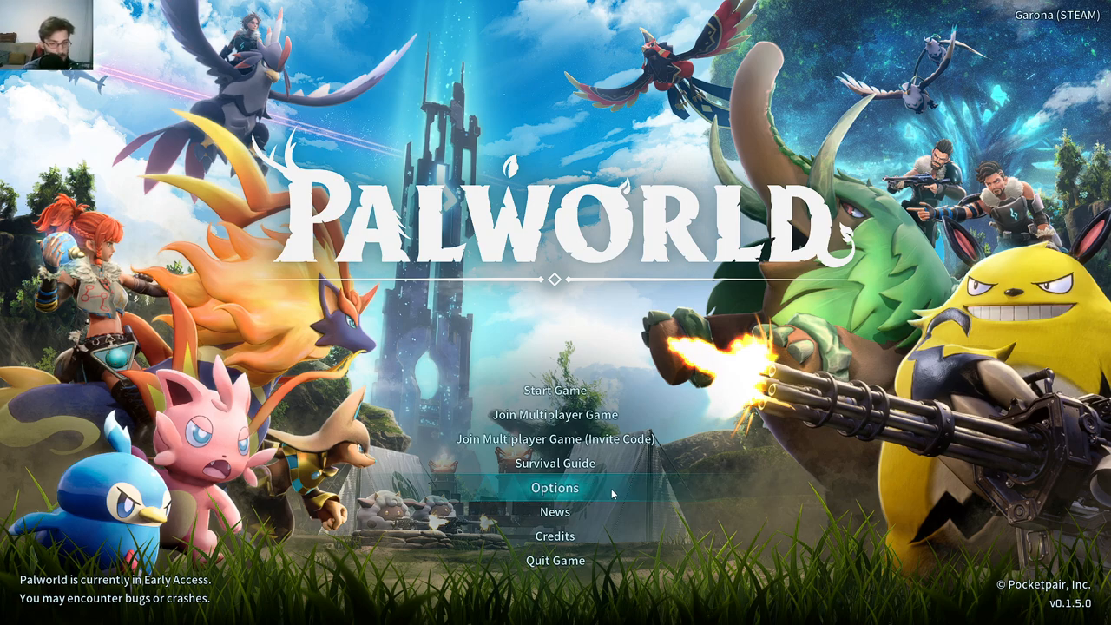
Browse the game's settings and gameplay options, then return to the title menu.
{"action": "left_click", "coordinate": [554, 488]}
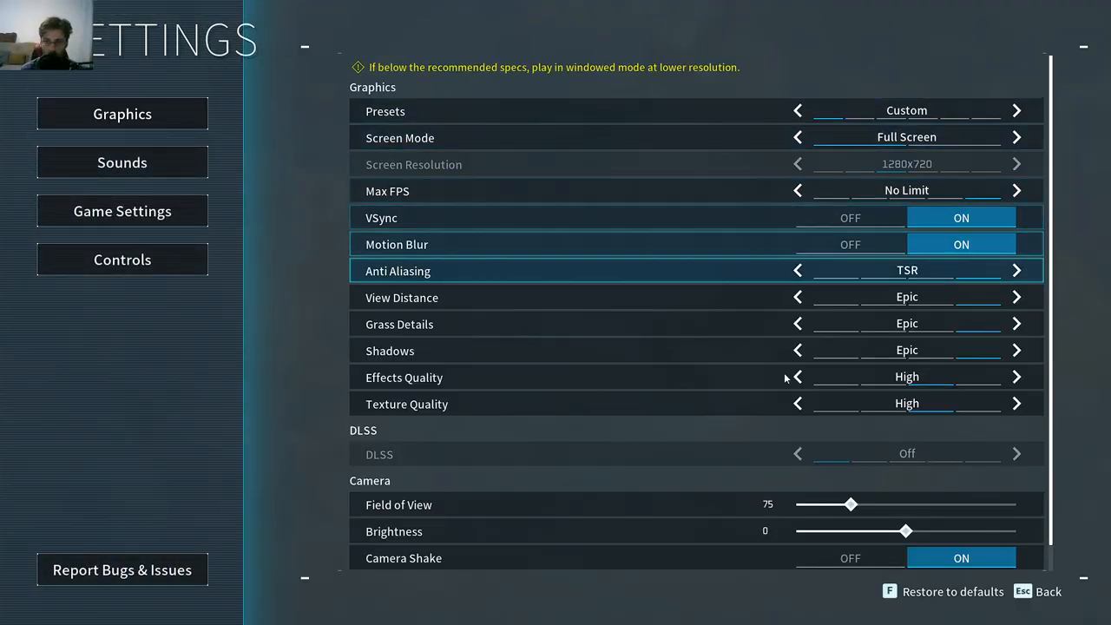
{"action": "scroll", "scroll_direction": "down", "scroll_amount": 3}
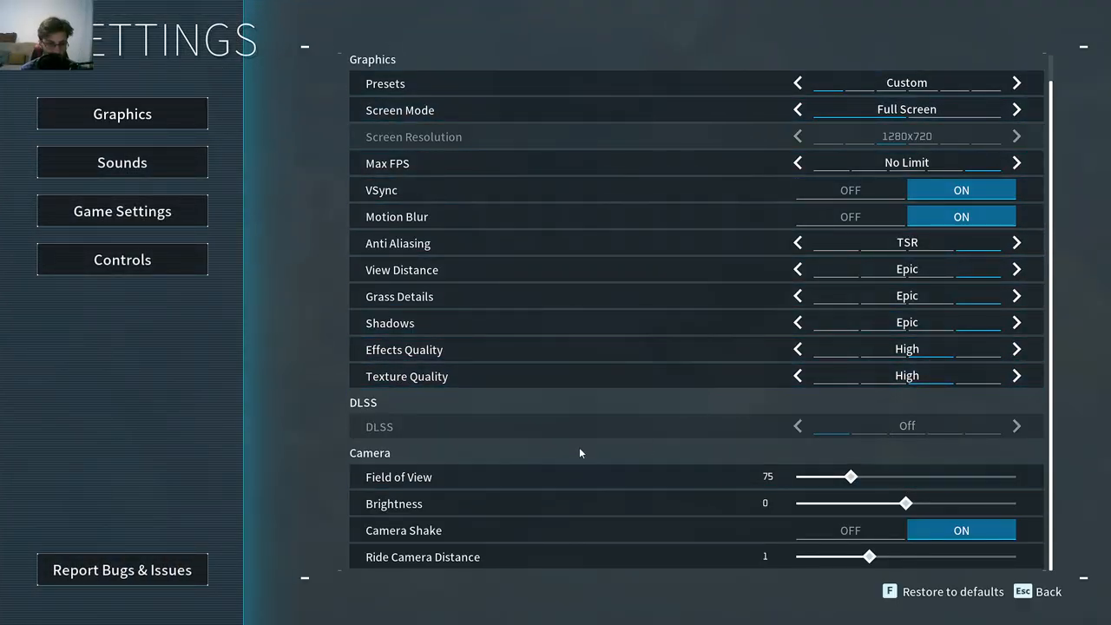
{"action": "mouse_move", "coordinate": [564, 425]}
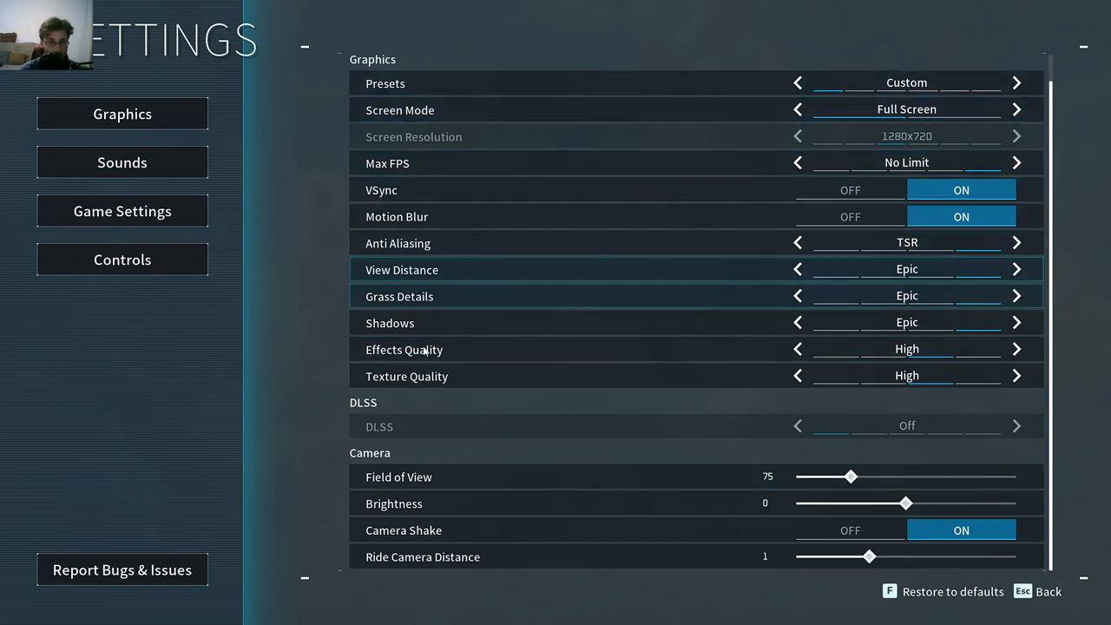
{"action": "mouse_move", "coordinate": [647, 216]}
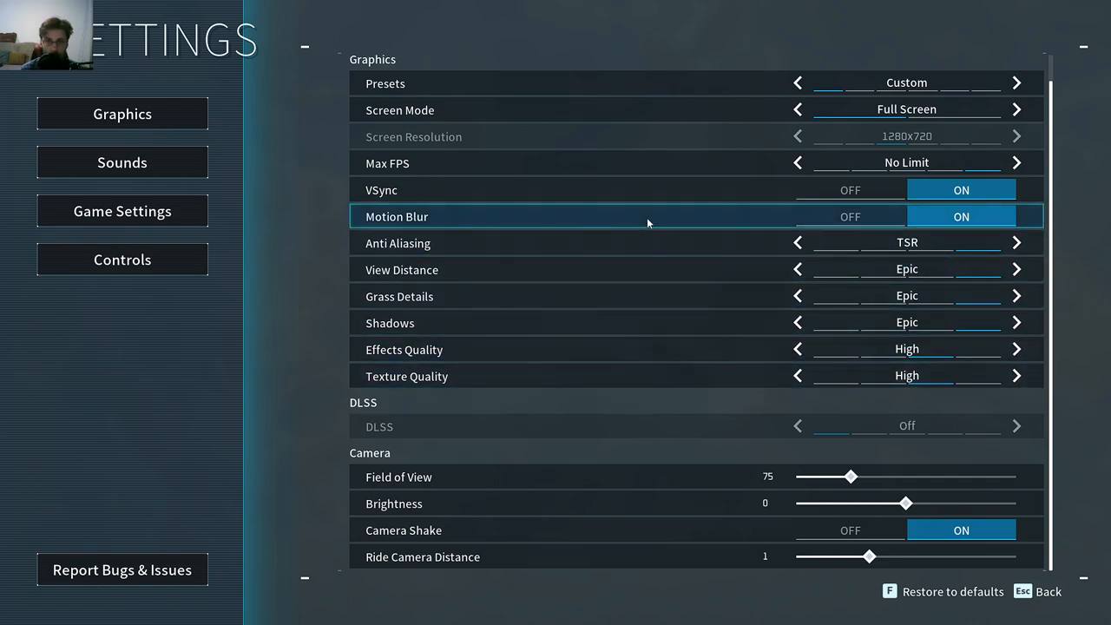
{"action": "mouse_move", "coordinate": [21, 124]}
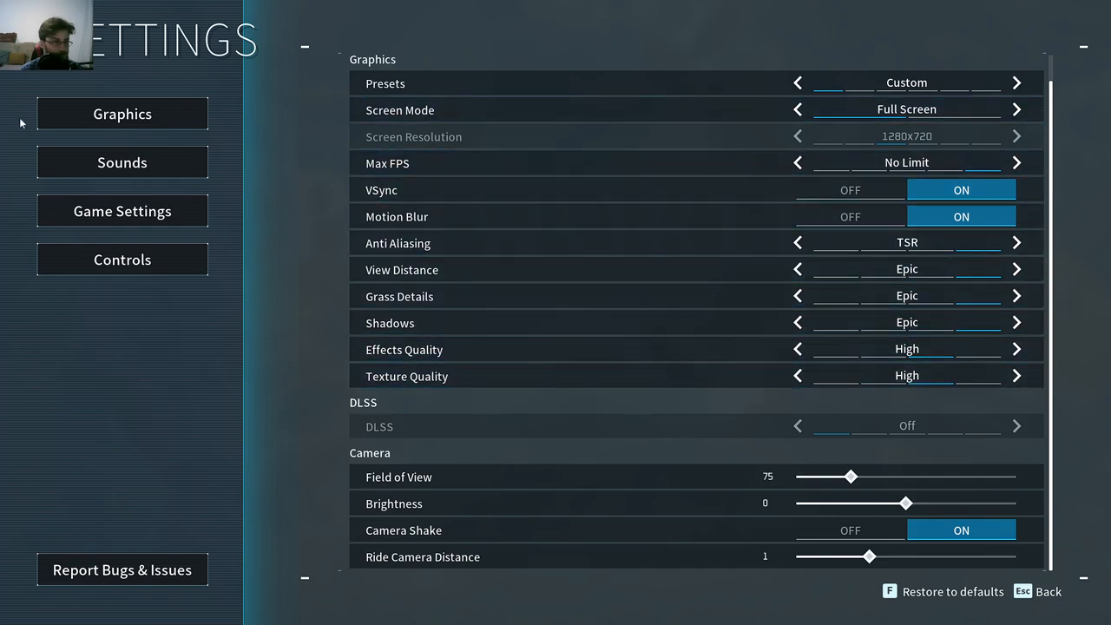
{"action": "mouse_move", "coordinate": [123, 211]}
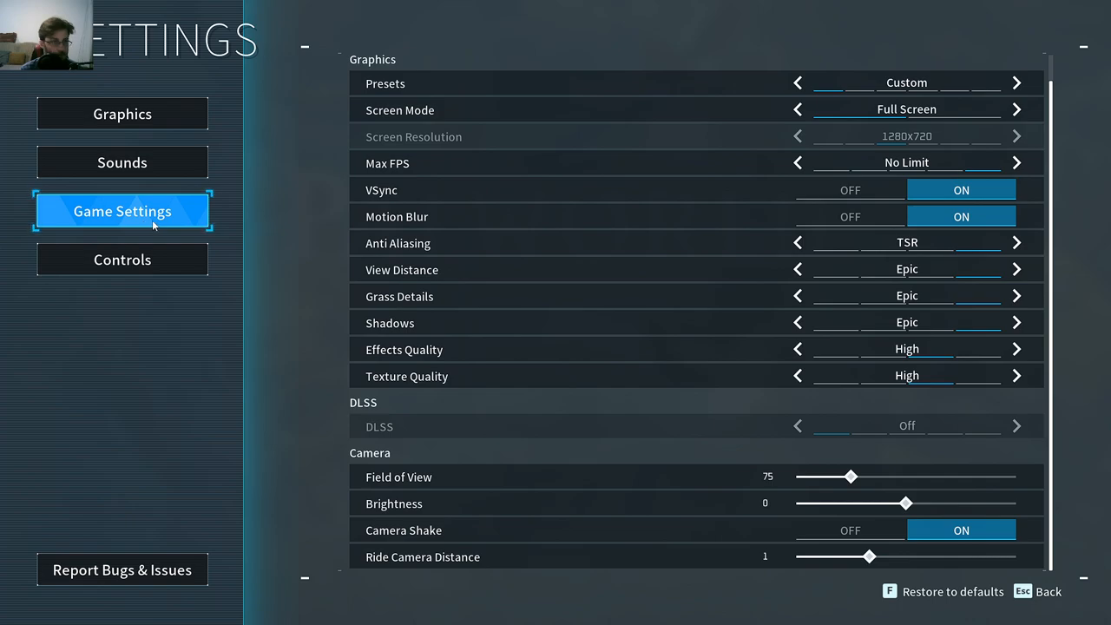
{"action": "left_click", "coordinate": [123, 260]}
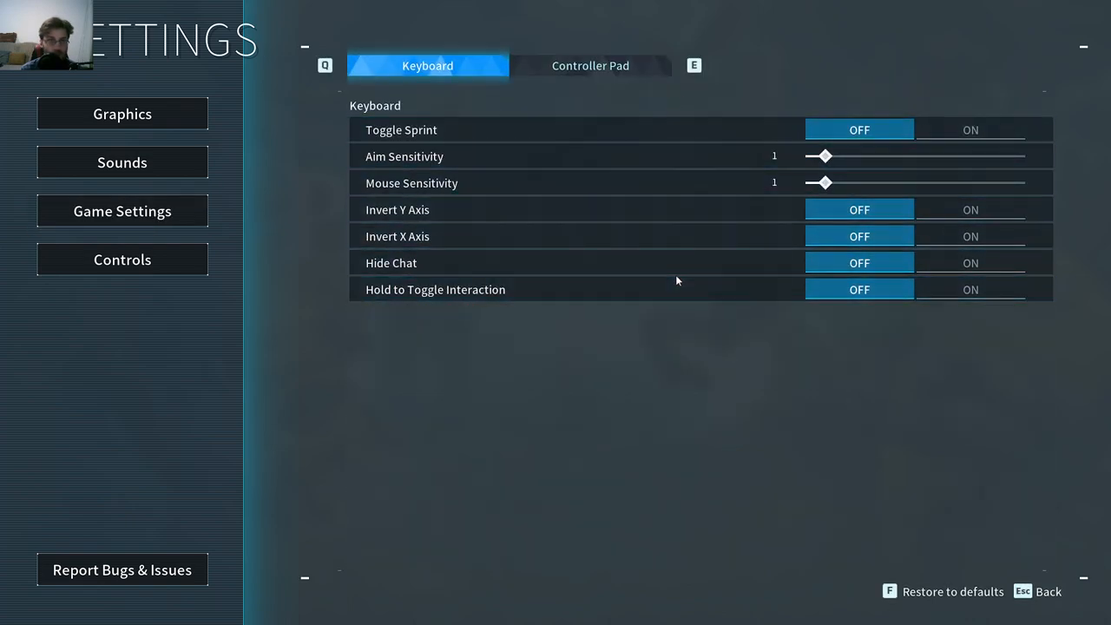
{"action": "mouse_move", "coordinate": [586, 76]}
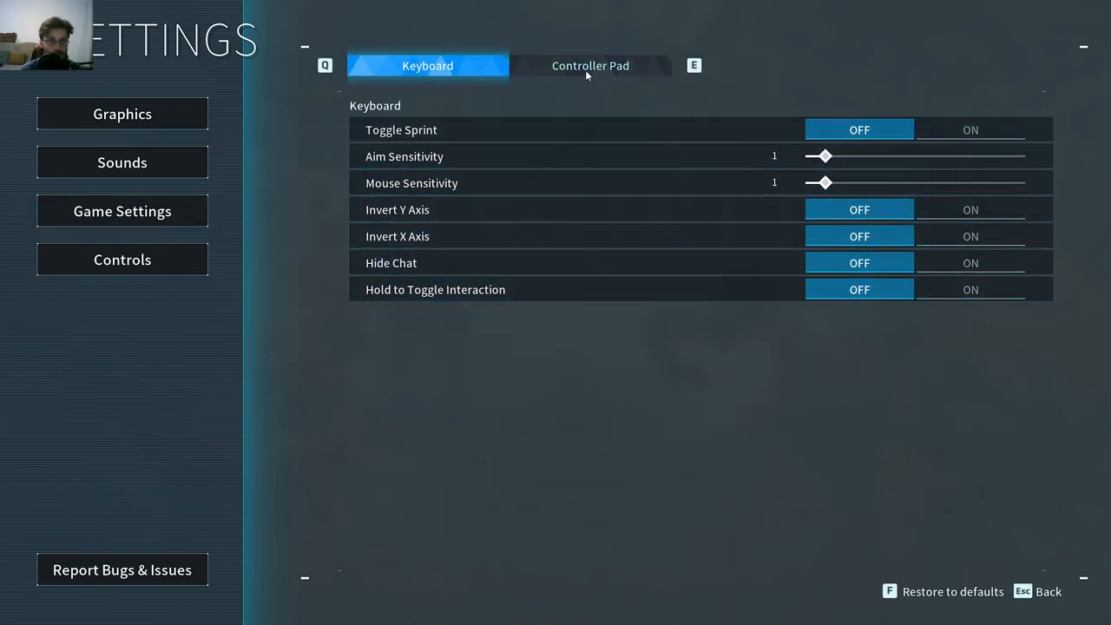
{"action": "mouse_move", "coordinate": [475, 258]}
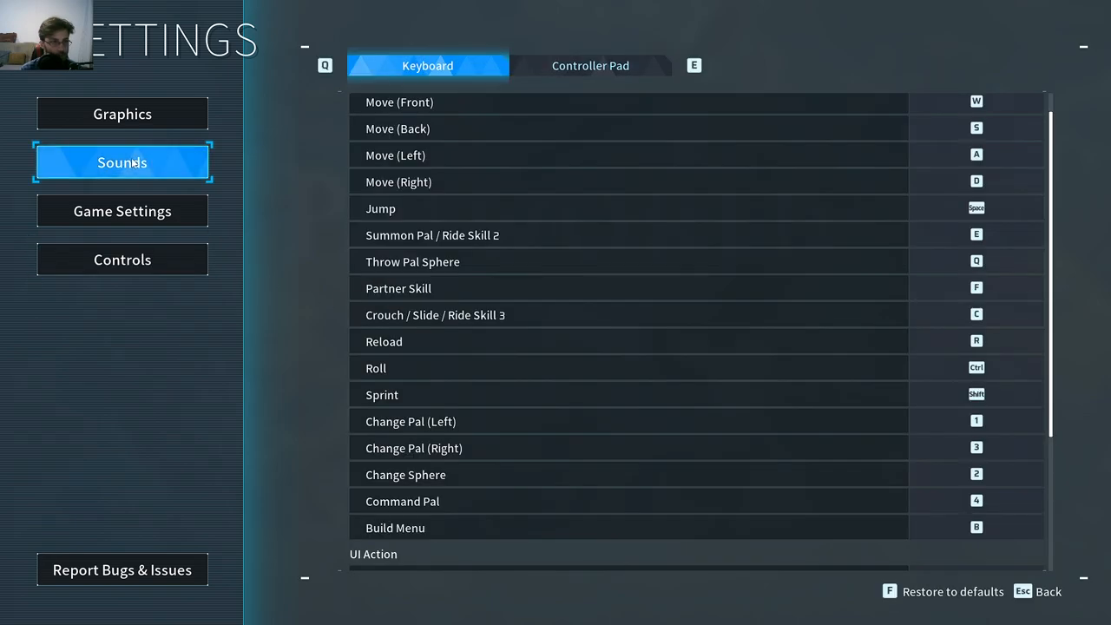
{"action": "mouse_move", "coordinate": [773, 145]}
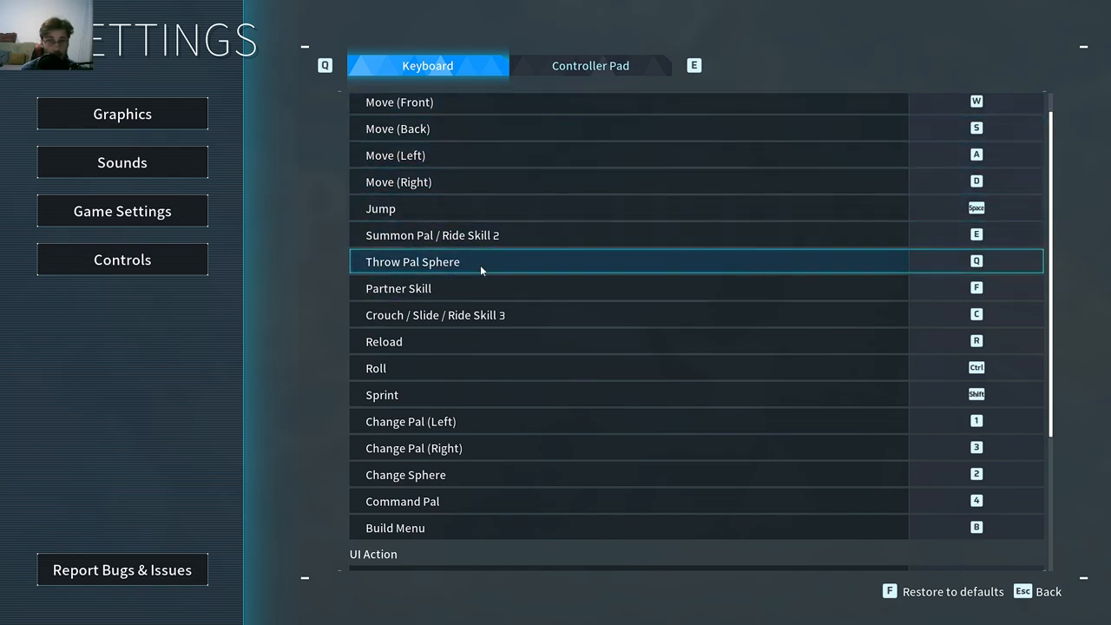
{"action": "left_click", "coordinate": [123, 163]}
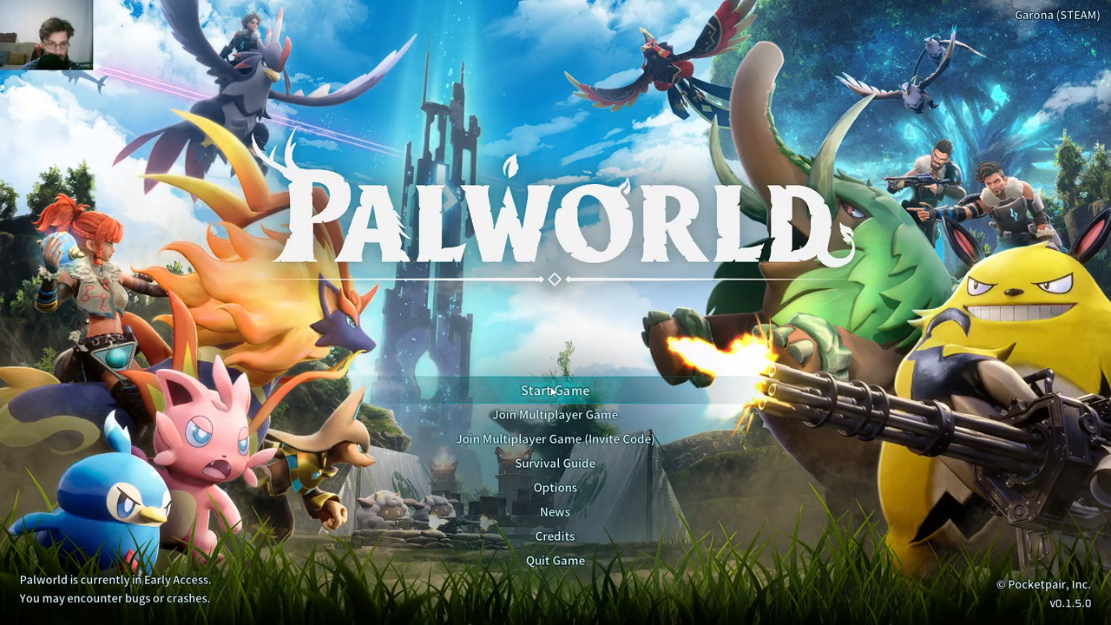
Rename the new world to 'Tittania' and lower its difficulty to Casual.
{"action": "left_click", "coordinate": [554, 391]}
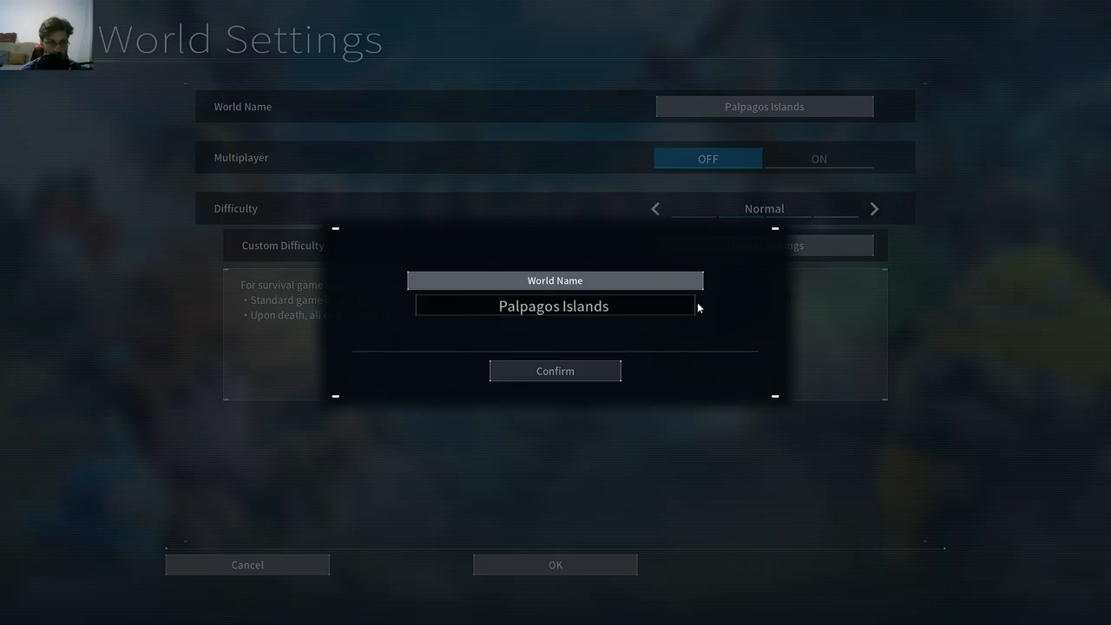
{"action": "key", "text": "BackSpace"}
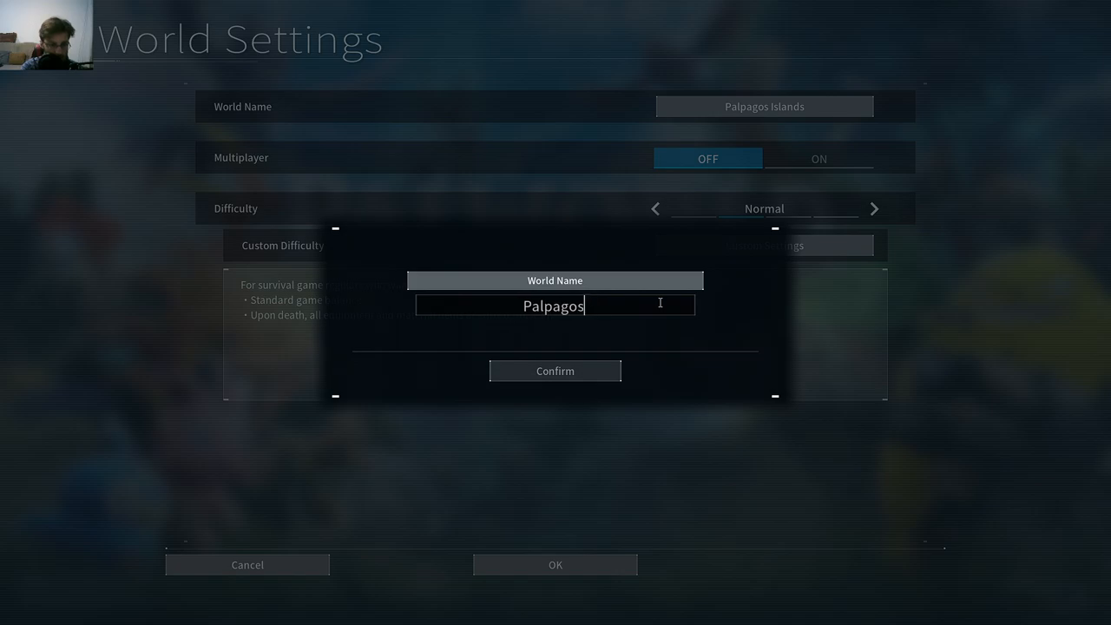
{"action": "type", "text": "Ti"}
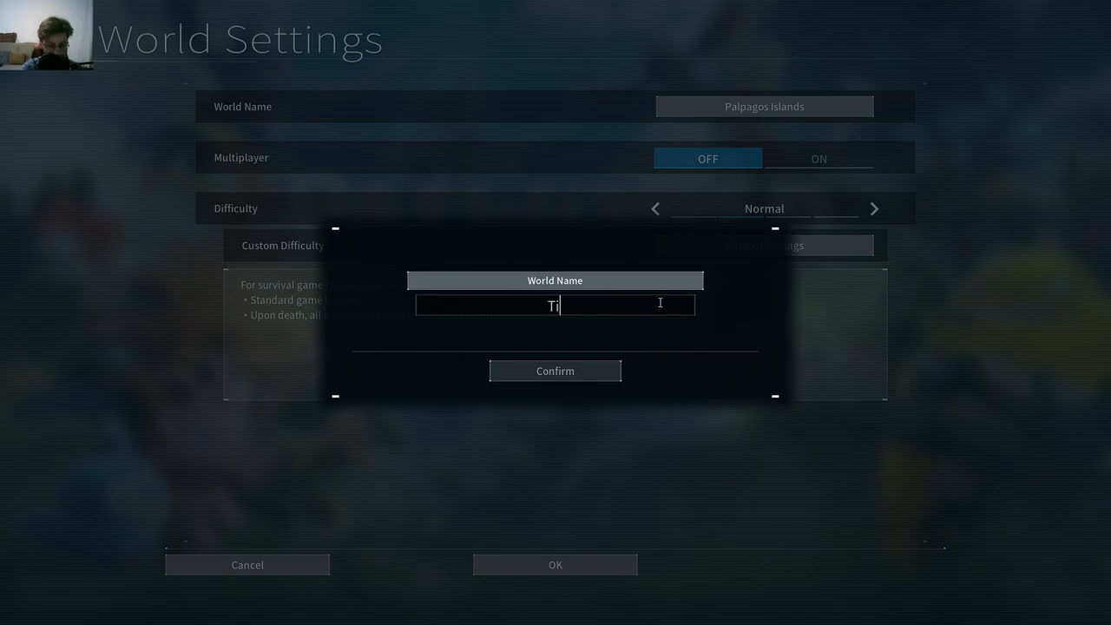
{"action": "type", "text": "ttania"}
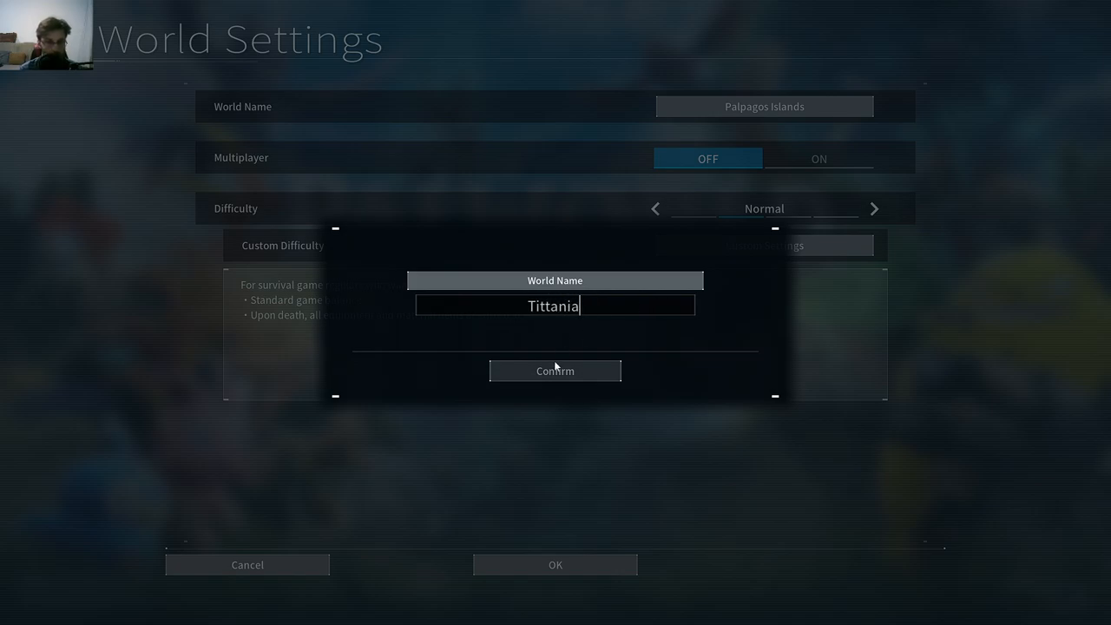
{"action": "left_click", "coordinate": [554, 370]}
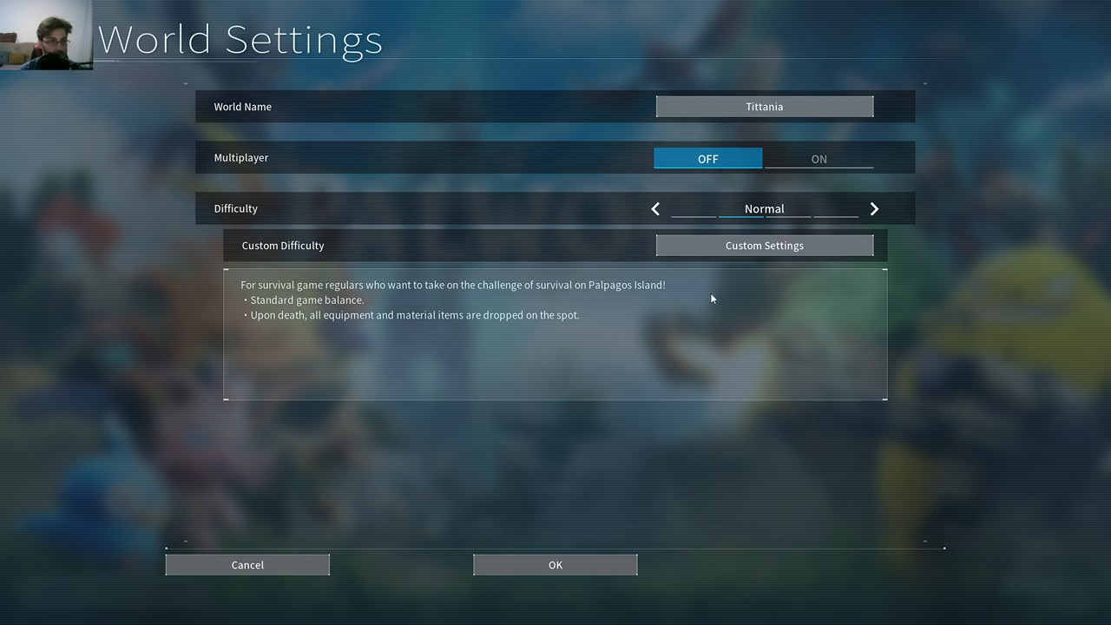
{"action": "mouse_move", "coordinate": [620, 268]}
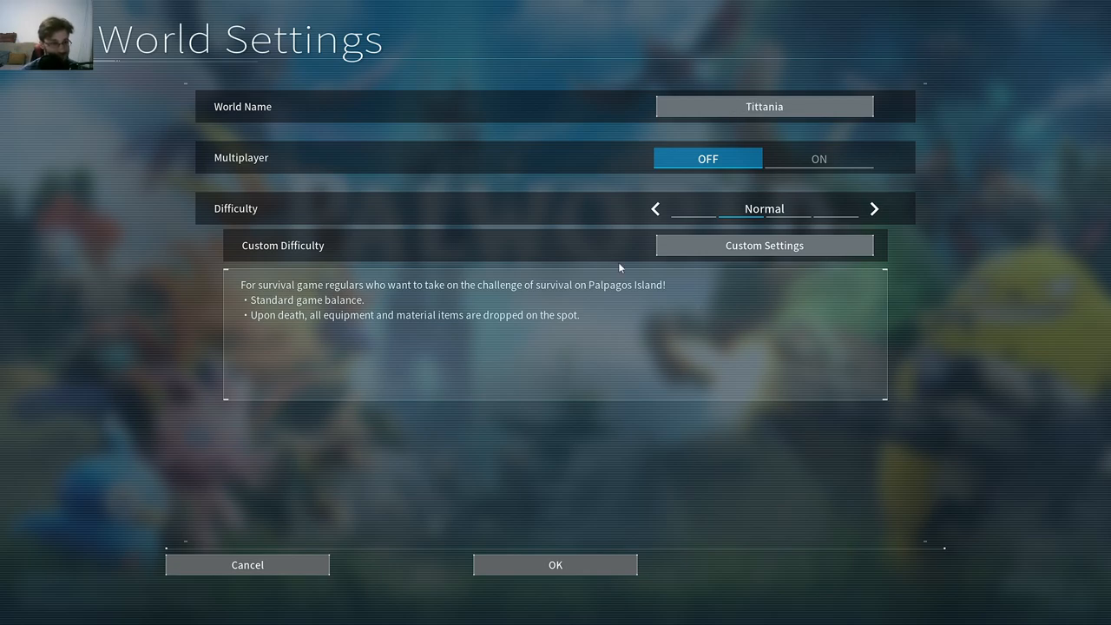
{"action": "mouse_move", "coordinate": [516, 304]}
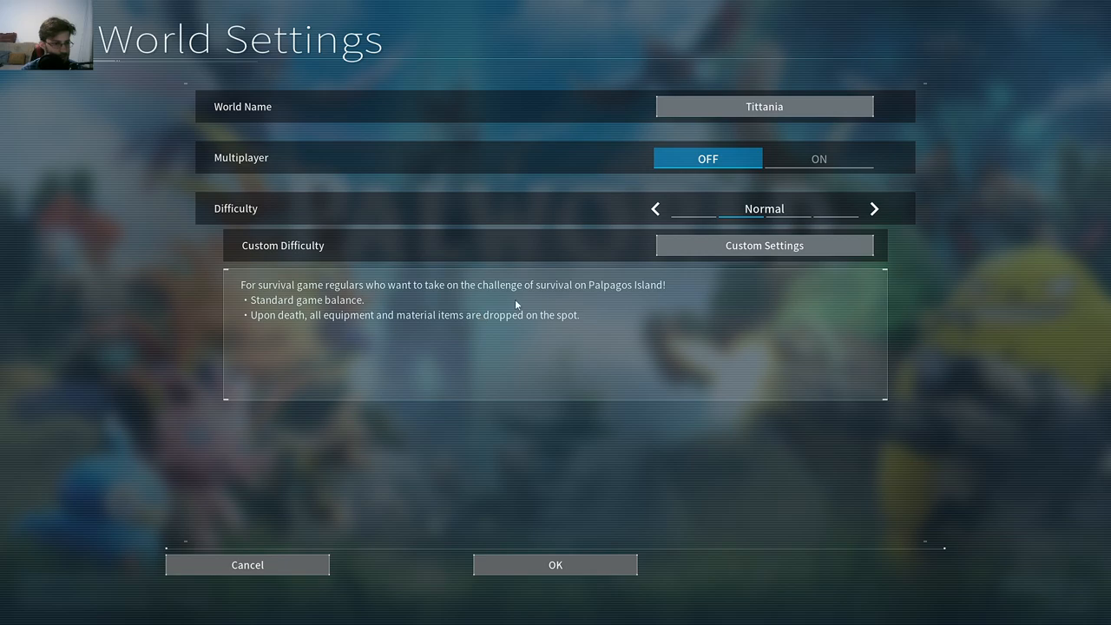
{"action": "mouse_move", "coordinate": [265, 295]}
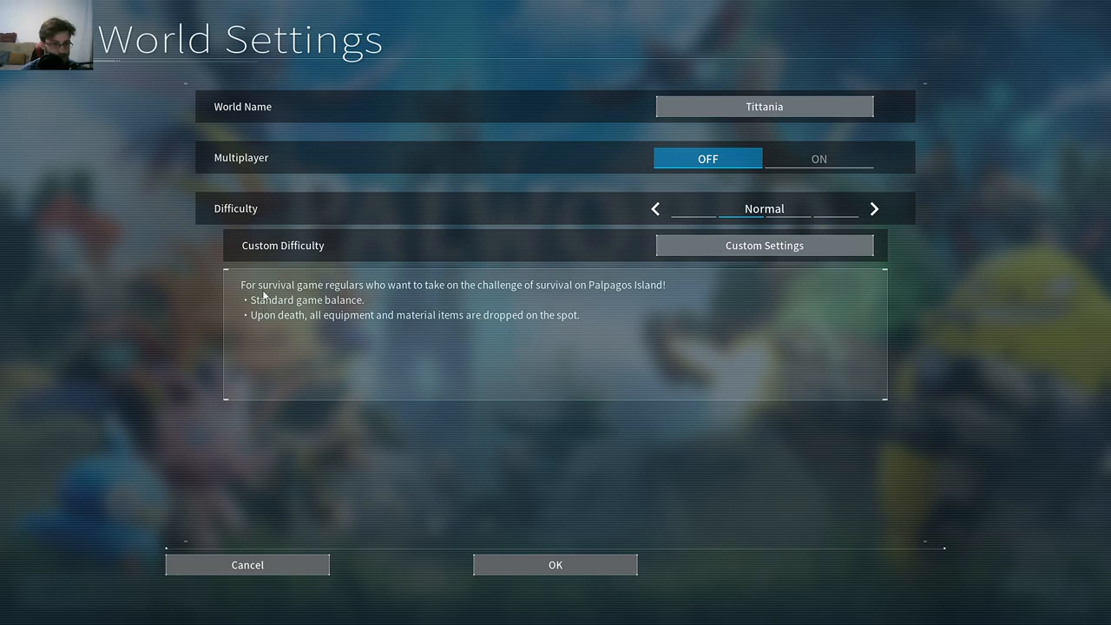
{"action": "mouse_move", "coordinate": [616, 303]}
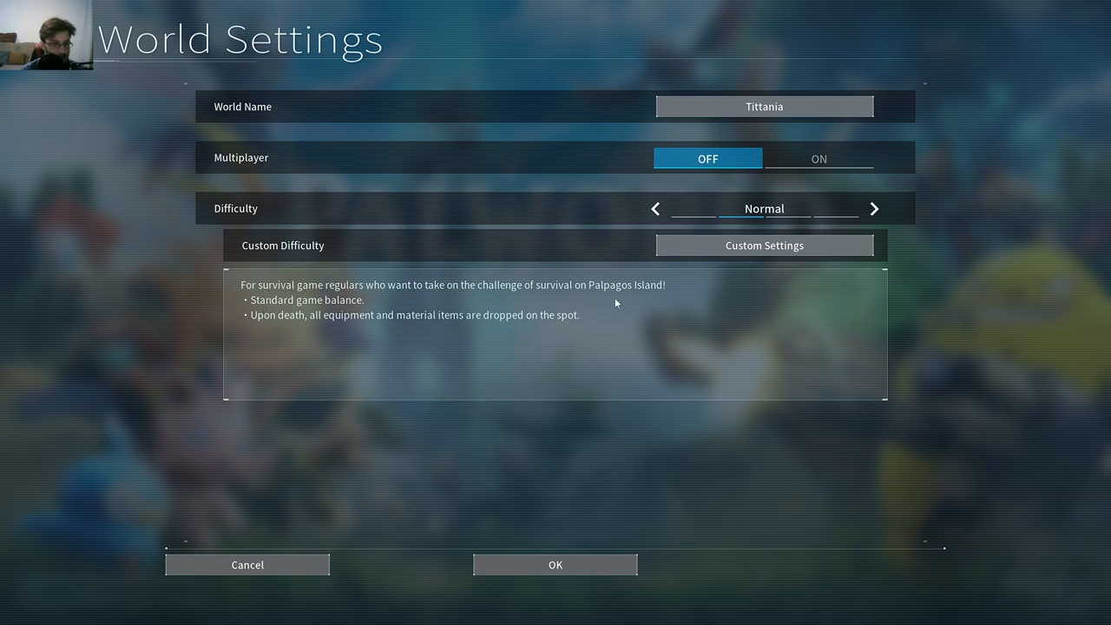
{"action": "mouse_move", "coordinate": [274, 329]}
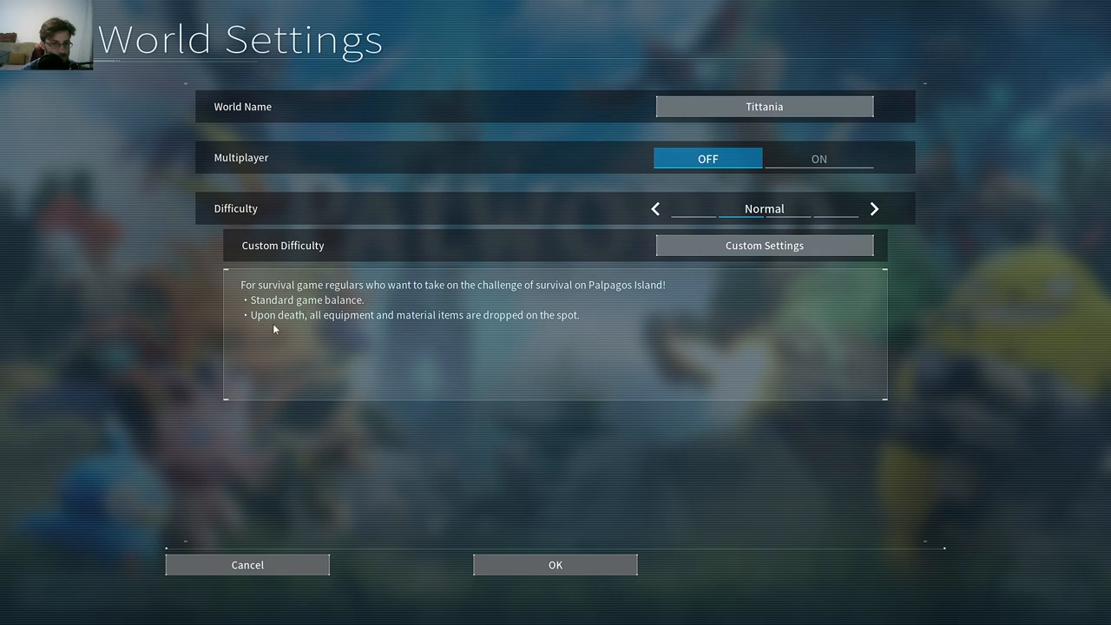
{"action": "mouse_move", "coordinate": [448, 327]}
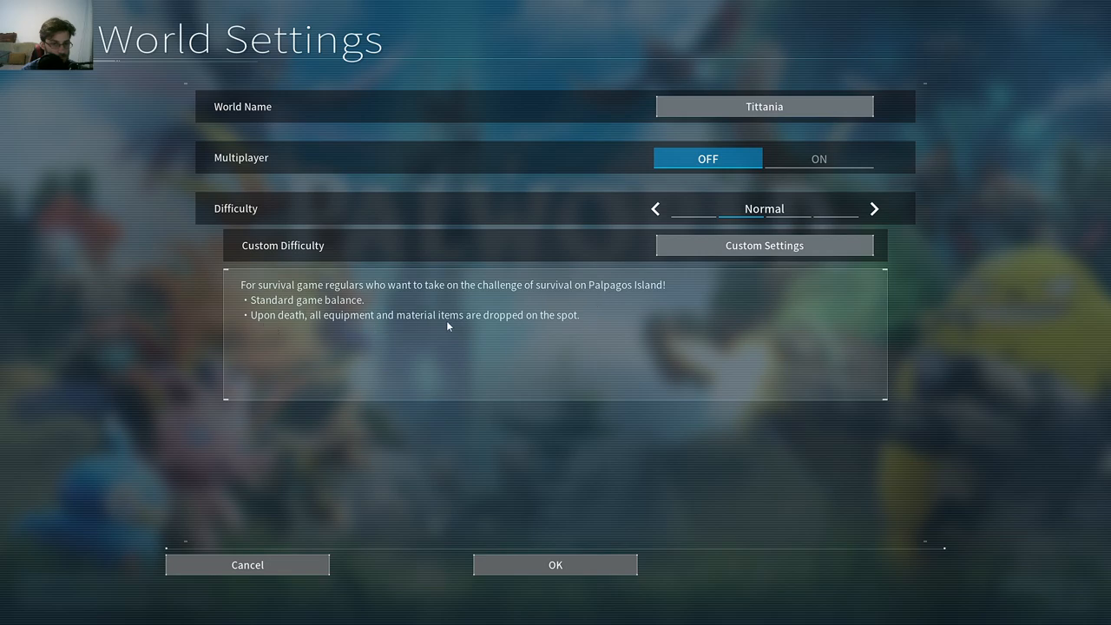
{"action": "left_click", "coordinate": [655, 208]}
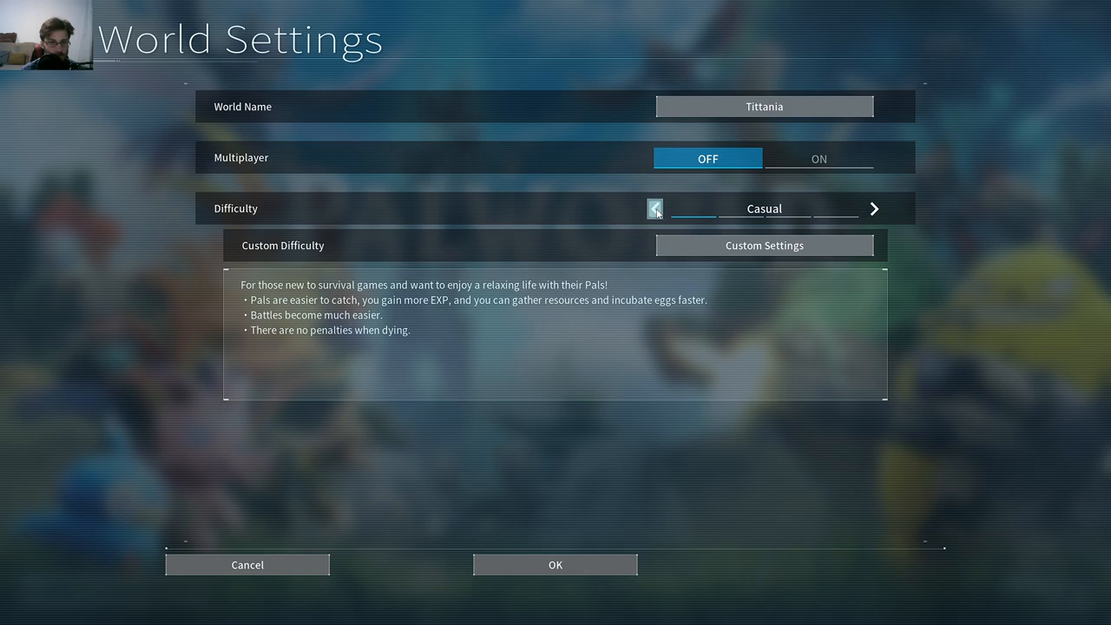
{"action": "mouse_move", "coordinate": [777, 215]}
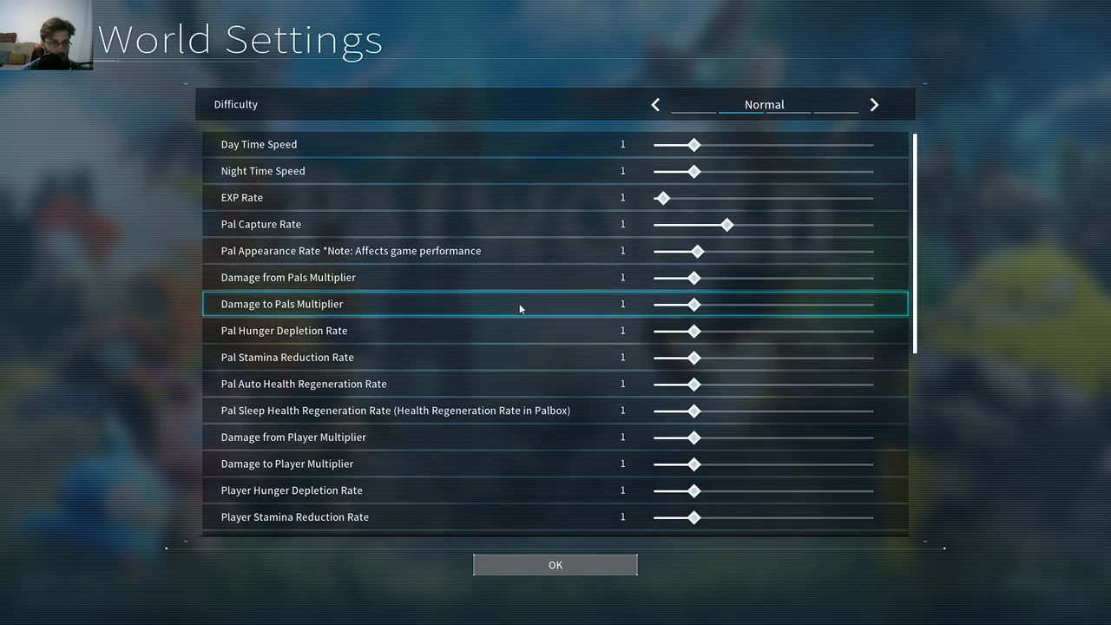
{"action": "mouse_move", "coordinate": [345, 141]}
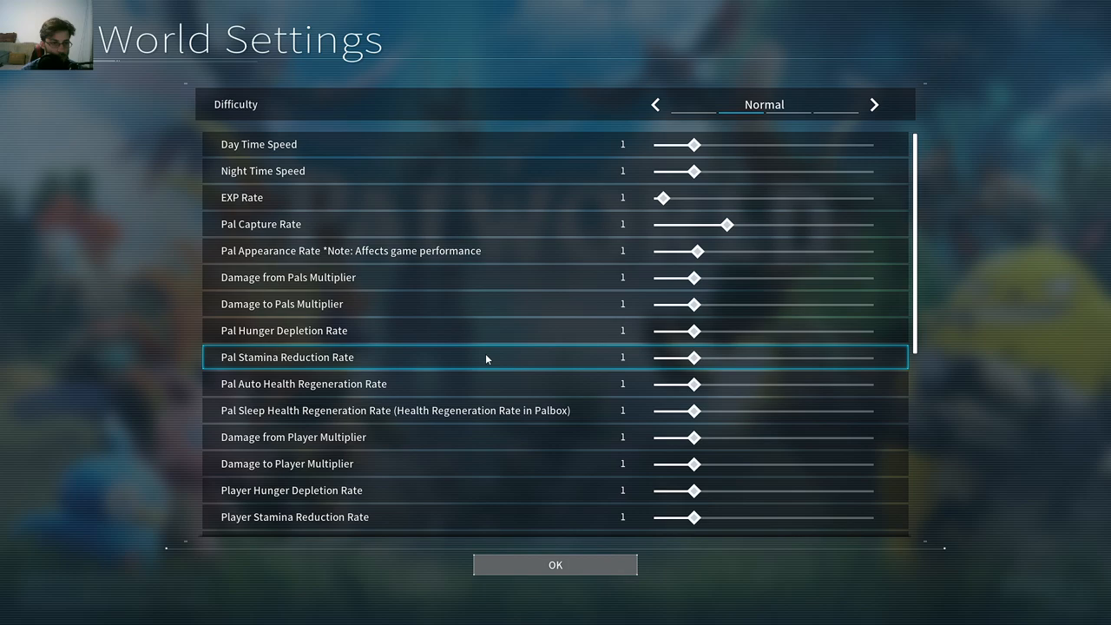
Set Death Penalty to No drops and keep Massive Egg incubation at 2 hours in Custom Settings.
{"action": "scroll", "scroll_direction": "down", "scroll_amount": 3}
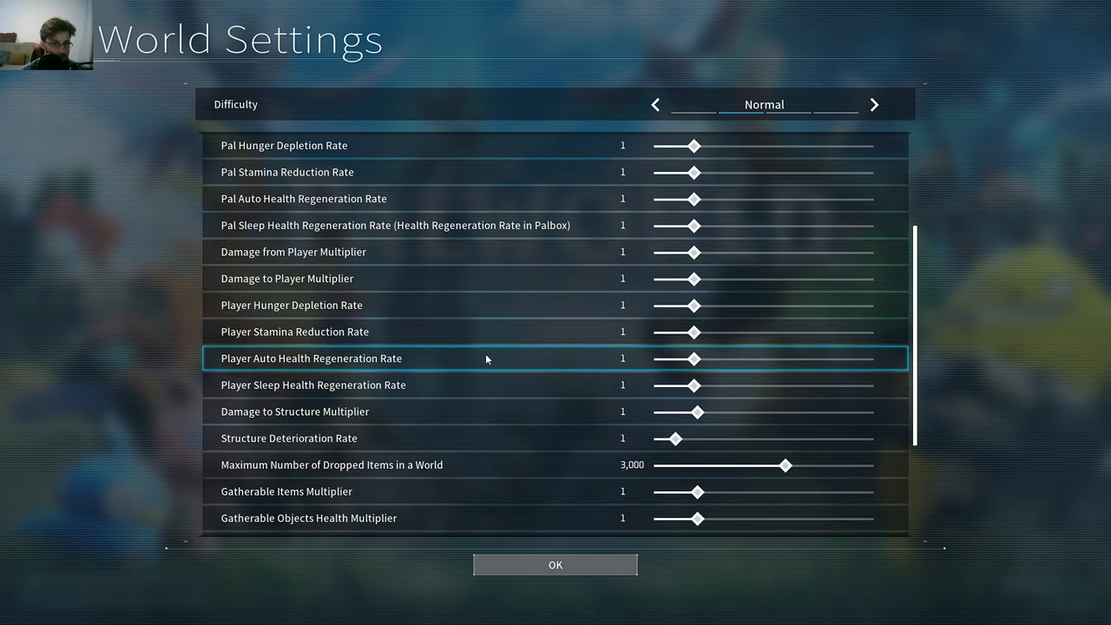
{"action": "scroll", "scroll_direction": "down", "scroll_amount": 3}
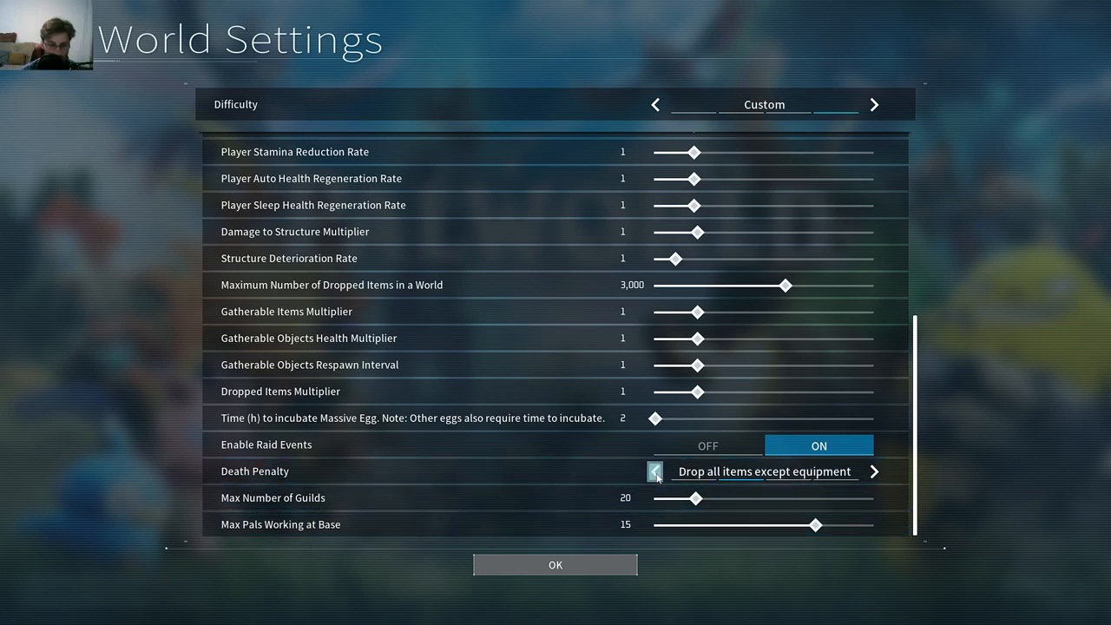
{"action": "left_click", "coordinate": [656, 471]}
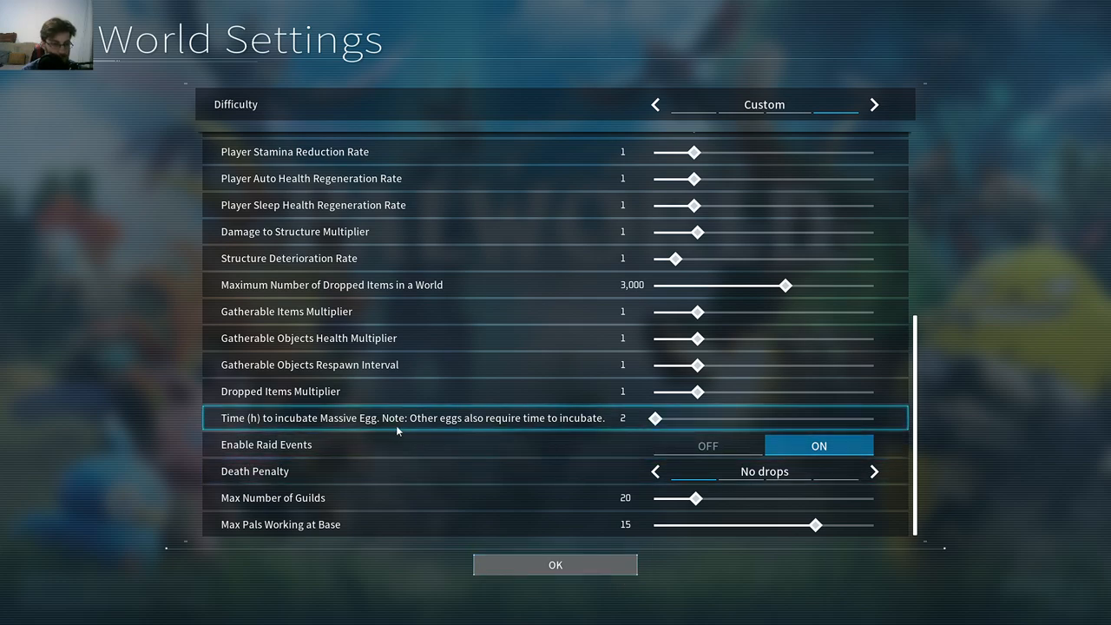
{"action": "mouse_move", "coordinate": [334, 418]}
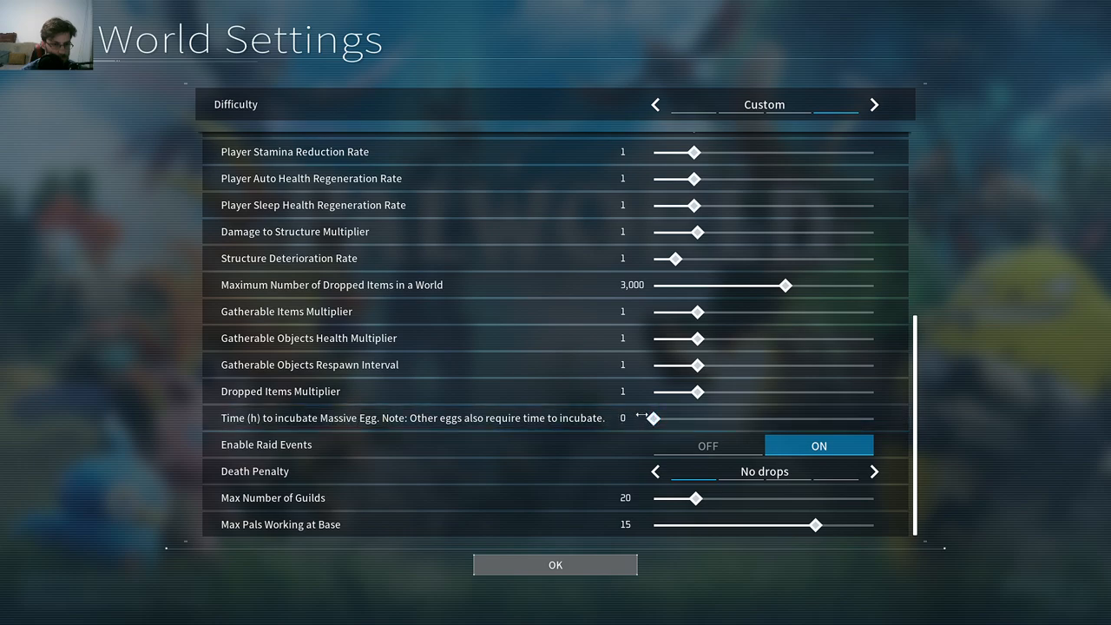
{"action": "left_click_drag", "start_coordinate": [649, 419], "coordinate": [654, 418]}
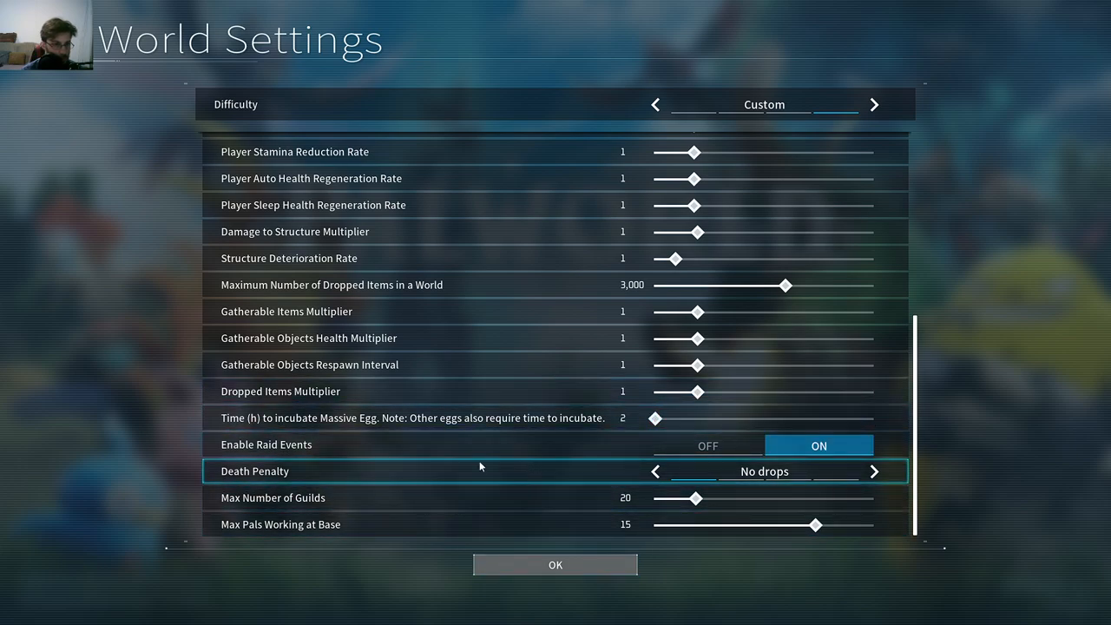
{"action": "scroll", "scroll_direction": "up", "scroll_amount": 3}
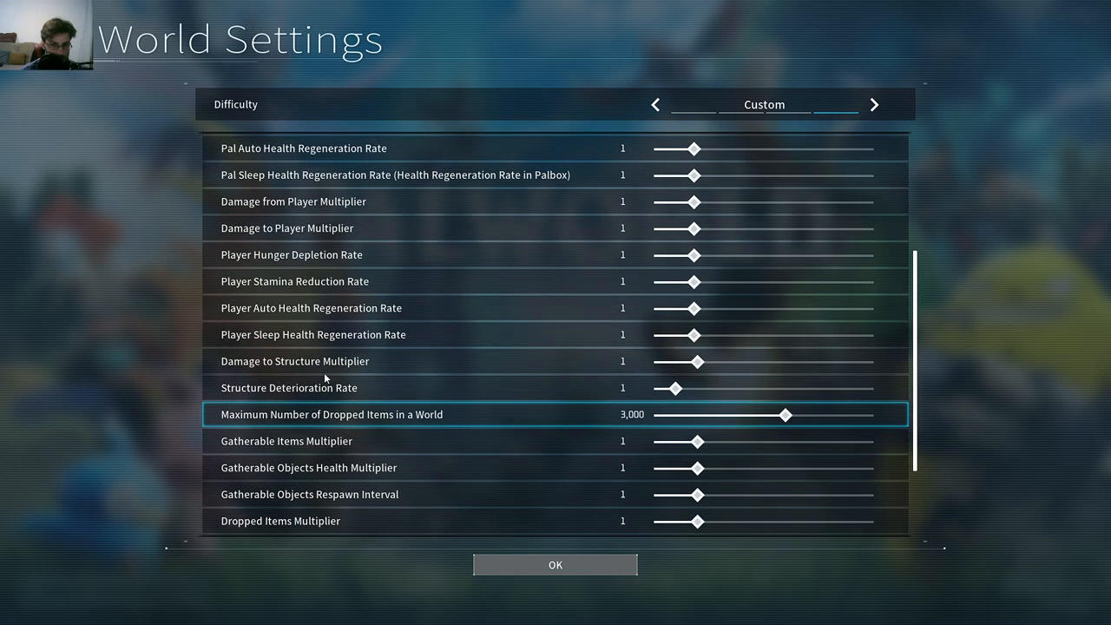
{"action": "scroll", "scroll_direction": "up", "scroll_amount": 3}
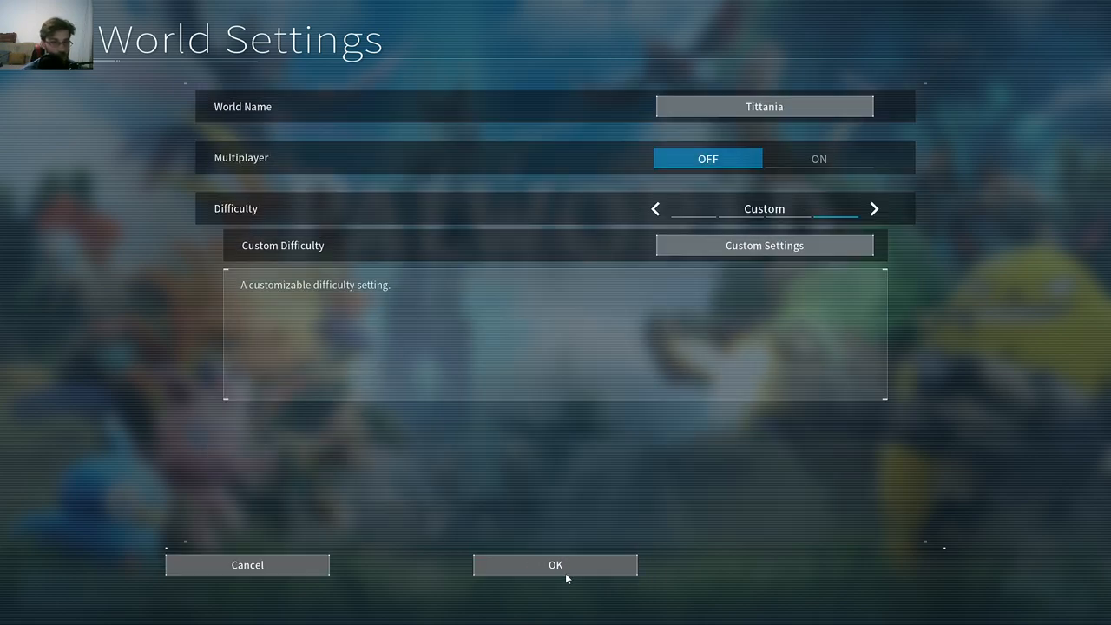
Accept the world settings and confirm finishing setup to reach Character Creation.
{"action": "left_click", "coordinate": [554, 564]}
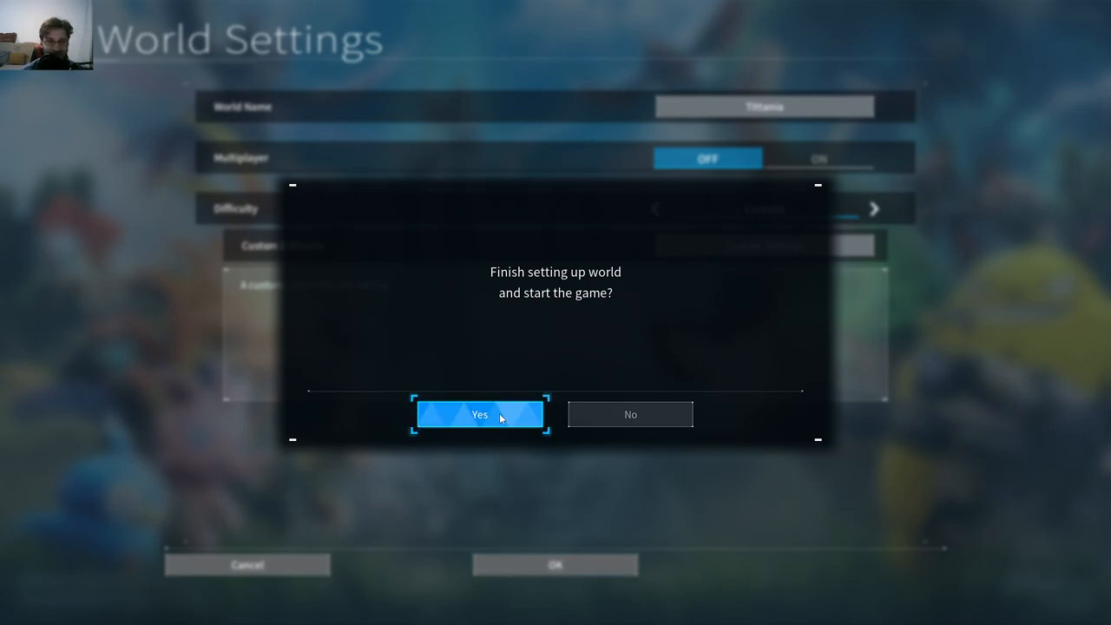
{"action": "left_click", "coordinate": [478, 414]}
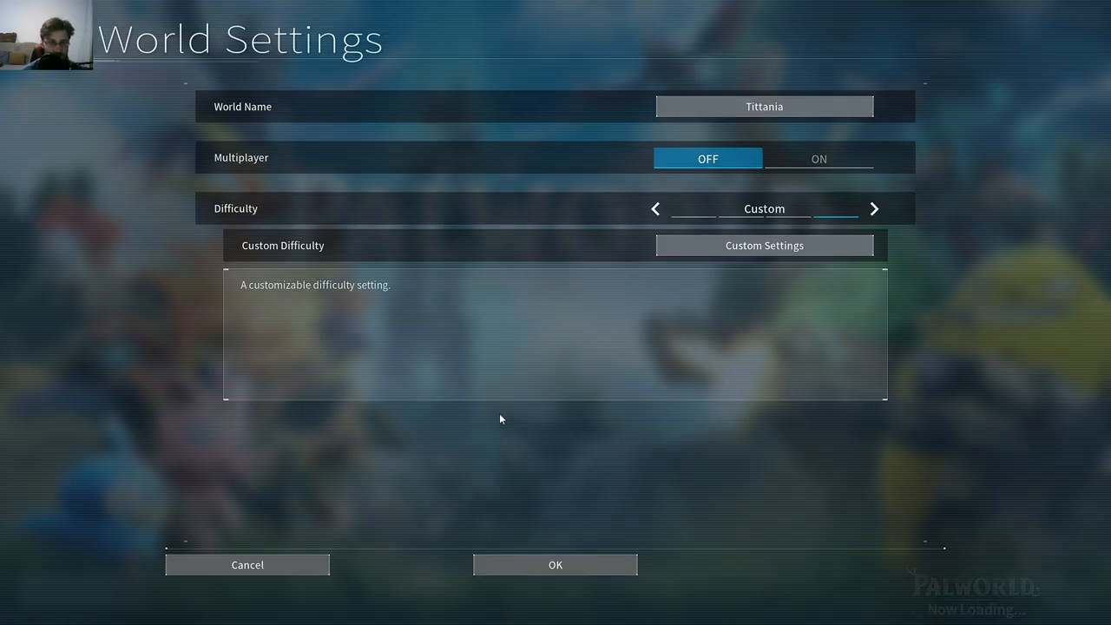
{"action": "left_click", "coordinate": [554, 564]}
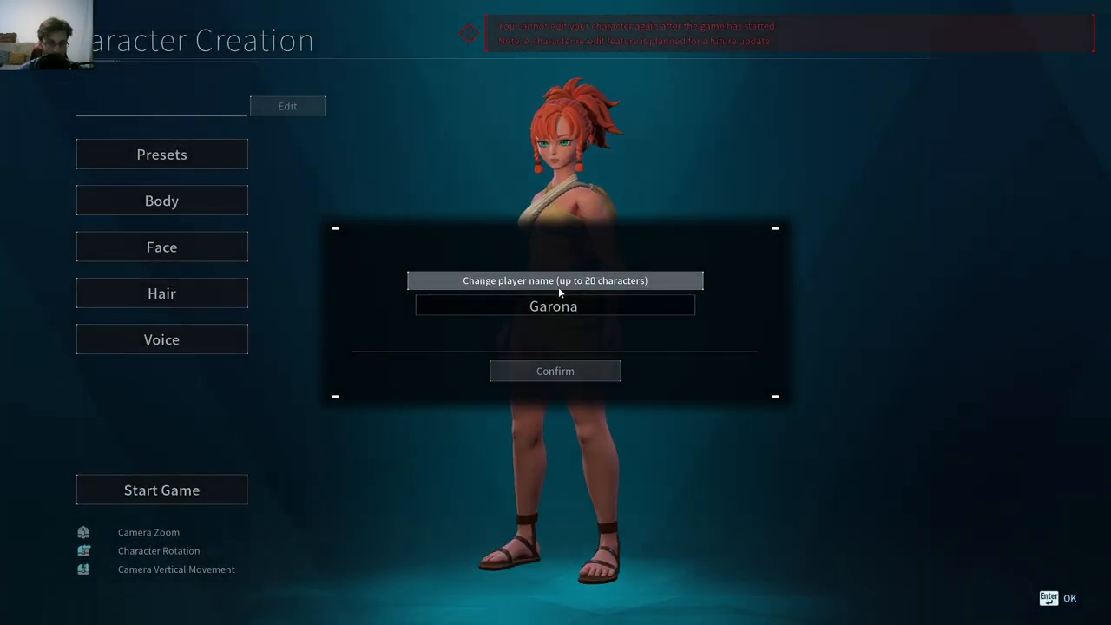
Name the player 'Belaris' and bring up the preset looks gallery.
{"action": "key", "text": "Backspace"}
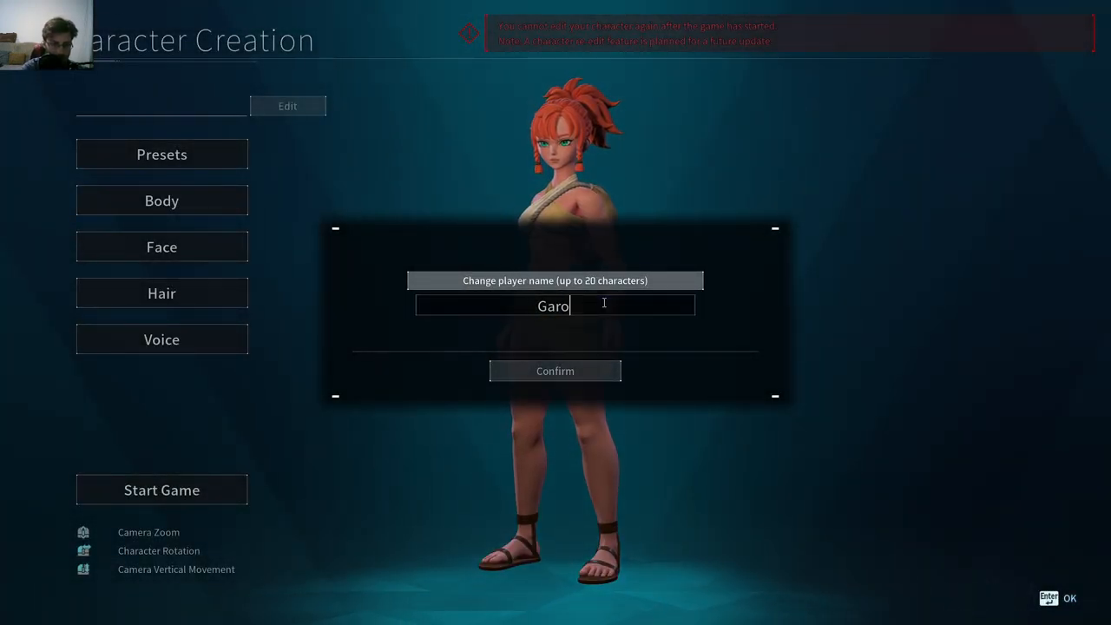
{"action": "type", "text": "Belaris"}
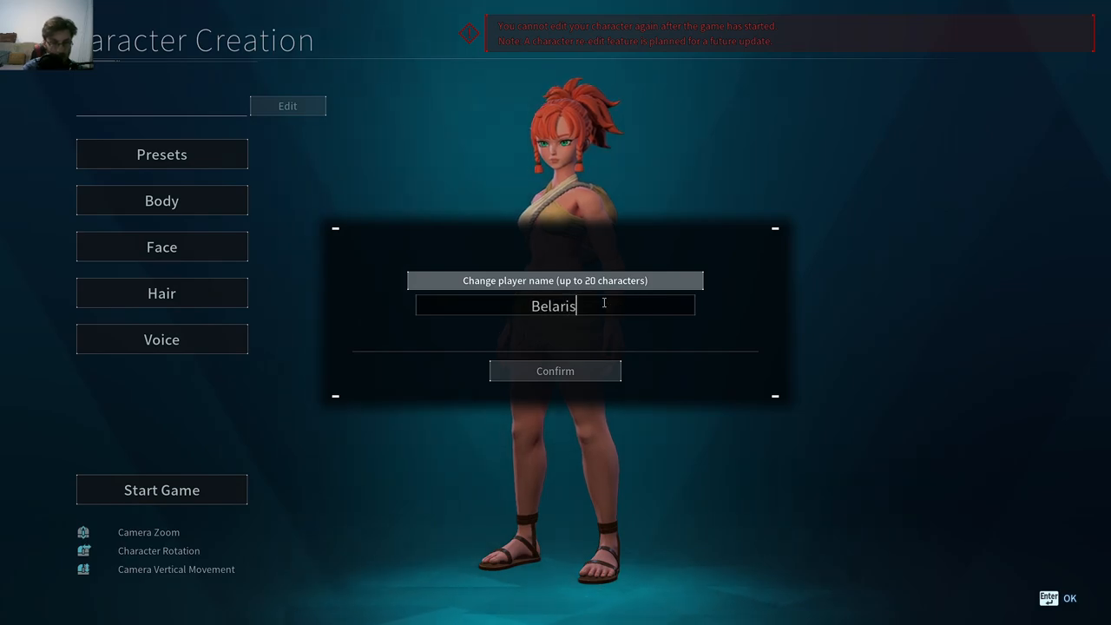
{"action": "left_click", "coordinate": [555, 370]}
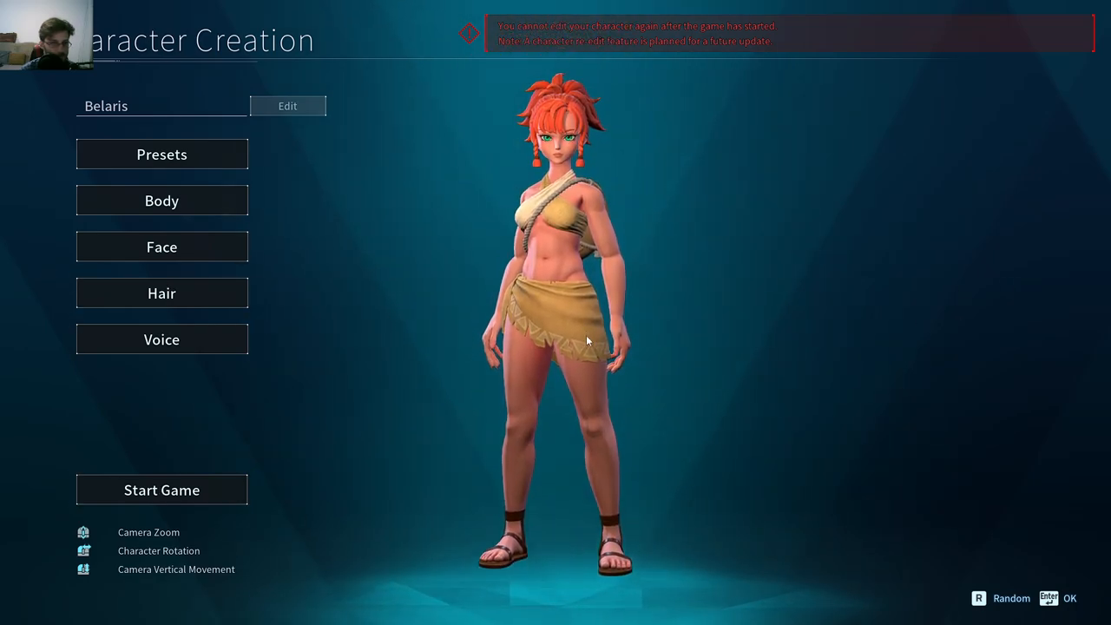
{"action": "left_click", "coordinate": [161, 153]}
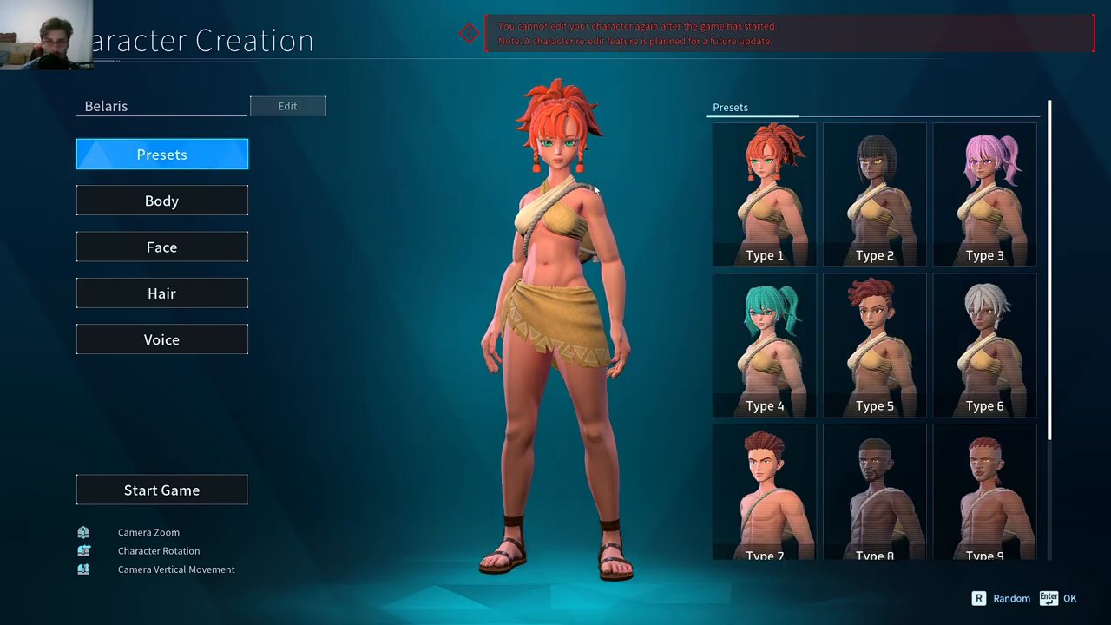
{"action": "scroll", "scroll_direction": "down", "scroll_amount": 3}
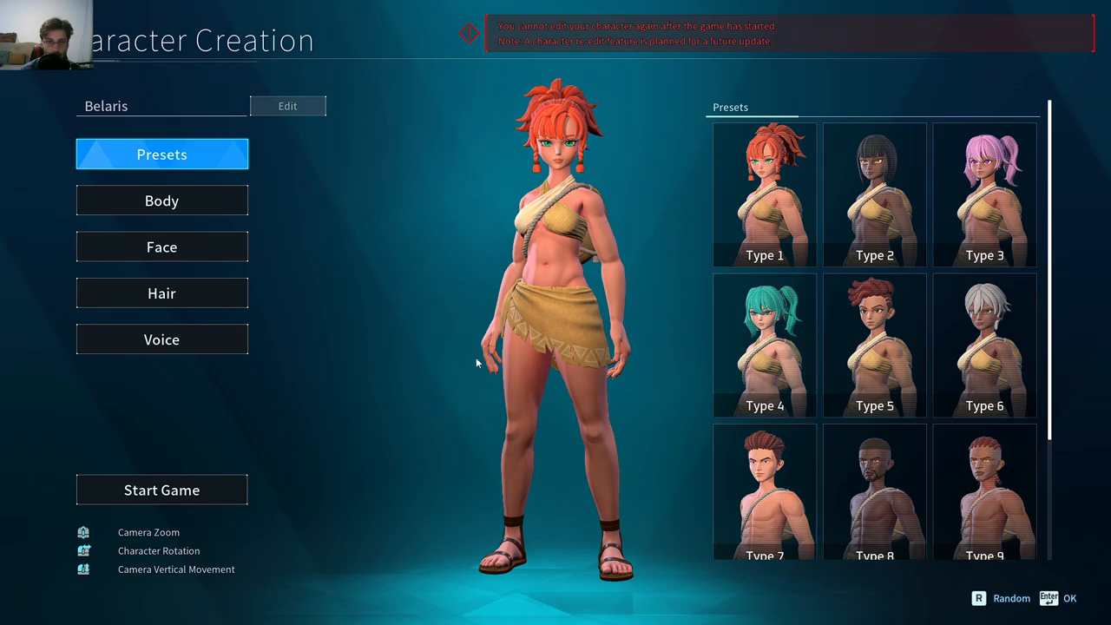
Experiment with Torso, Arm and Leg Size sliders between 0 and 100 in the Body settings.
{"action": "left_click", "coordinate": [161, 200]}
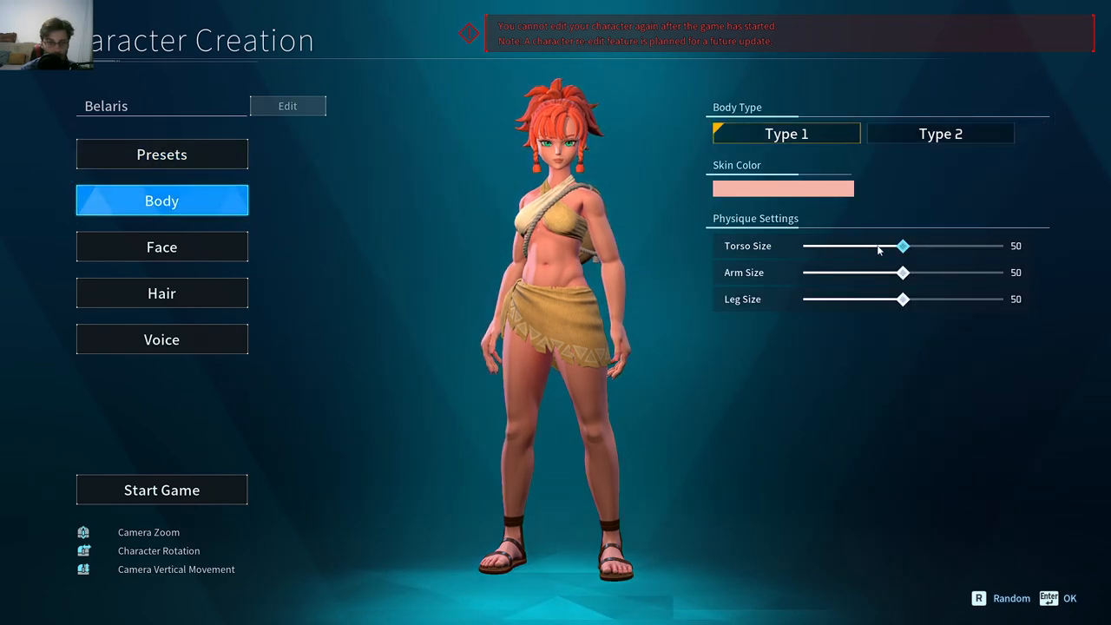
{"action": "left_click_drag", "start_coordinate": [902, 246], "coordinate": [1002, 246]}
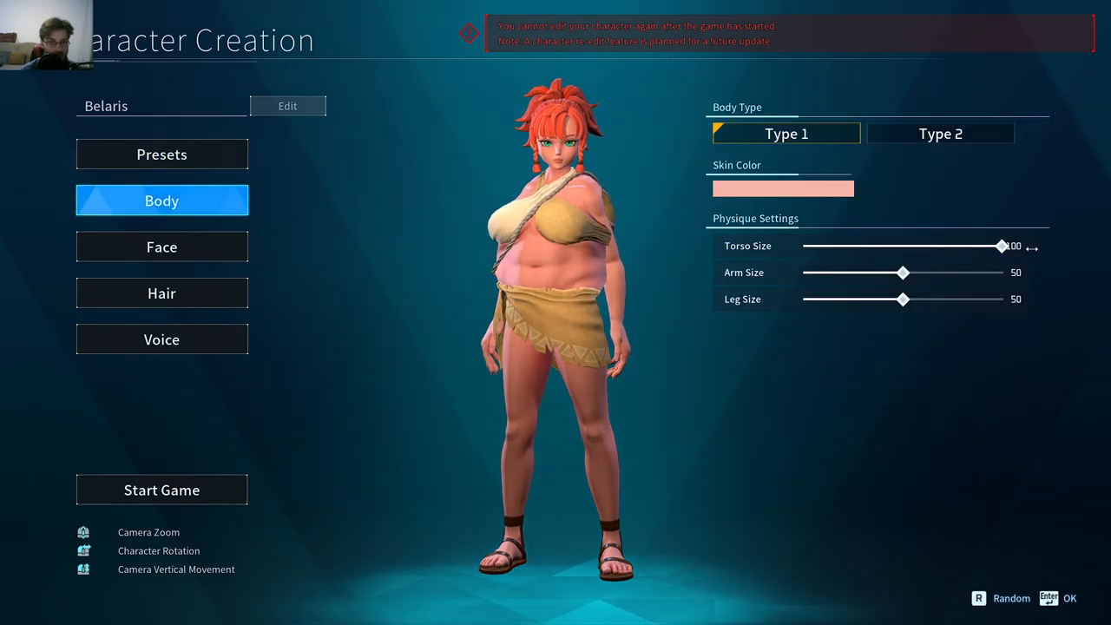
{"action": "left_click_drag", "start_coordinate": [1002, 246], "coordinate": [923, 245]}
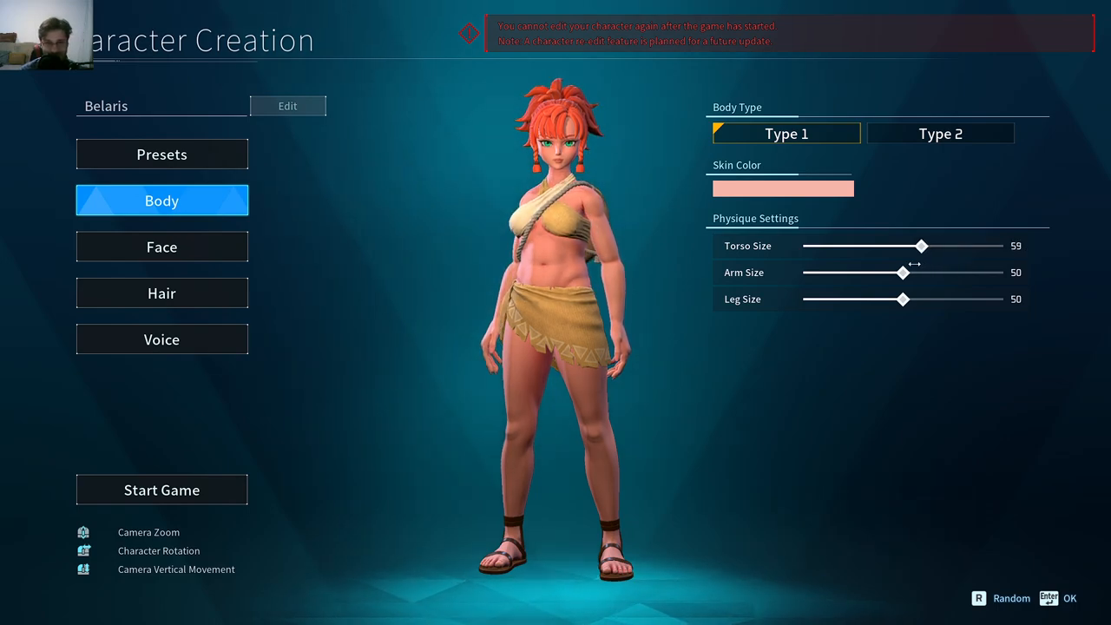
{"action": "left_click_drag", "start_coordinate": [922, 246], "coordinate": [803, 246]}
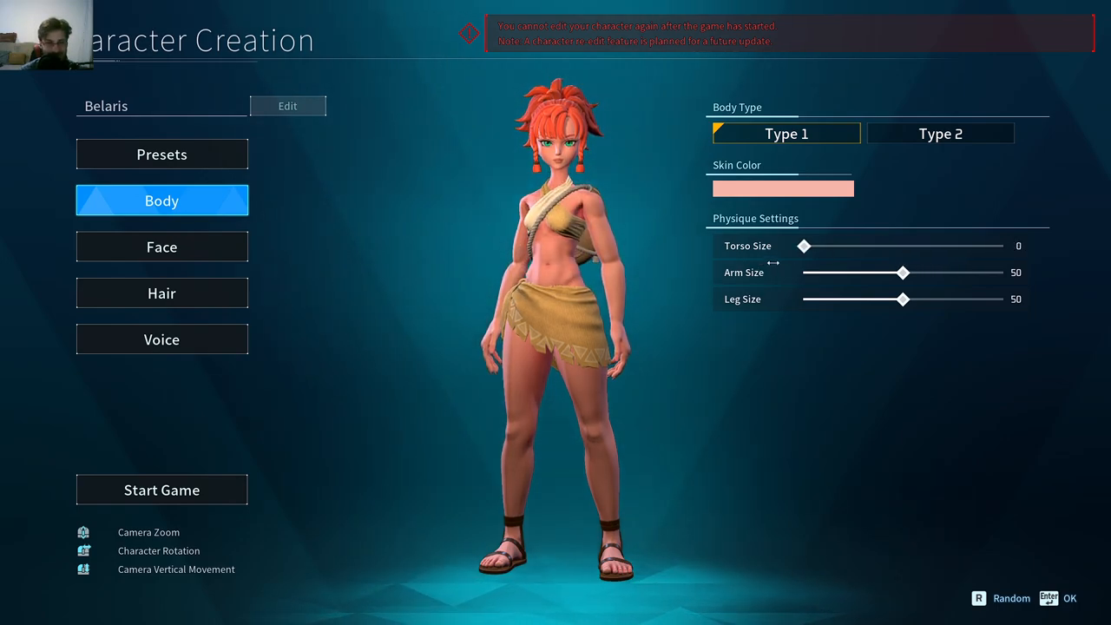
{"action": "left_click_drag", "start_coordinate": [901, 273], "coordinate": [802, 272]}
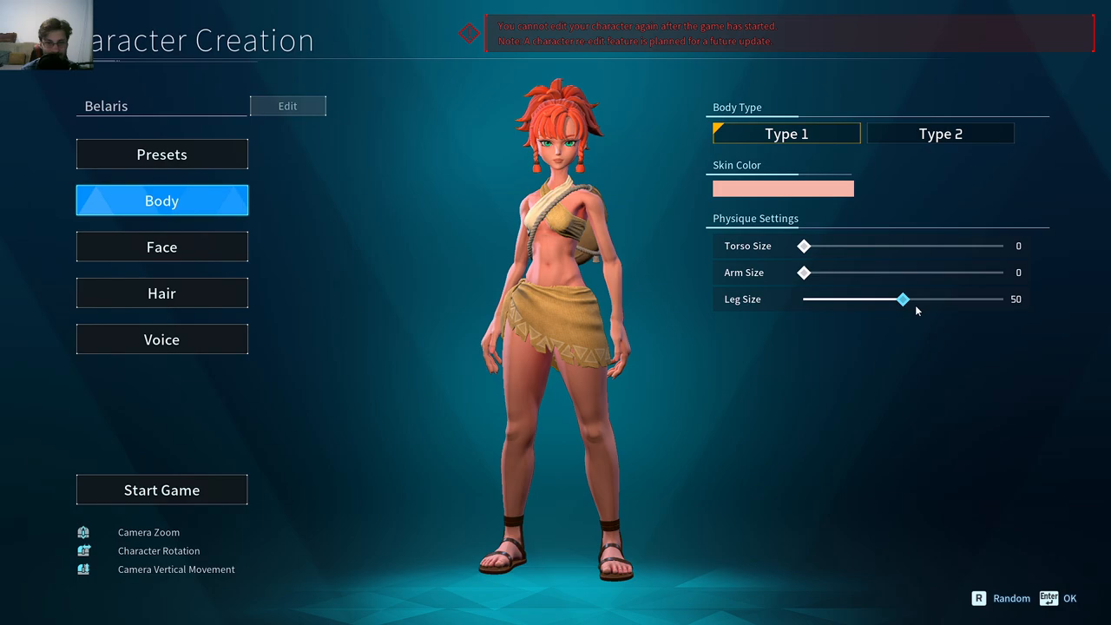
{"action": "left_click_drag", "start_coordinate": [901, 299], "coordinate": [802, 299]}
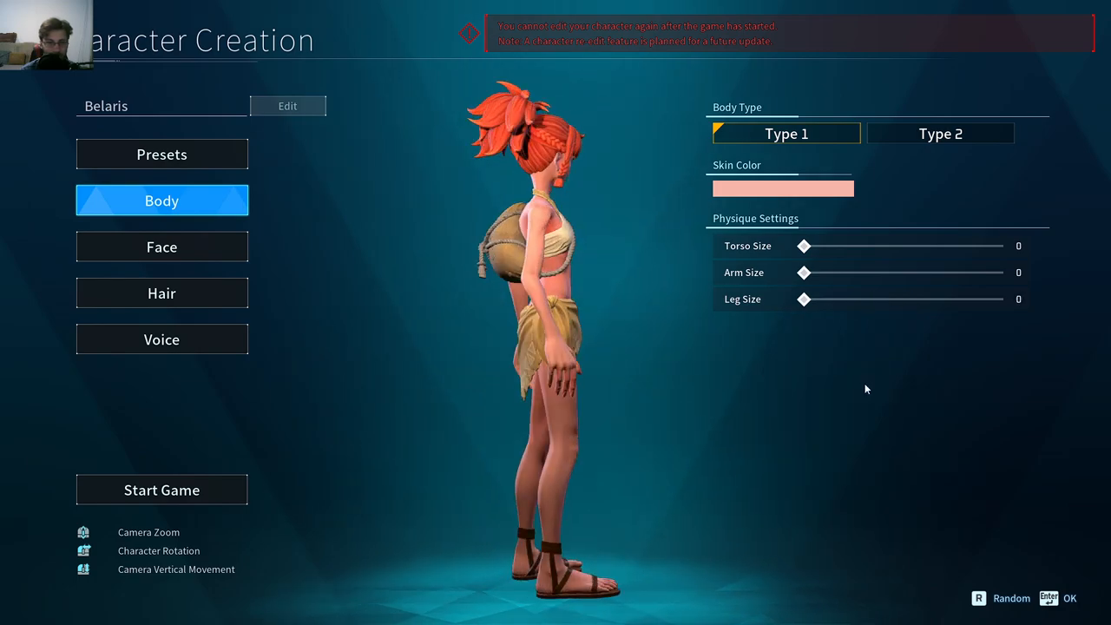
{"action": "left_click_drag", "start_coordinate": [803, 300], "coordinate": [1002, 299]}
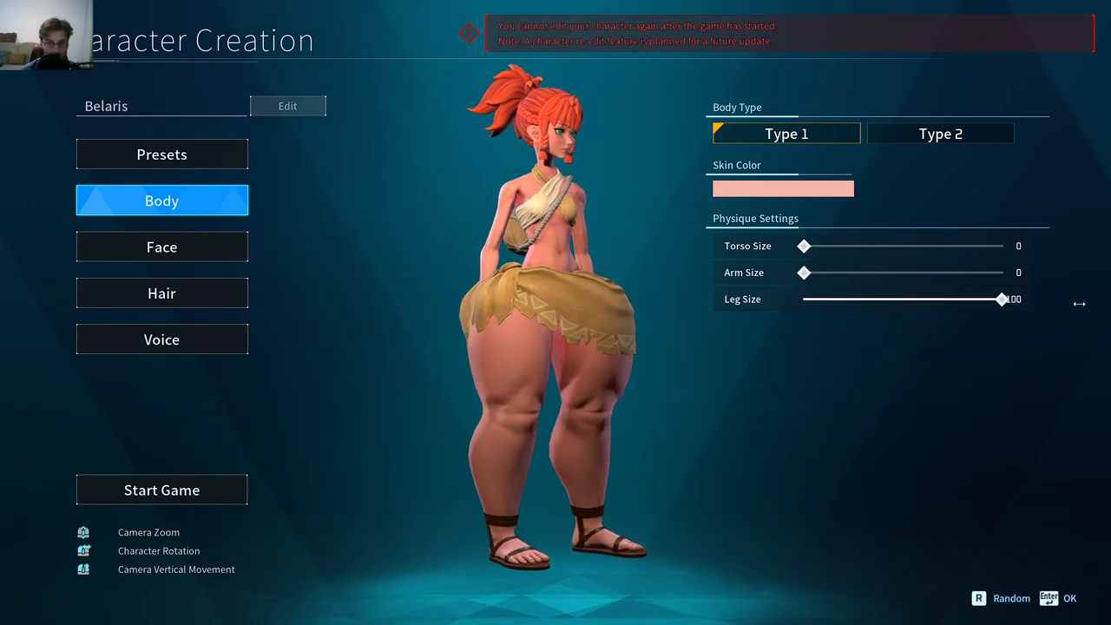
{"action": "left_click_drag", "start_coordinate": [803, 272], "coordinate": [1001, 273]}
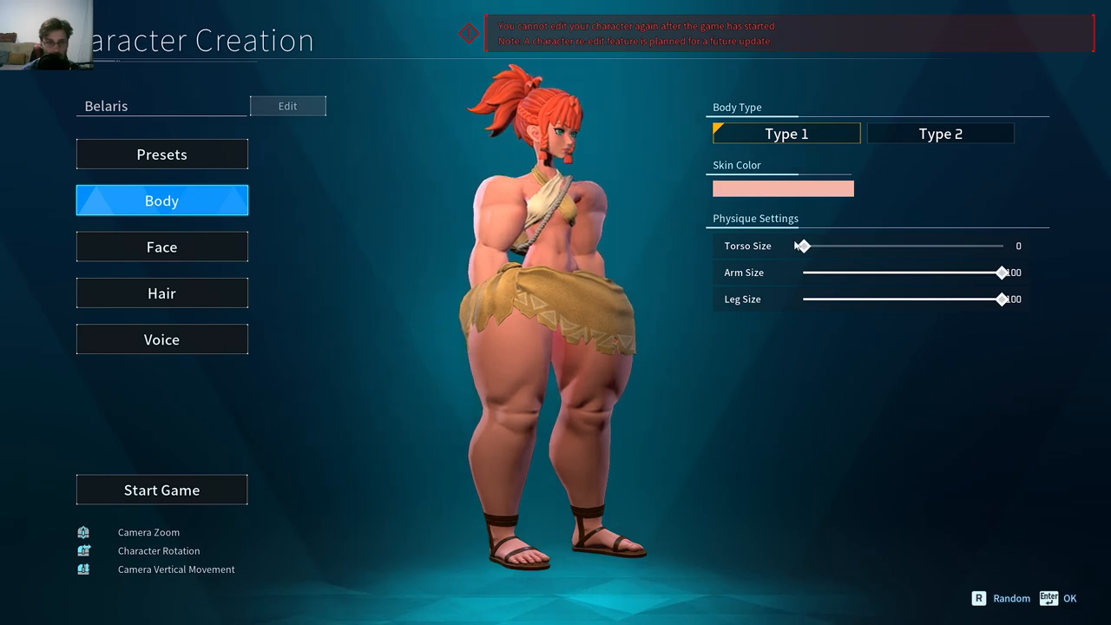
Return Torso, Arm and Leg Size each to 50.
{"action": "left_click_drag", "start_coordinate": [803, 246], "coordinate": [999, 246]}
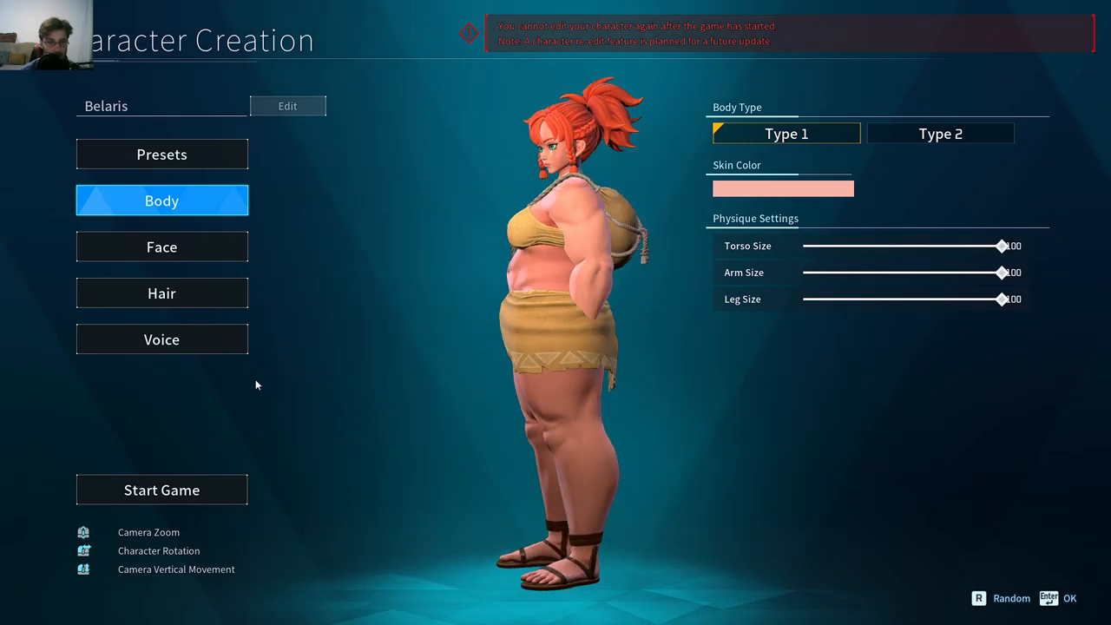
{"action": "left_click_drag", "start_coordinate": [1001, 246], "coordinate": [911, 246]}
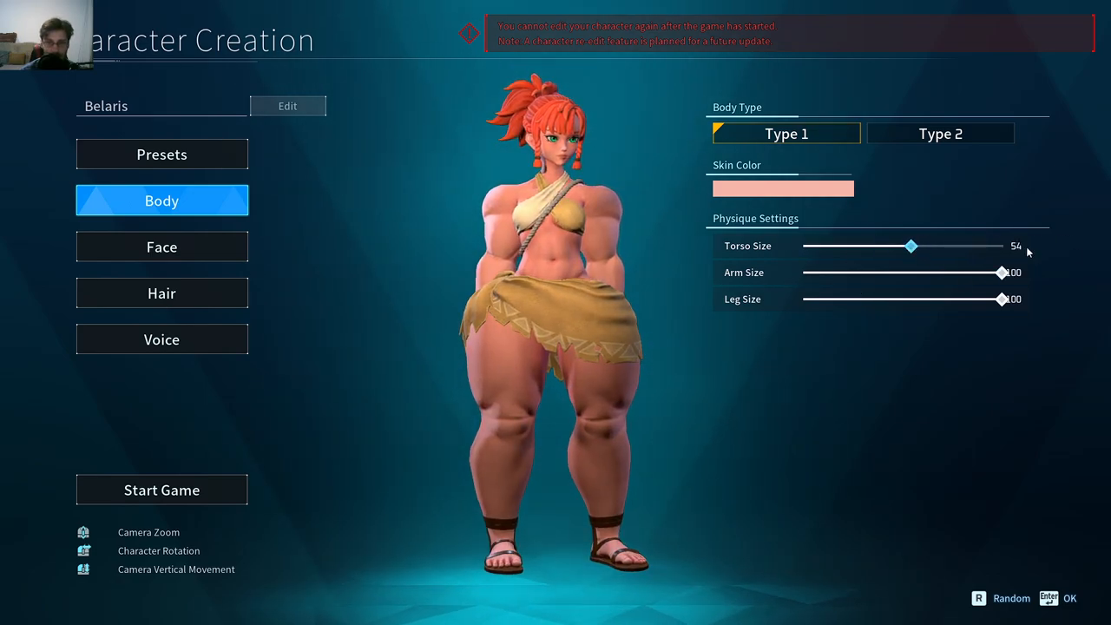
{"action": "left_click_drag", "start_coordinate": [911, 246], "coordinate": [904, 245]}
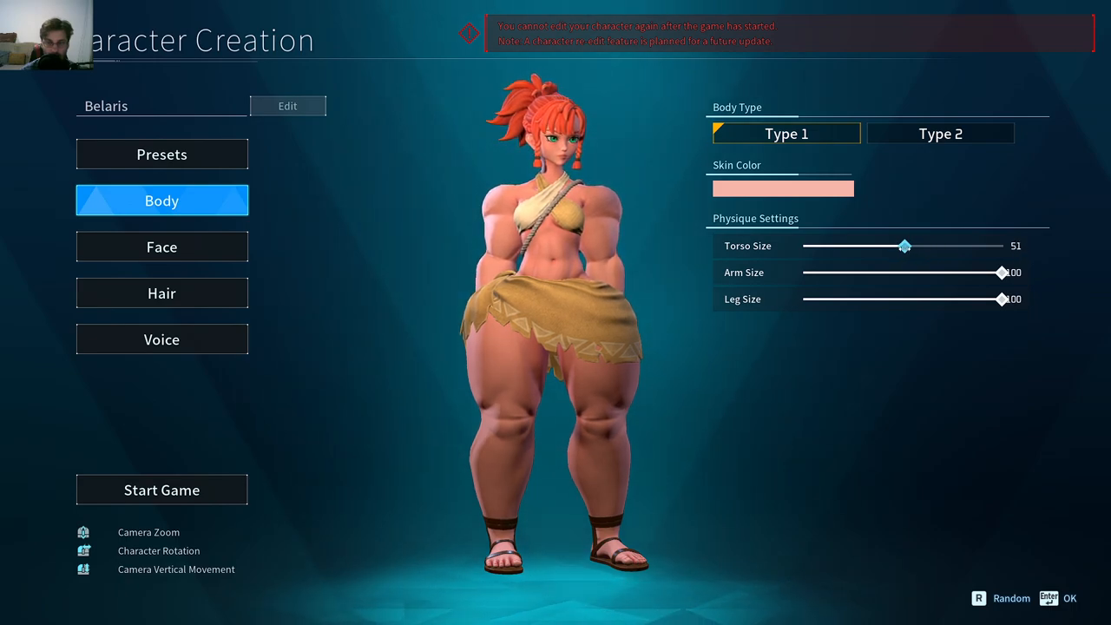
{"action": "left_click_drag", "start_coordinate": [907, 246], "coordinate": [904, 246]}
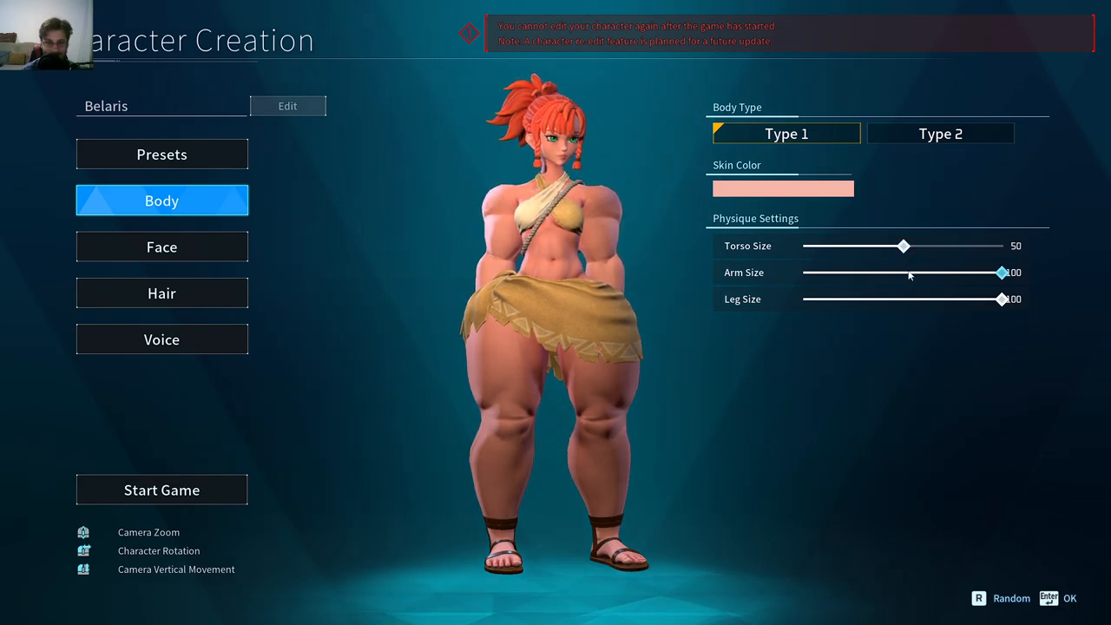
{"action": "left_click_drag", "start_coordinate": [1001, 272], "coordinate": [901, 272]}
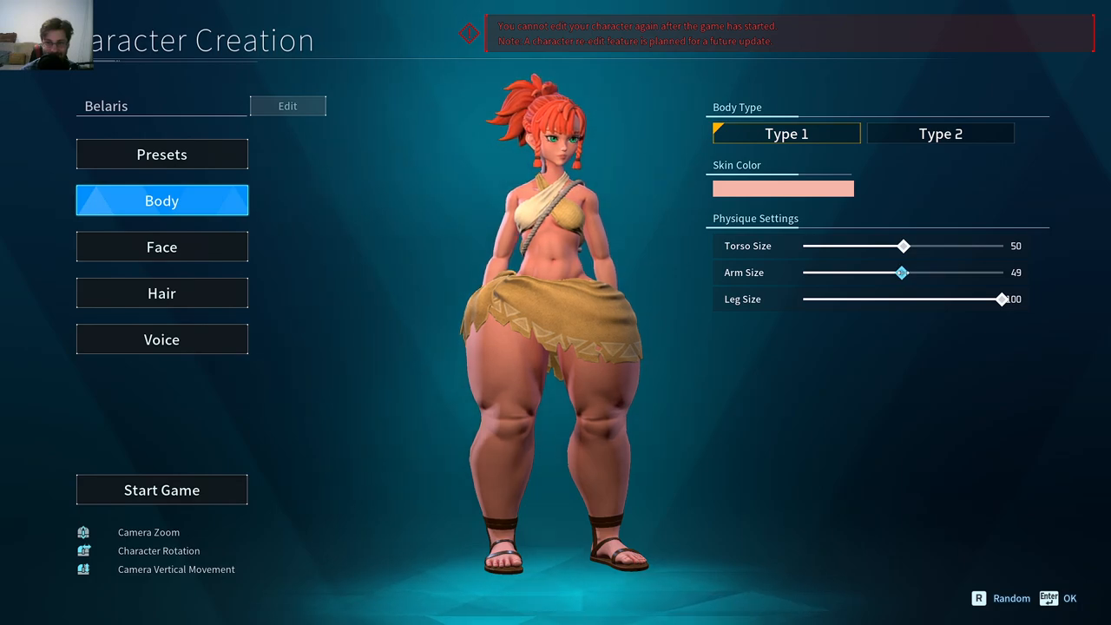
{"action": "left_click_drag", "start_coordinate": [1002, 298], "coordinate": [901, 298]}
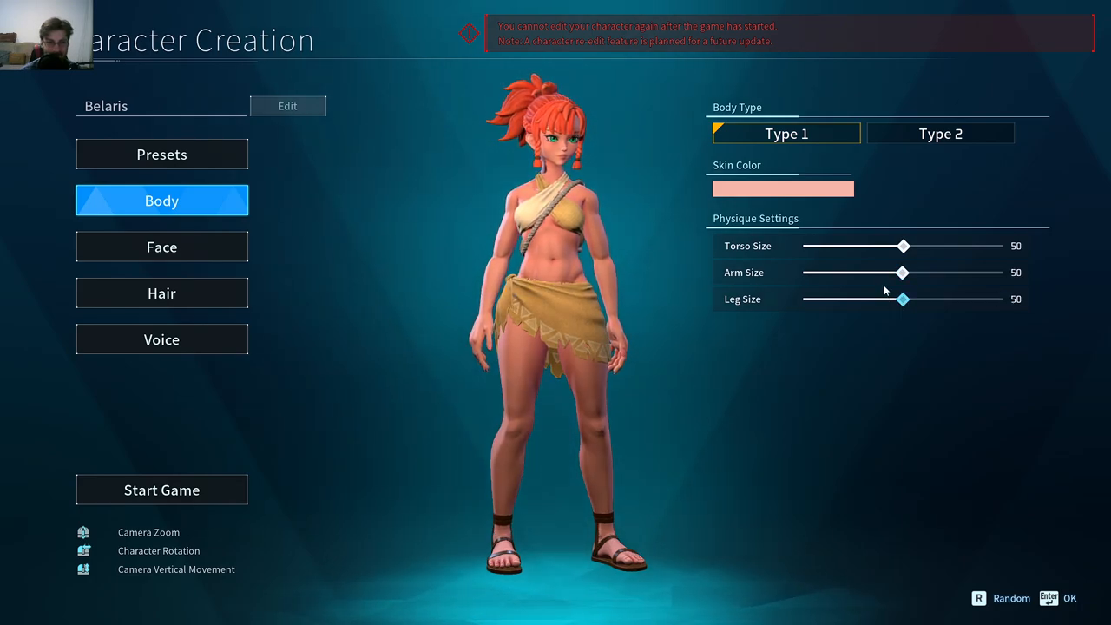
Try Body Type 2, then switch Belaris back to Type 1.
{"action": "left_click", "coordinate": [940, 133]}
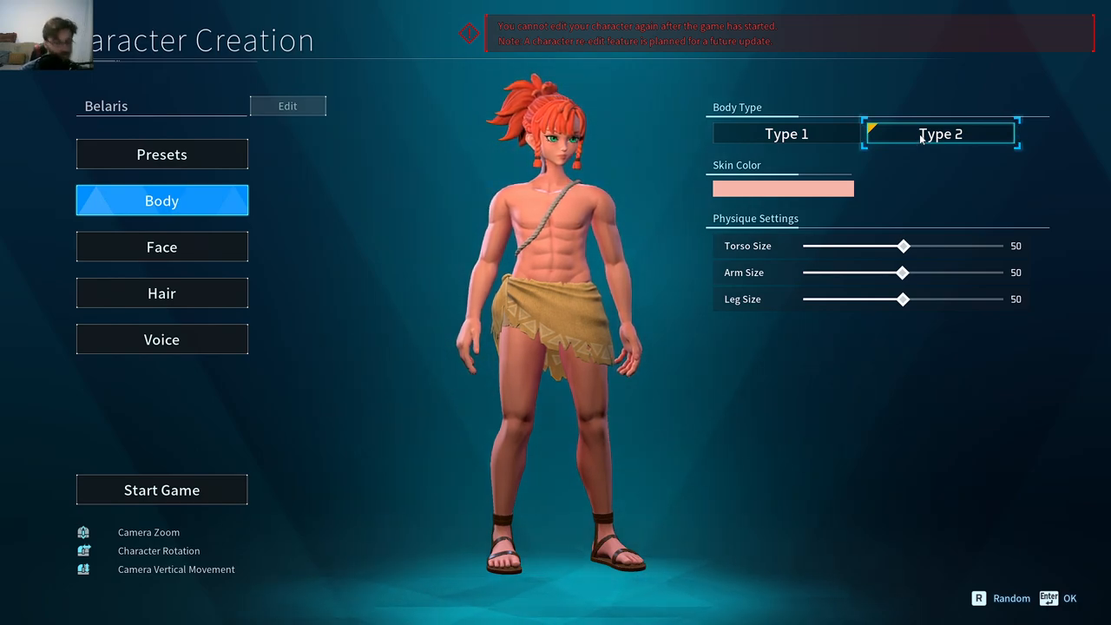
{"action": "left_click", "coordinate": [785, 134]}
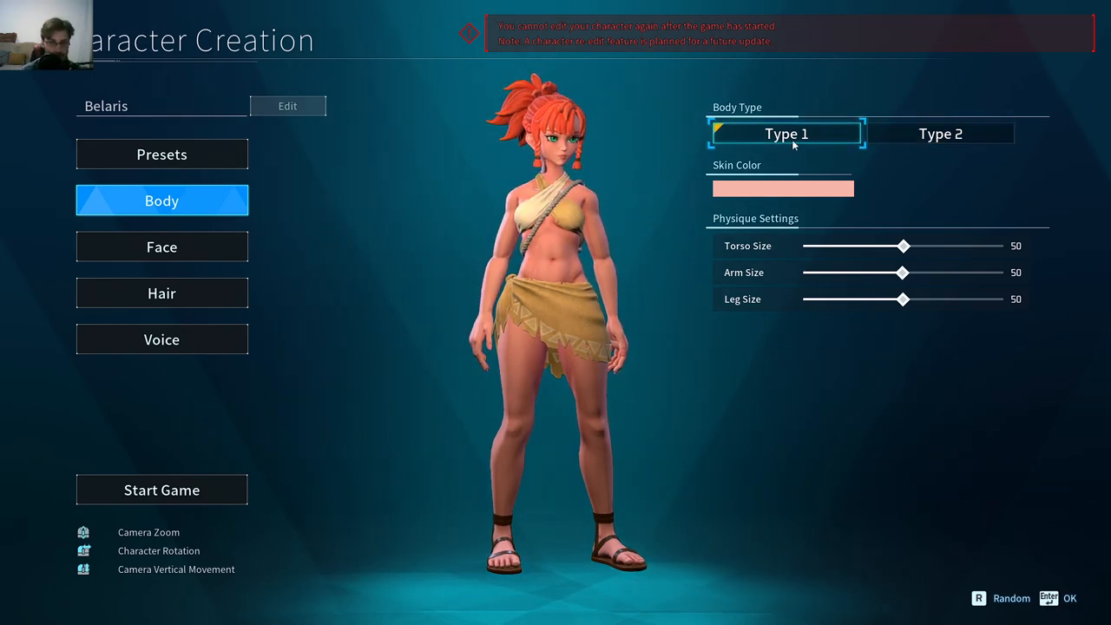
{"action": "mouse_move", "coordinate": [642, 199]}
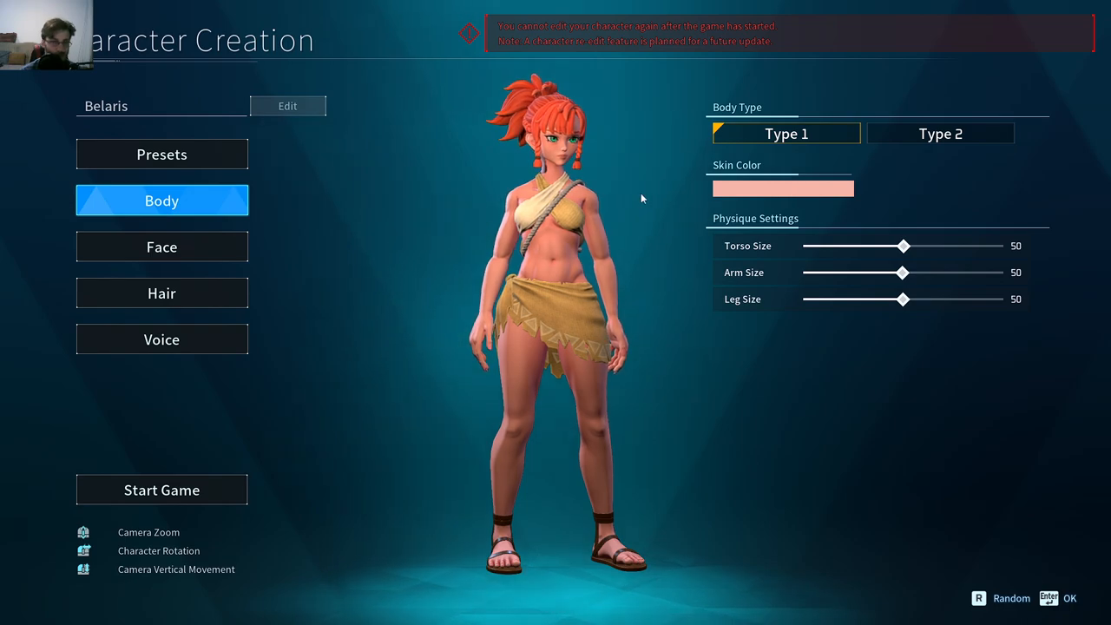
Sample dark brown and red skin tones, then set Belaris's skin to the light peach swatch.
{"action": "left_click", "coordinate": [778, 187]}
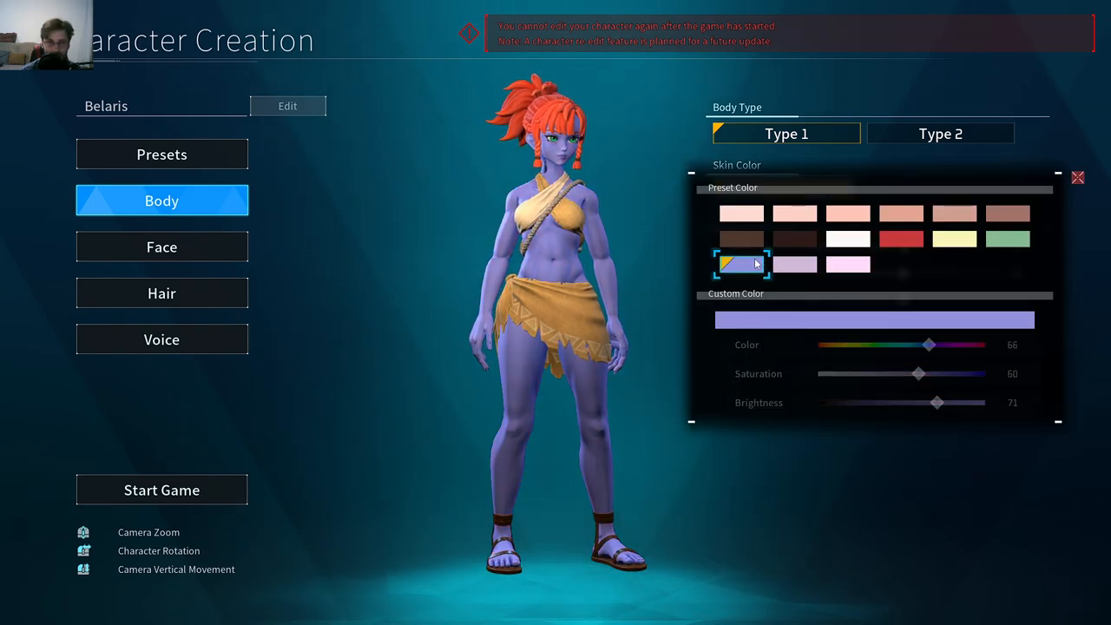
{"action": "left_click", "coordinate": [794, 239]}
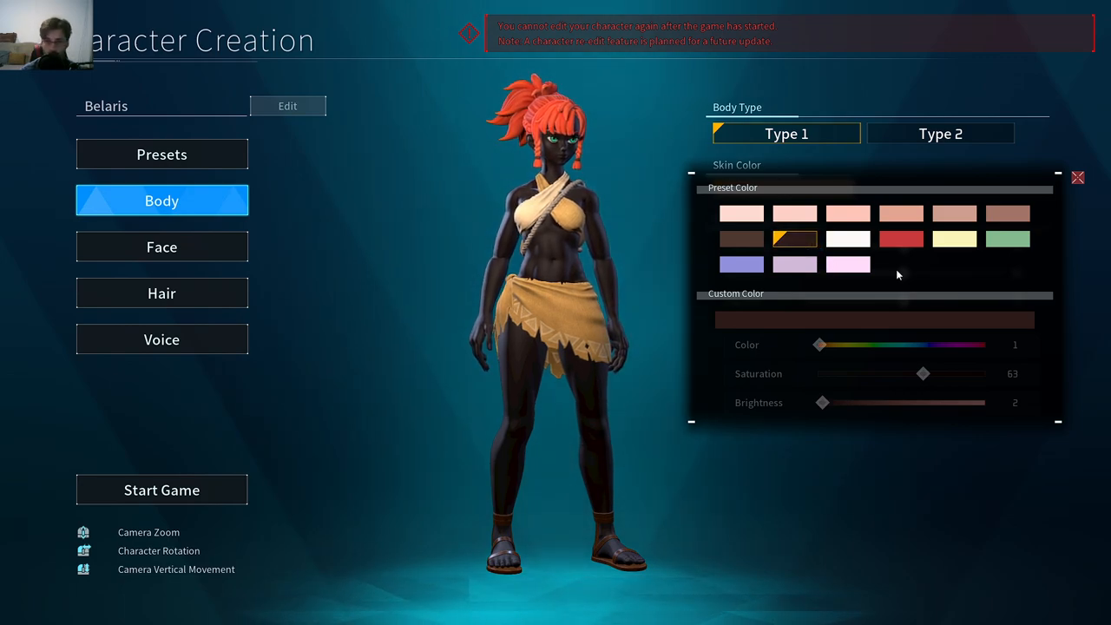
{"action": "left_click", "coordinate": [954, 238]}
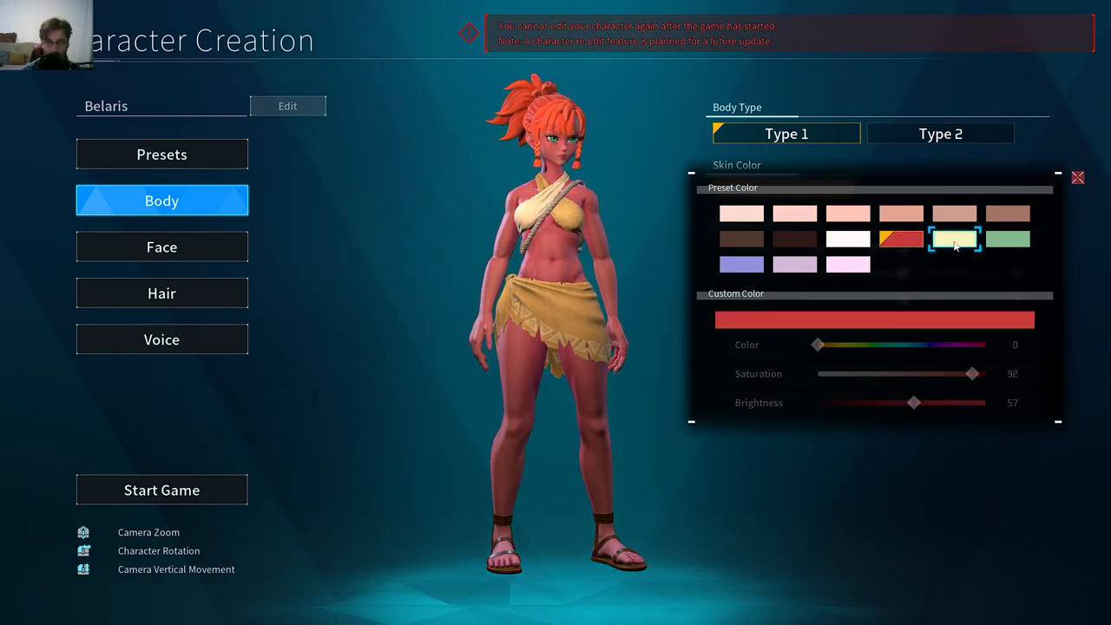
{"action": "left_click", "coordinate": [847, 263]}
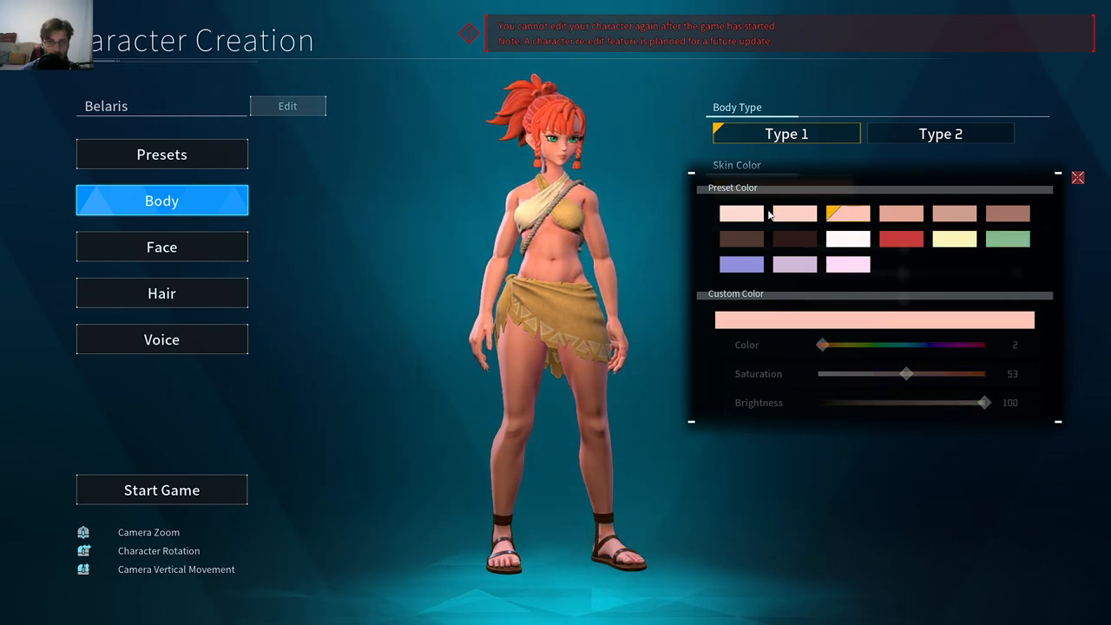
{"action": "left_click", "coordinate": [847, 238]}
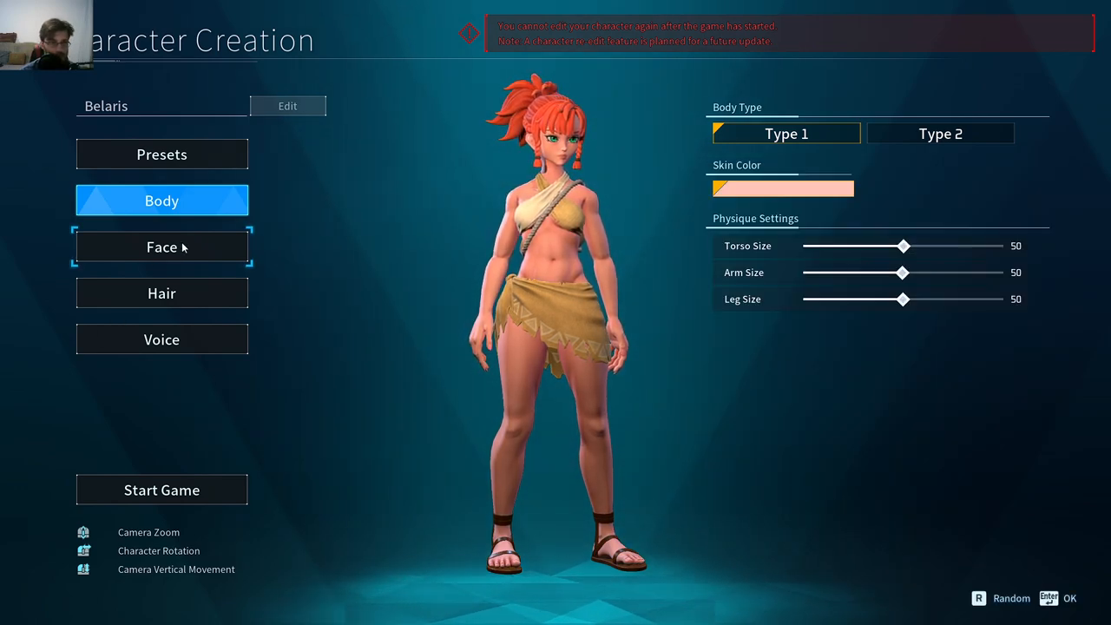
Try soft, sharp-eyed and stern square-jawed face types in the Face settings.
{"action": "left_click", "coordinate": [162, 247]}
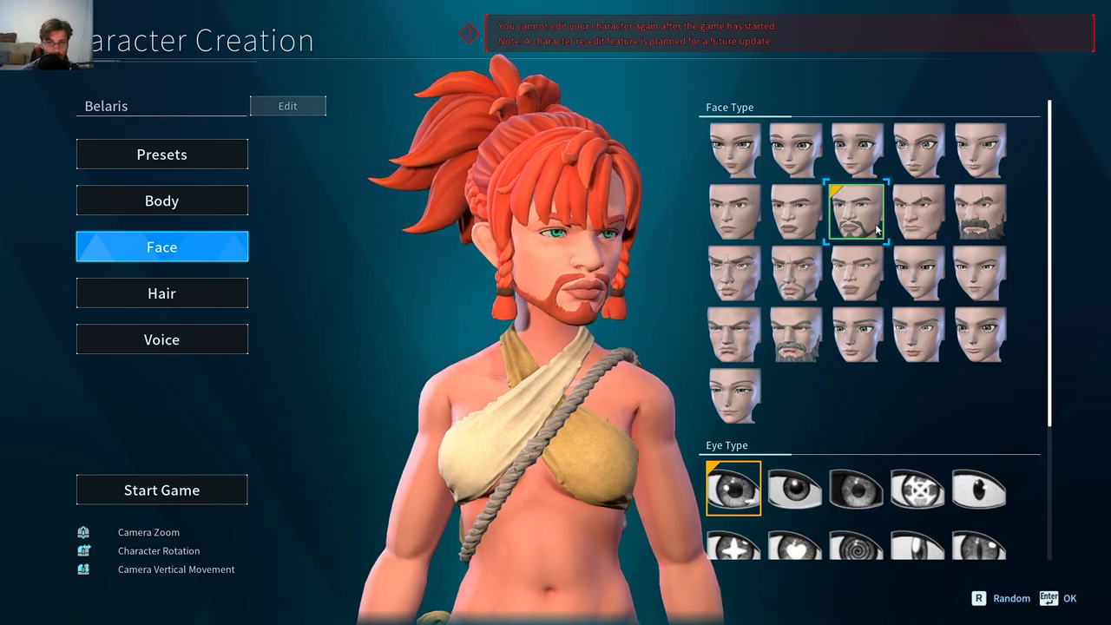
{"action": "left_click", "coordinate": [917, 273]}
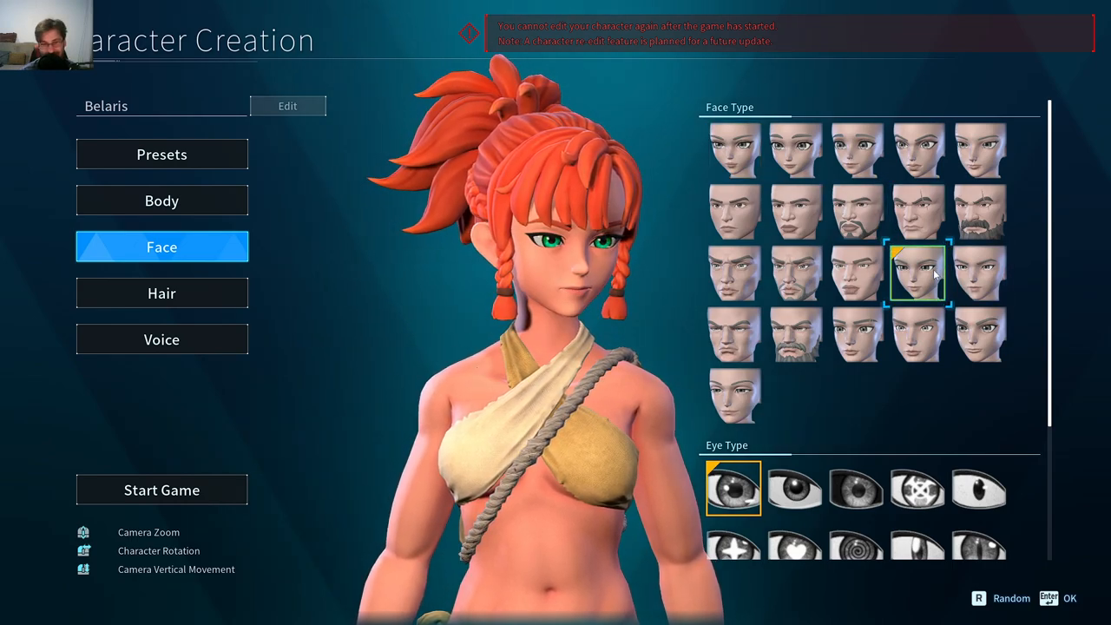
{"action": "left_click", "coordinate": [793, 149]}
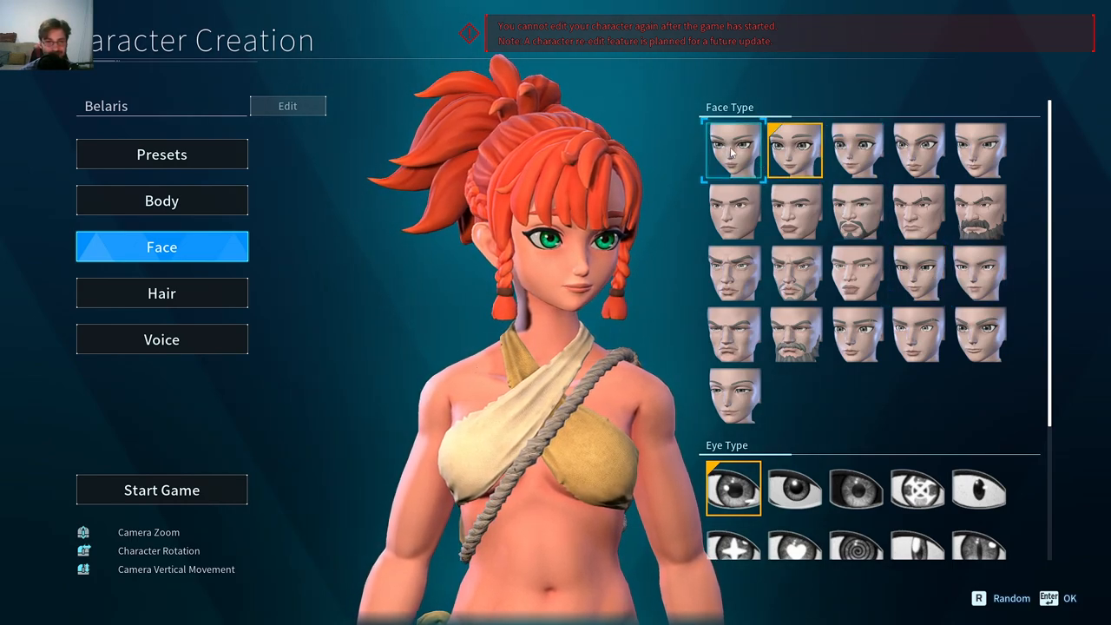
{"action": "left_click", "coordinate": [918, 151]}
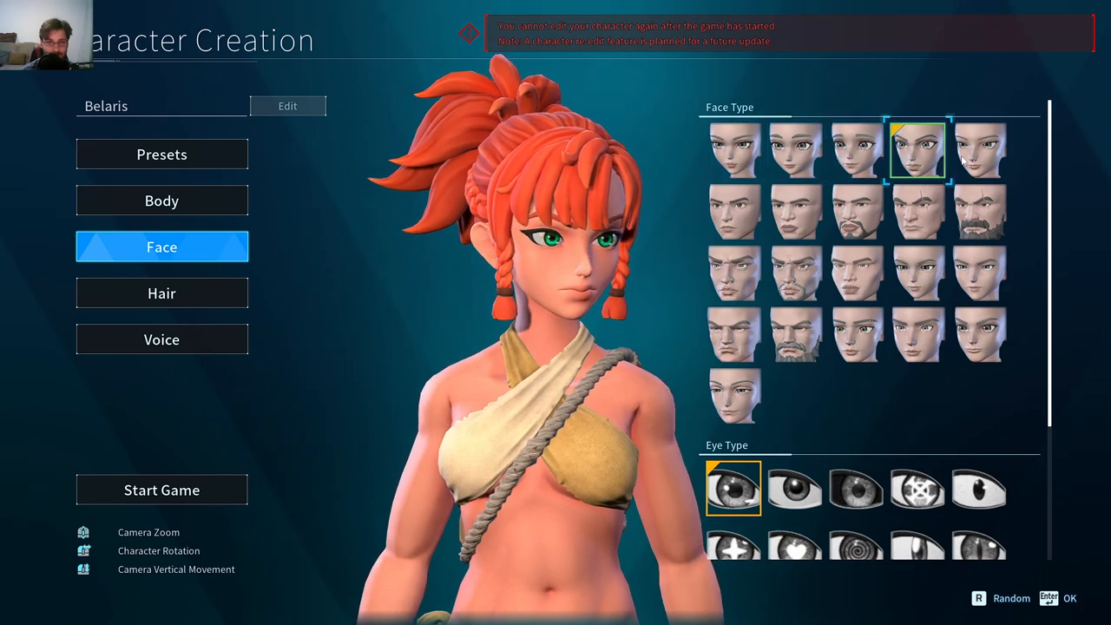
{"action": "left_click", "coordinate": [794, 151]}
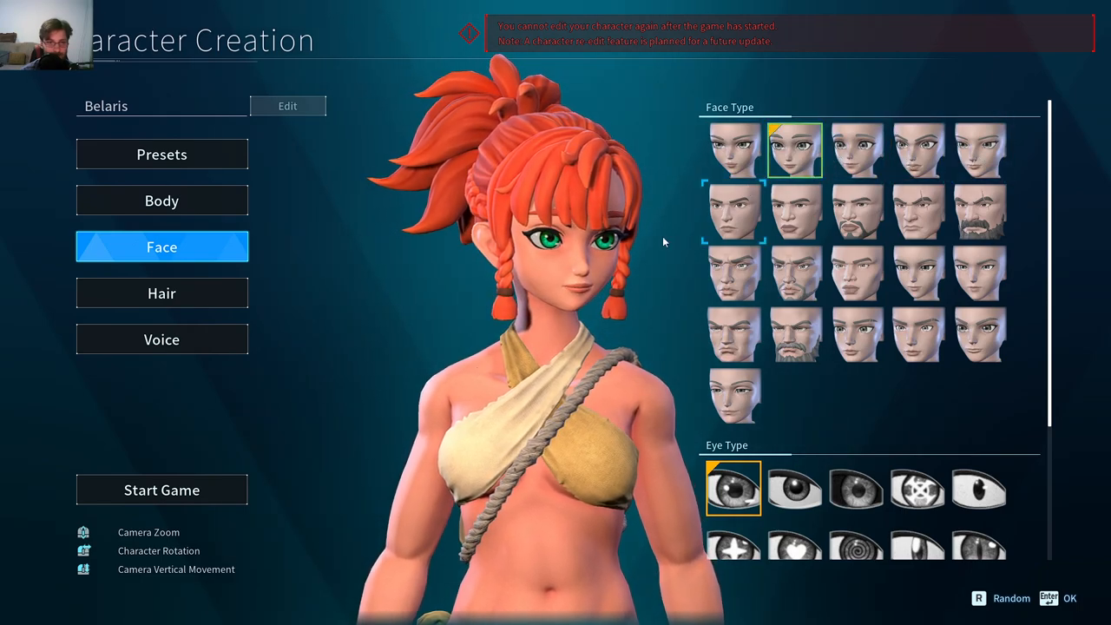
{"action": "left_click", "coordinate": [733, 211]}
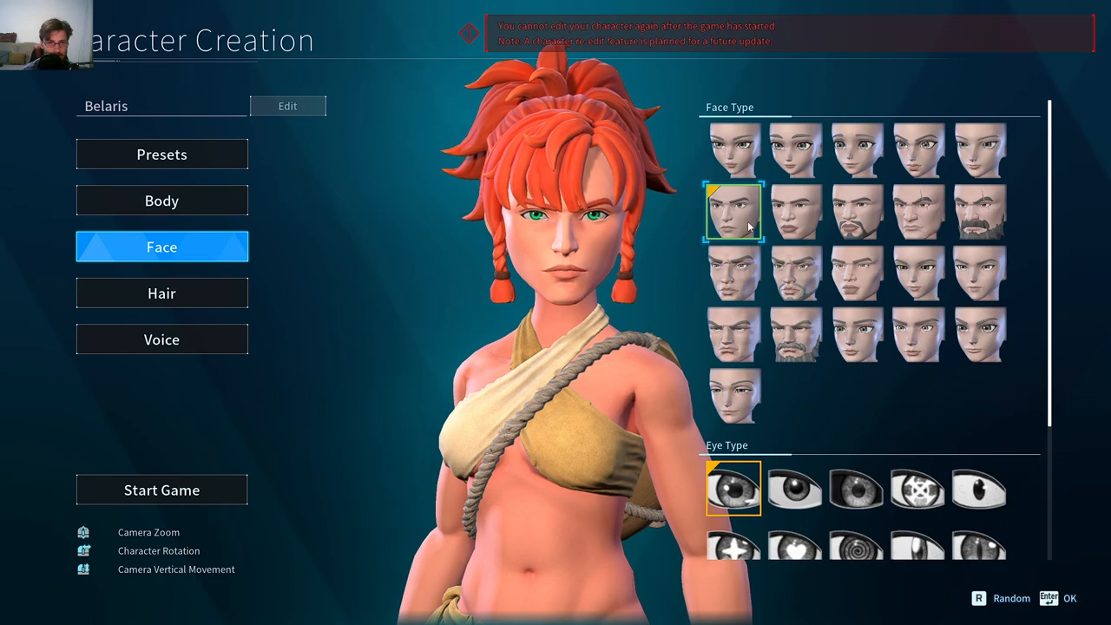
{"action": "left_click", "coordinate": [794, 334]}
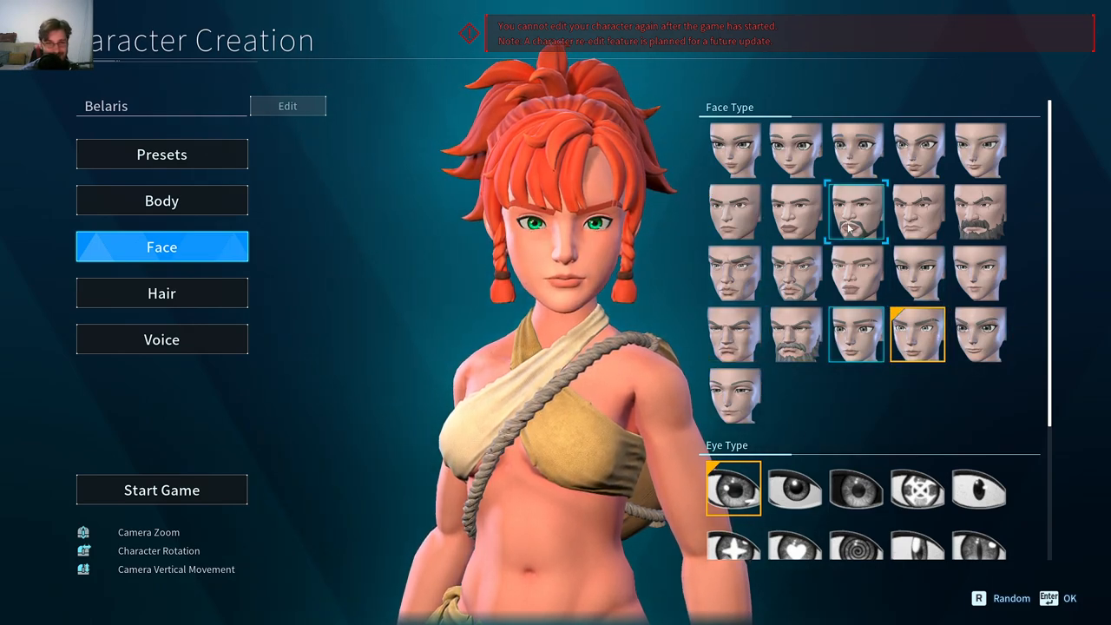
Settle on the sharp-eyed feminine face (fourth in the top row) and pick a darker eye style.
{"action": "left_click", "coordinate": [979, 211]}
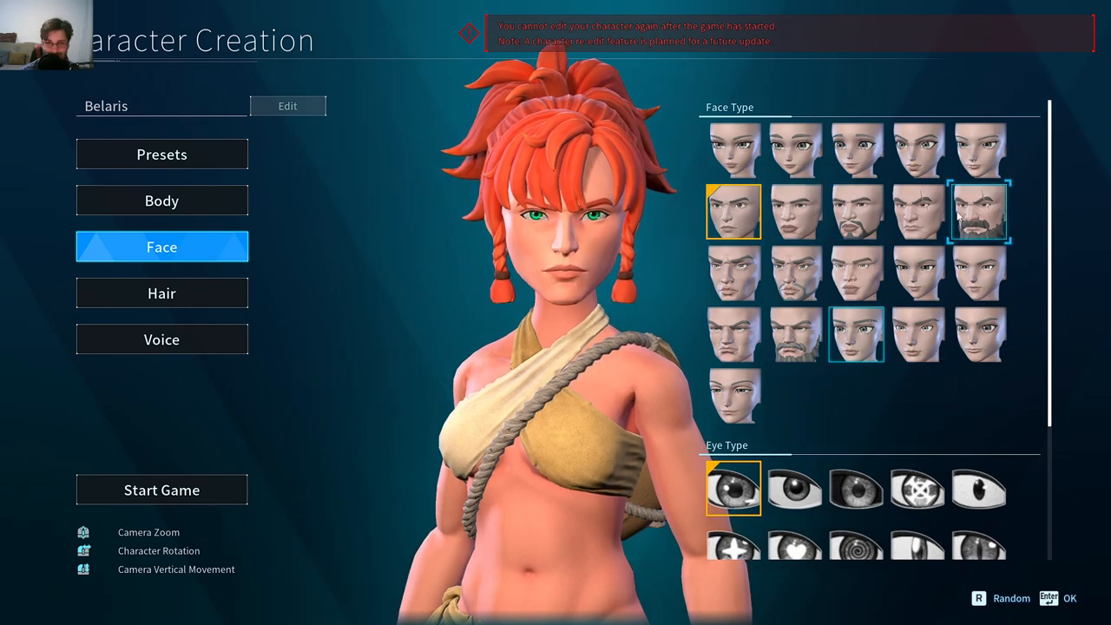
{"action": "left_click", "coordinate": [856, 151]}
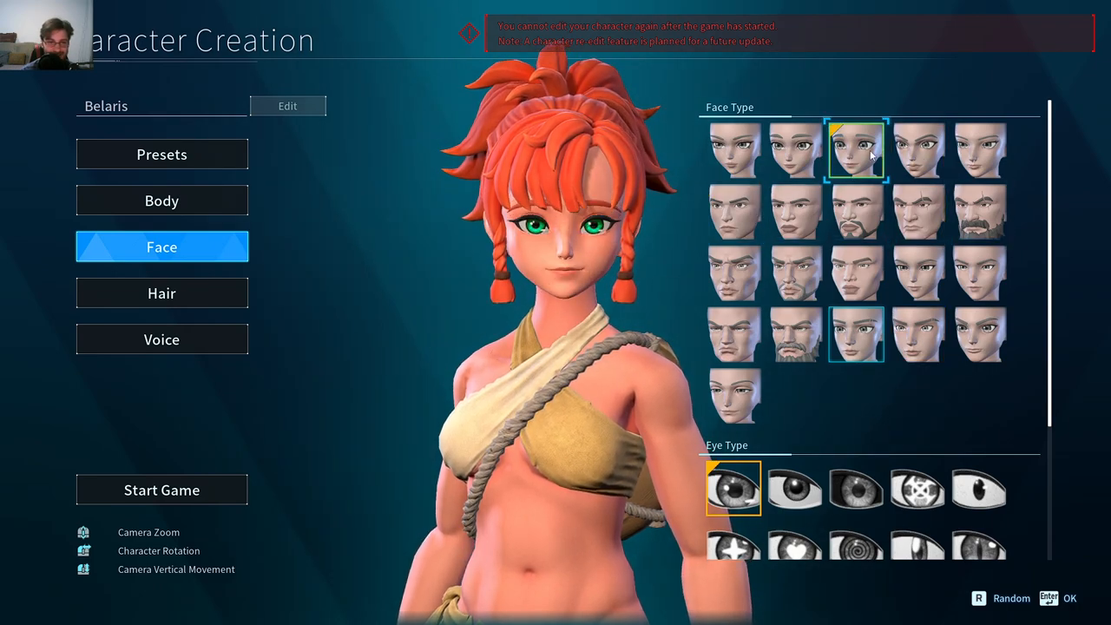
{"action": "left_click", "coordinate": [917, 150]}
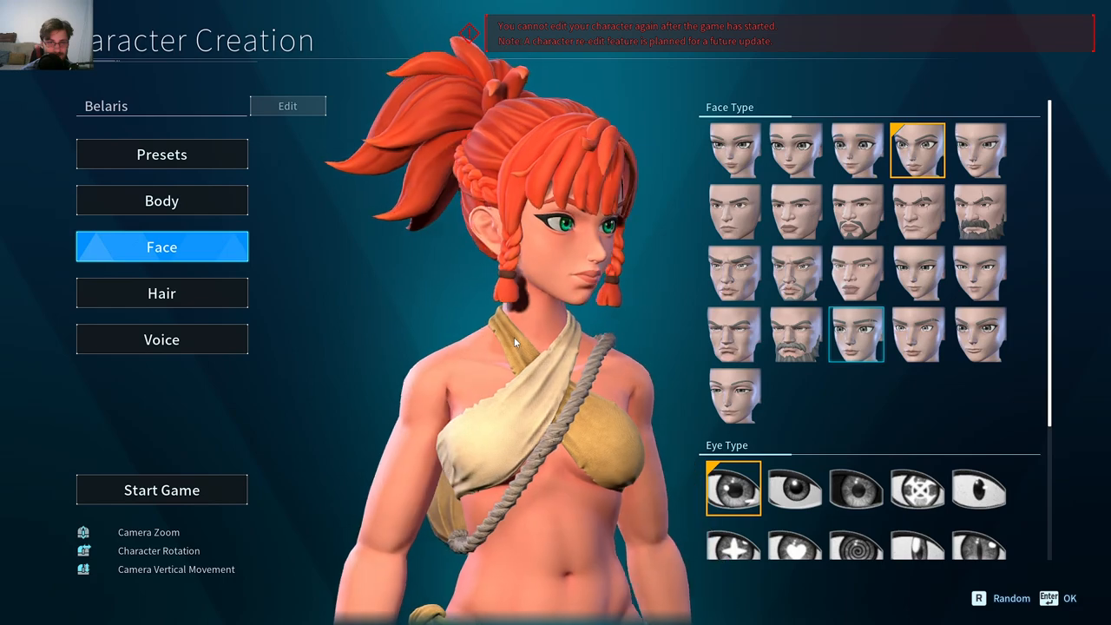
{"action": "left_click", "coordinate": [733, 151]}
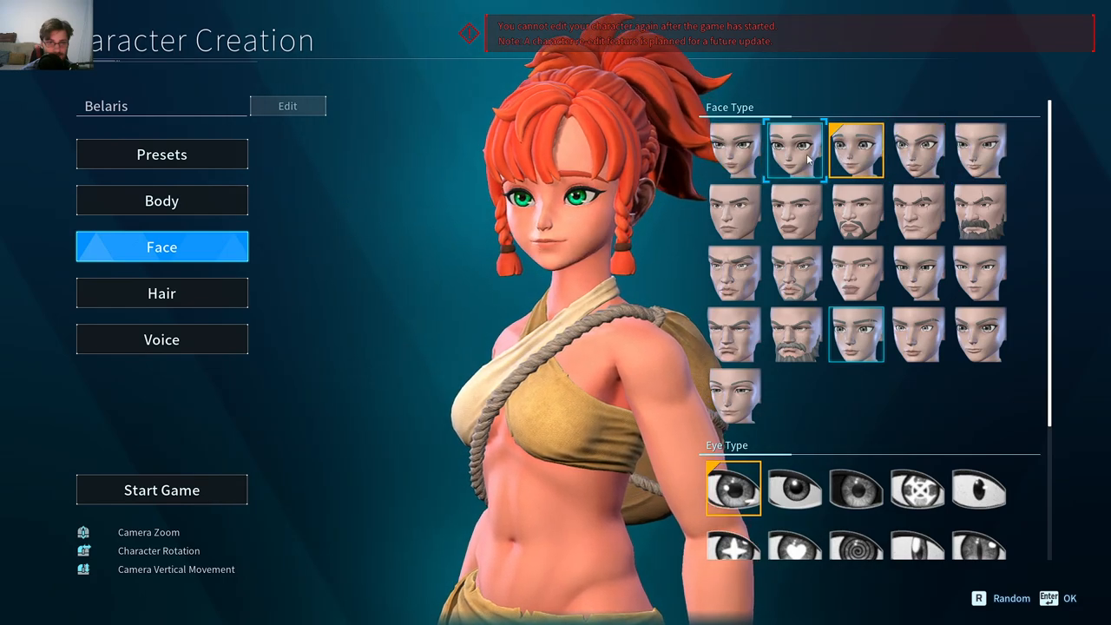
{"action": "left_click", "coordinate": [917, 150]}
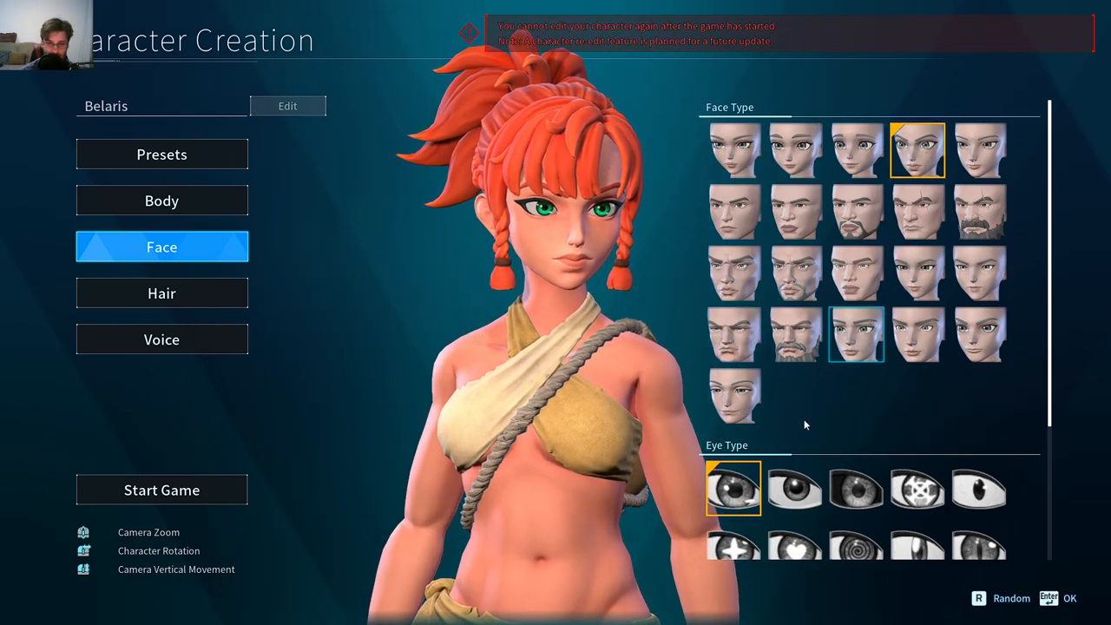
{"action": "left_click", "coordinate": [794, 340]}
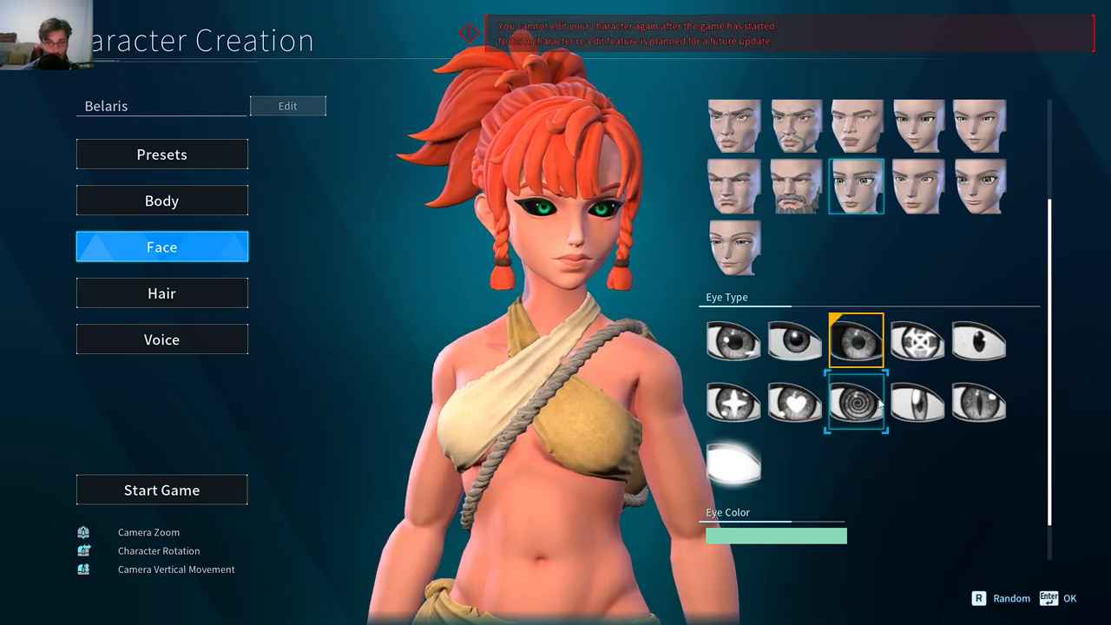
Sample spiral, cross and crosshair eyes, then choose the dark solid eye type.
{"action": "left_click", "coordinate": [856, 402]}
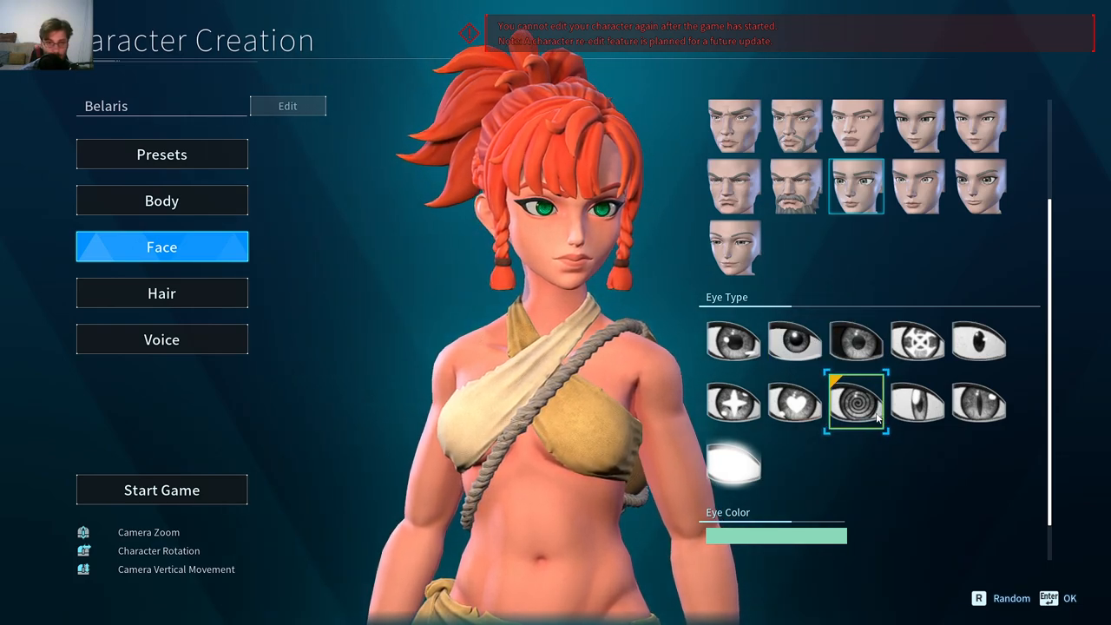
{"action": "left_click", "coordinate": [733, 401]}
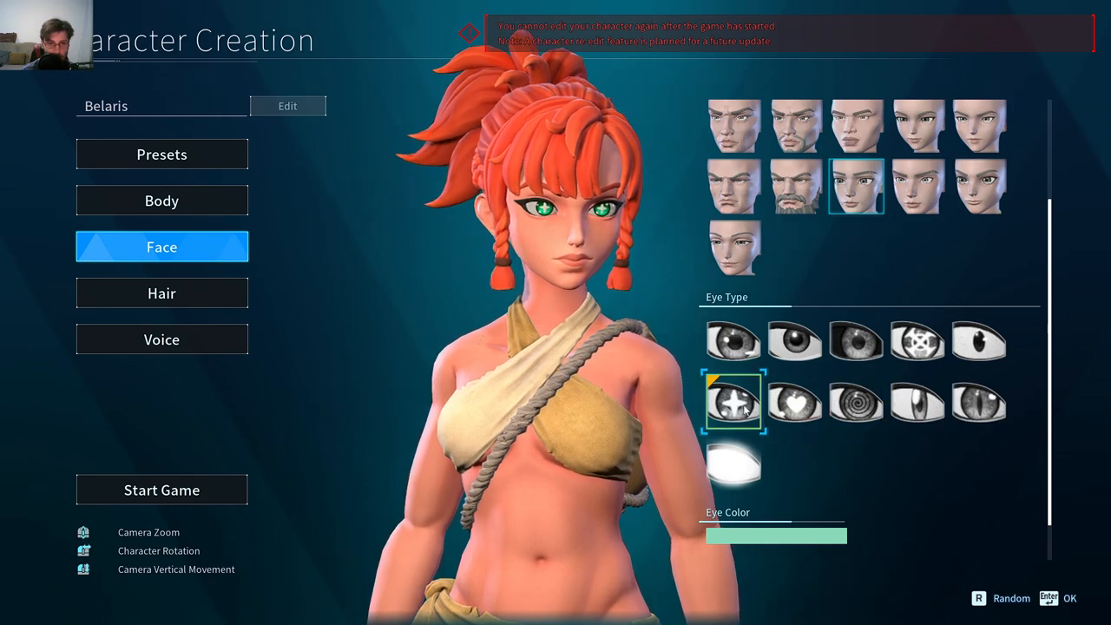
{"action": "left_click", "coordinate": [917, 340]}
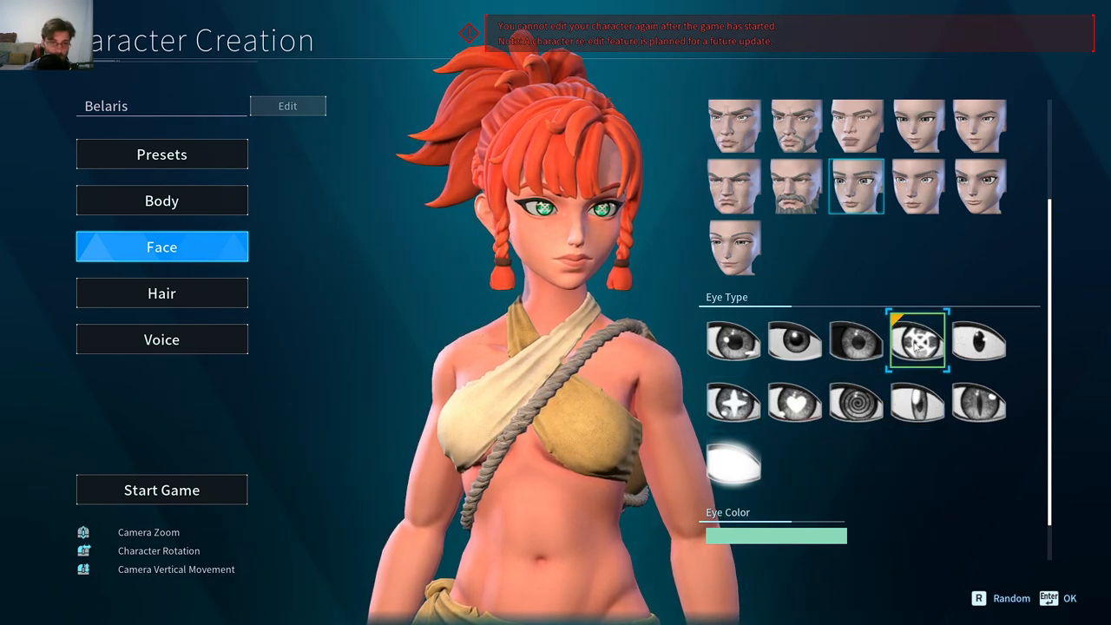
{"action": "left_click", "coordinate": [856, 340]}
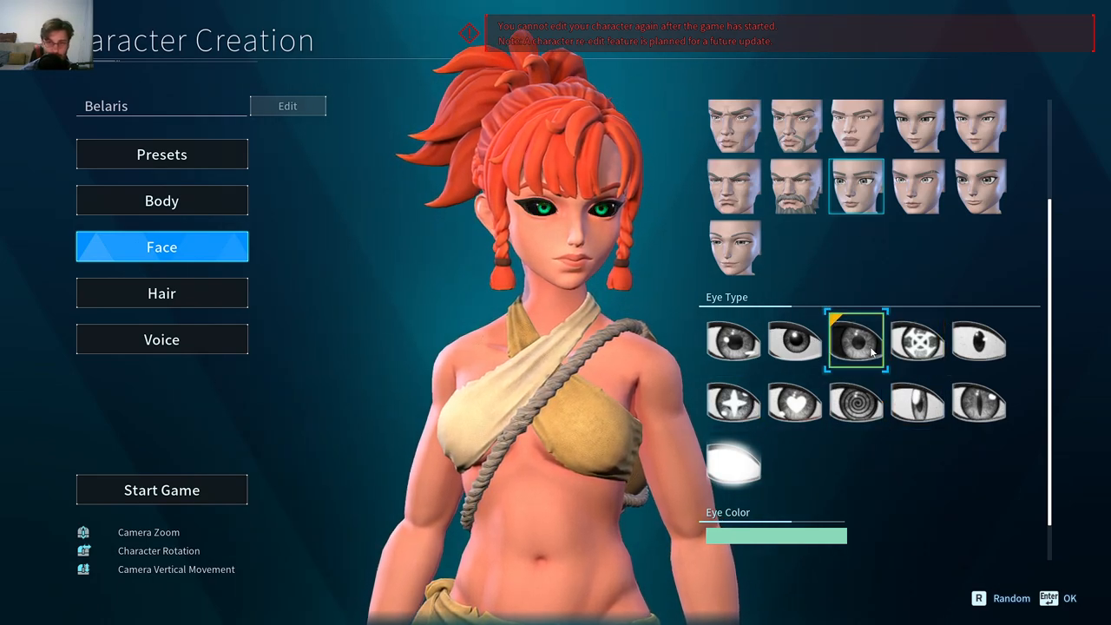
{"action": "left_click", "coordinate": [162, 292]}
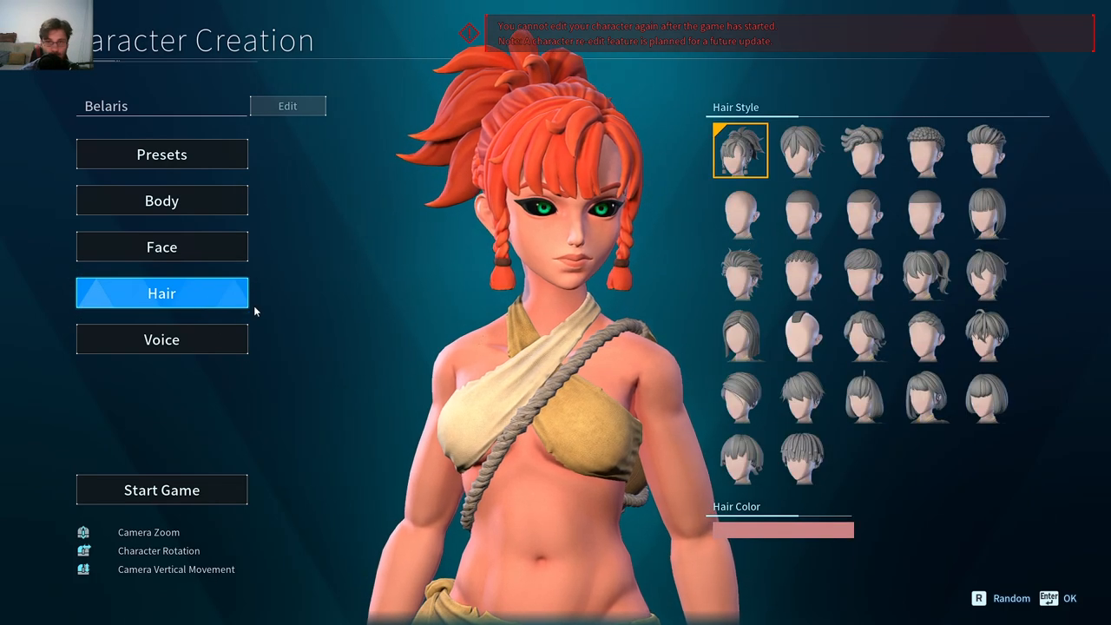
Try bob, spiky, wavy layered and shaggy hairstyles on Belaris.
{"action": "left_click", "coordinate": [862, 273]}
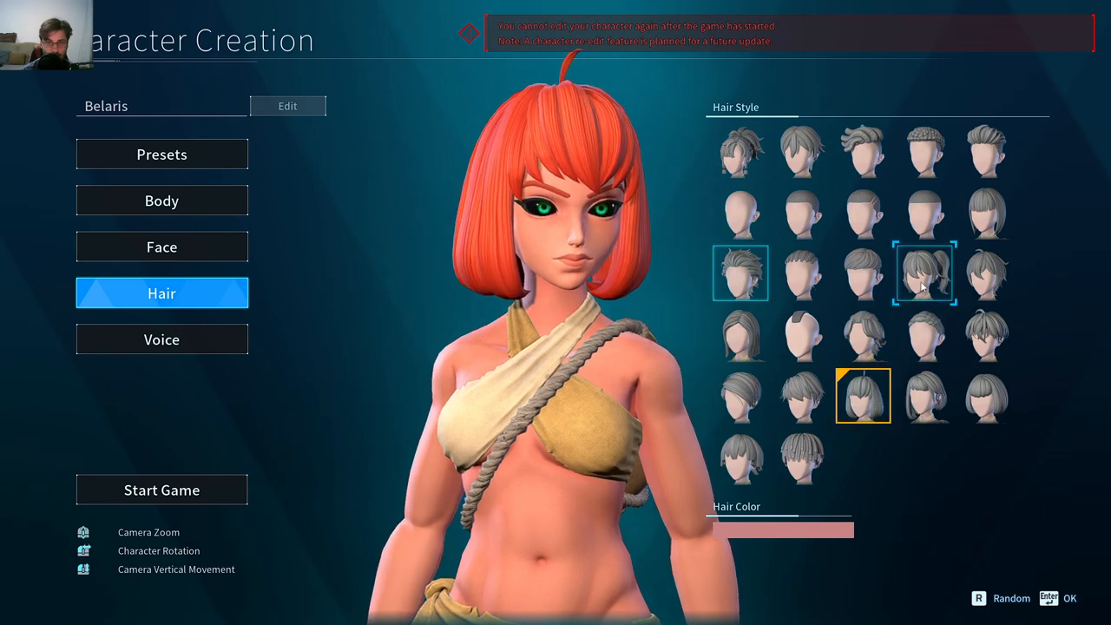
{"action": "left_click", "coordinate": [740, 272]}
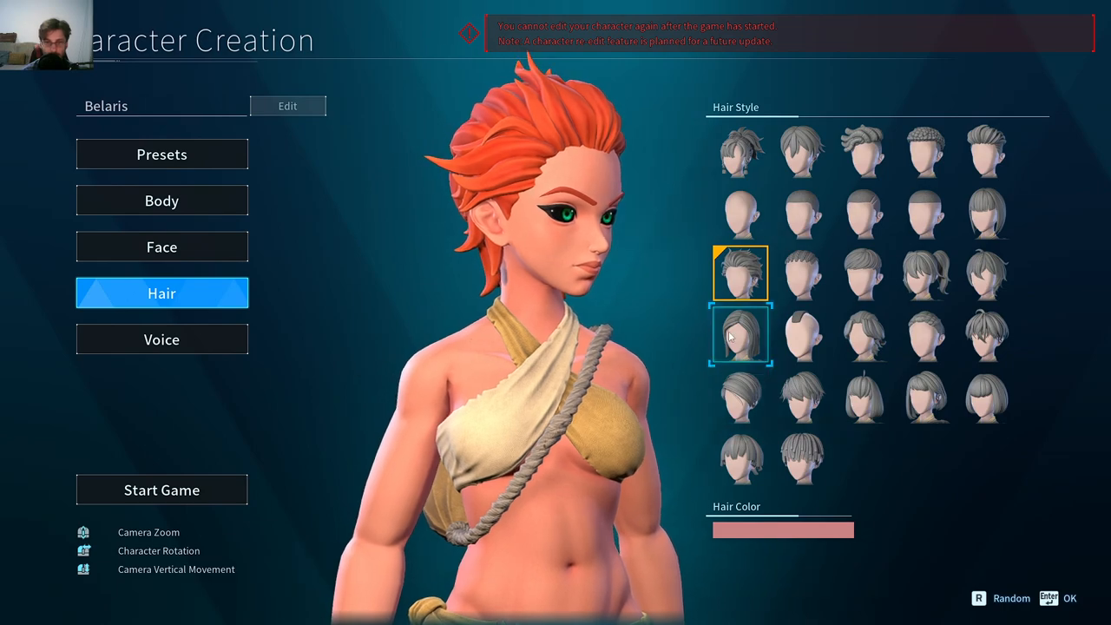
{"action": "left_click", "coordinate": [986, 150]}
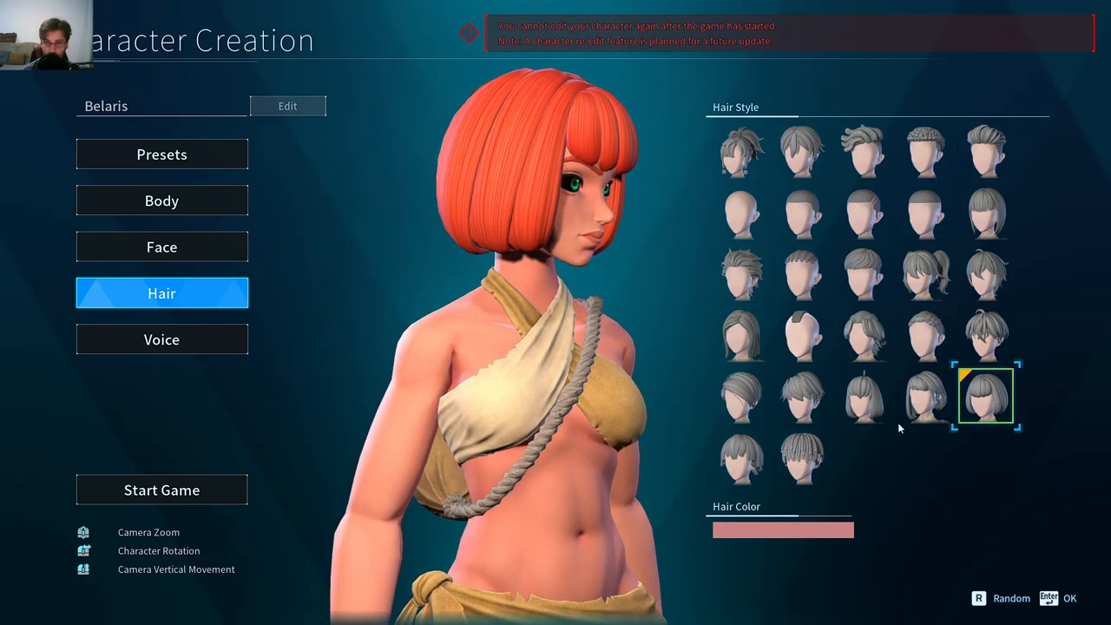
{"action": "left_click", "coordinate": [924, 395]}
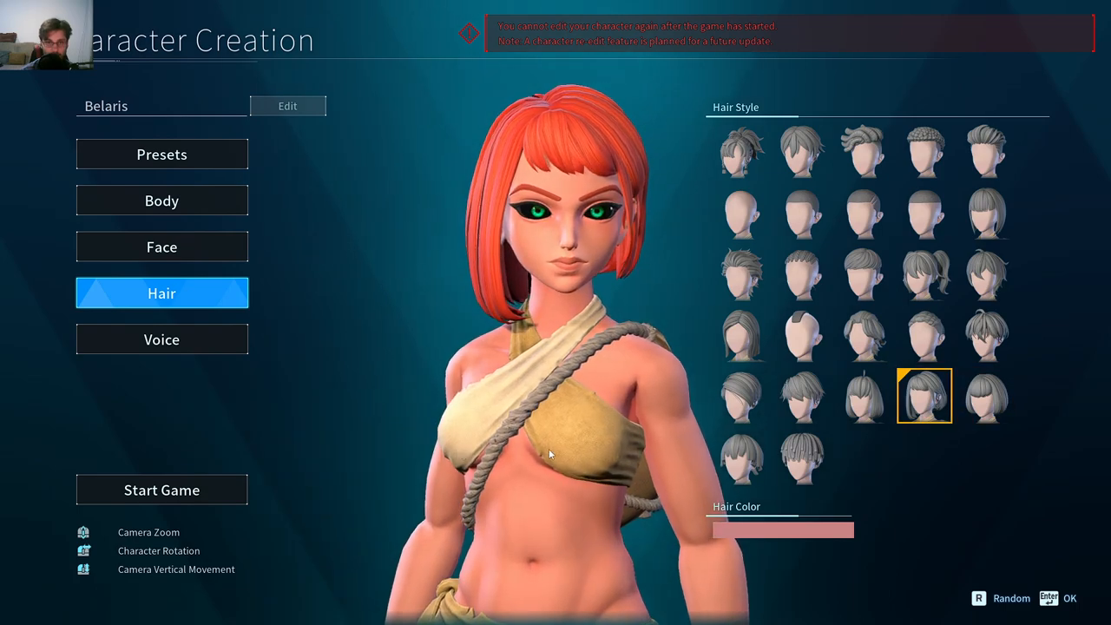
{"action": "left_click", "coordinate": [863, 335]}
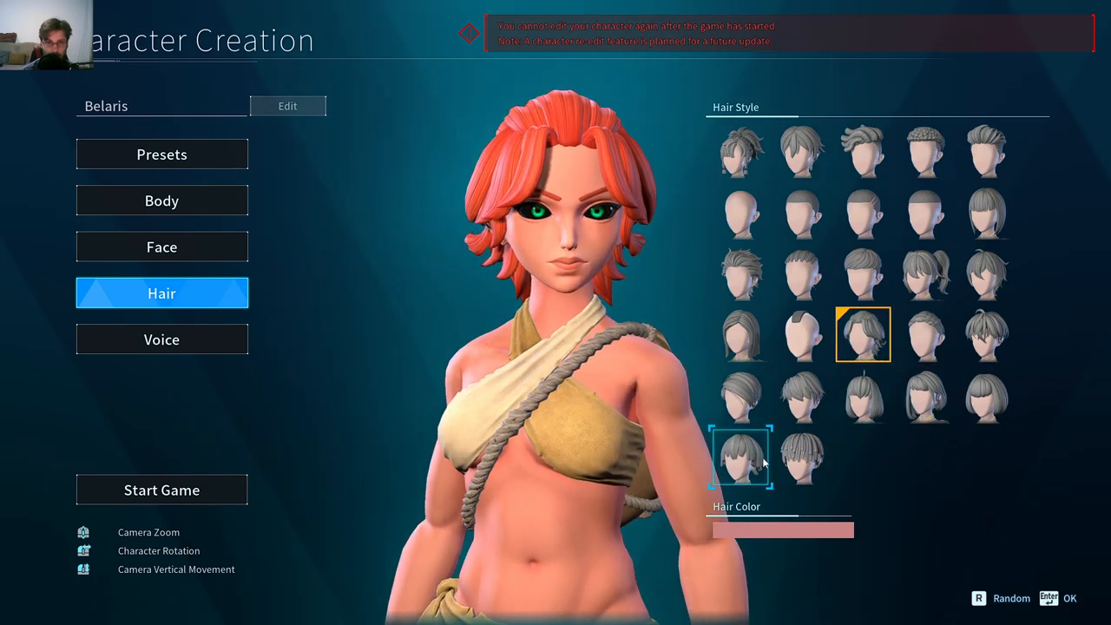
{"action": "left_click", "coordinate": [985, 334]}
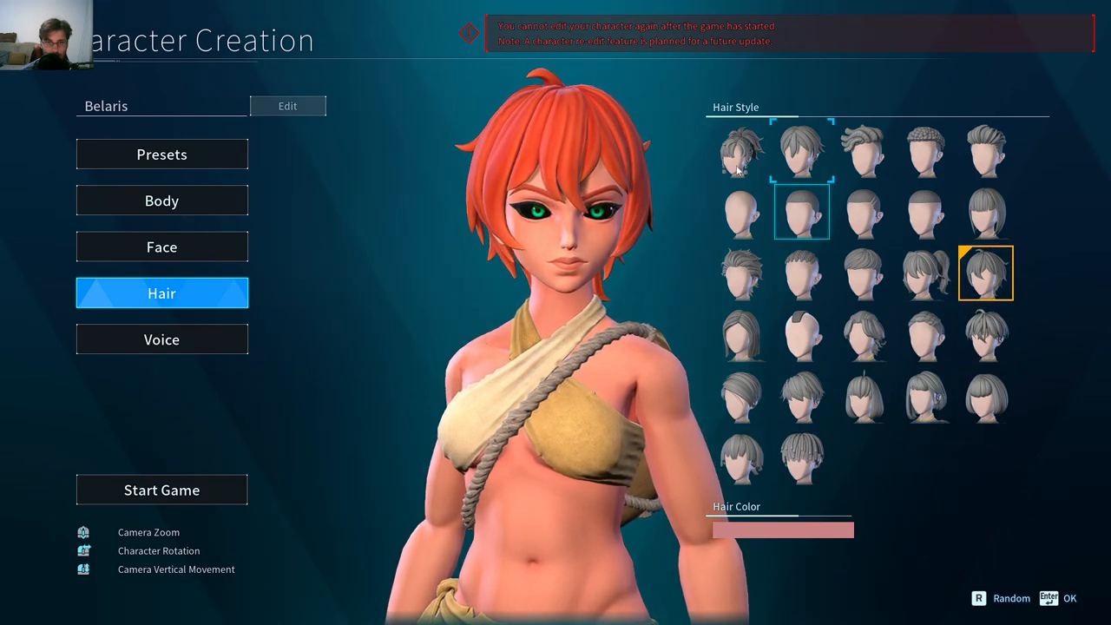
Compare tousled and long straight styles and keep the spiky swept-back hairstyle.
{"action": "left_click", "coordinate": [802, 150]}
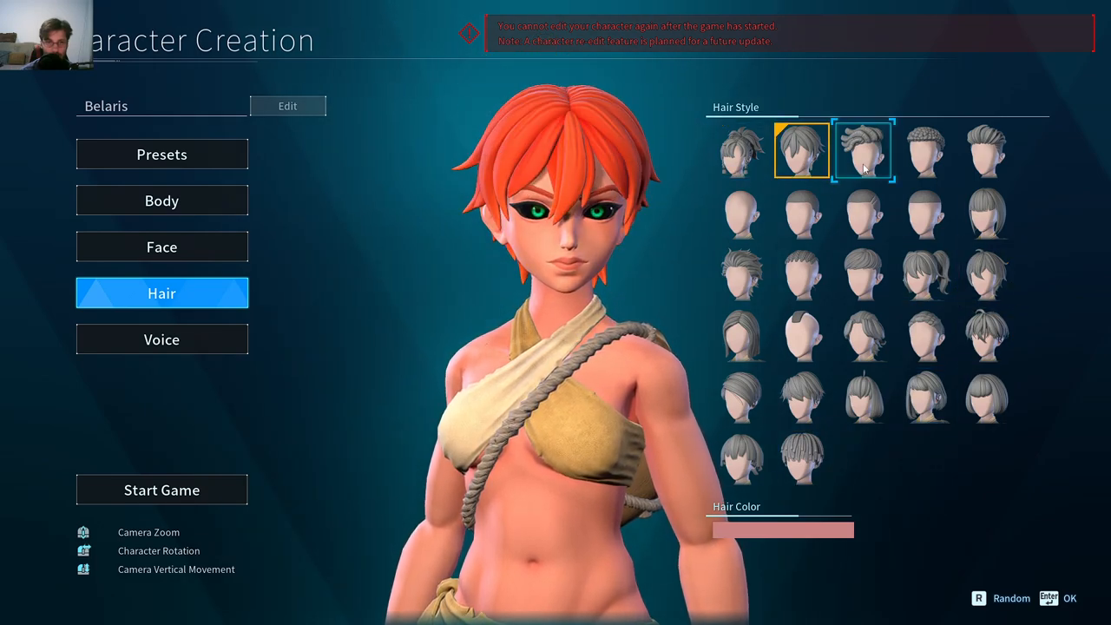
{"action": "left_click", "coordinate": [741, 275]}
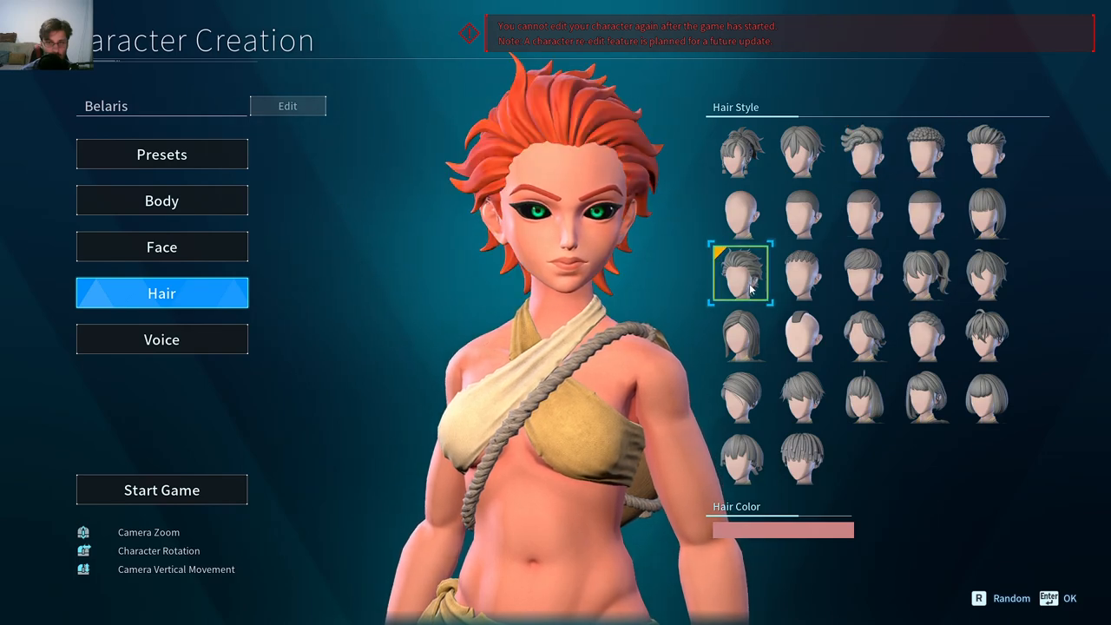
{"action": "left_click", "coordinate": [740, 334]}
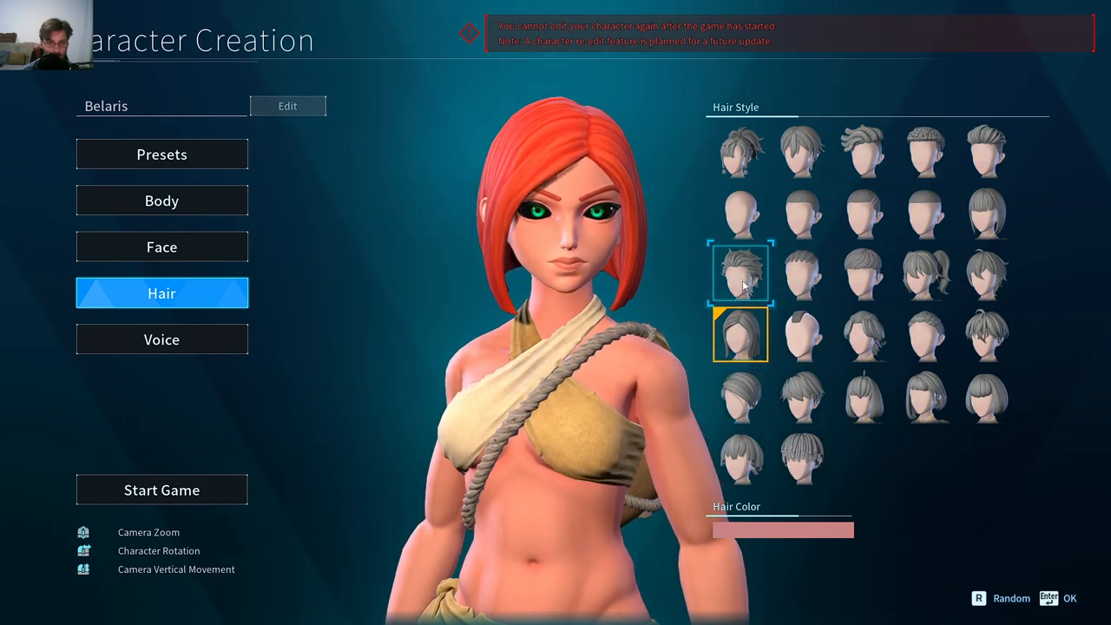
{"action": "left_click", "coordinate": [740, 273]}
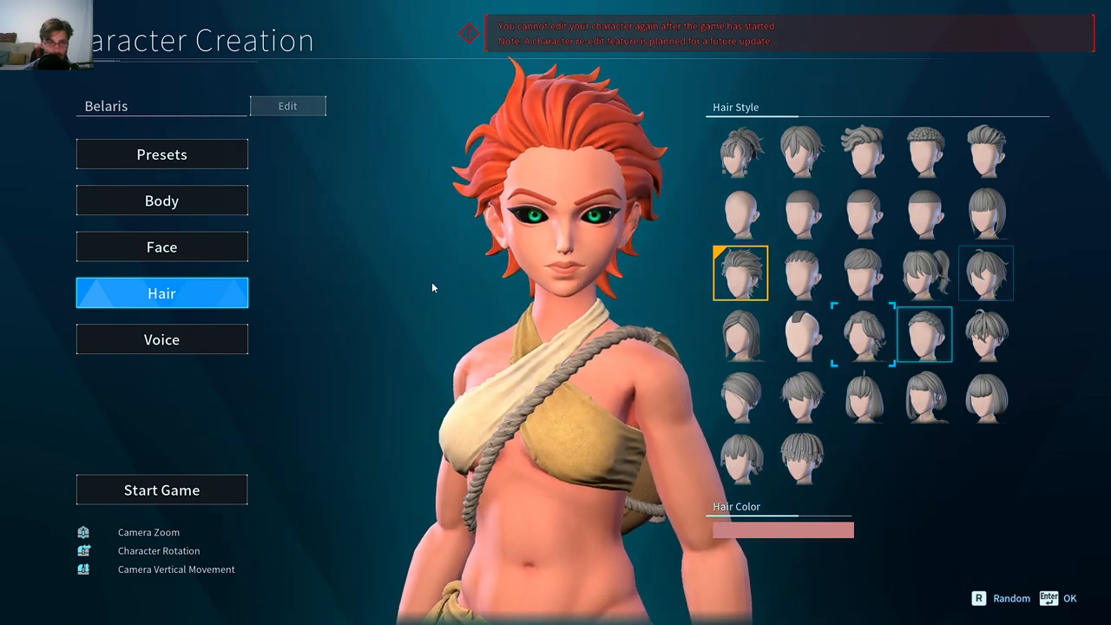
{"action": "left_click", "coordinate": [740, 334]}
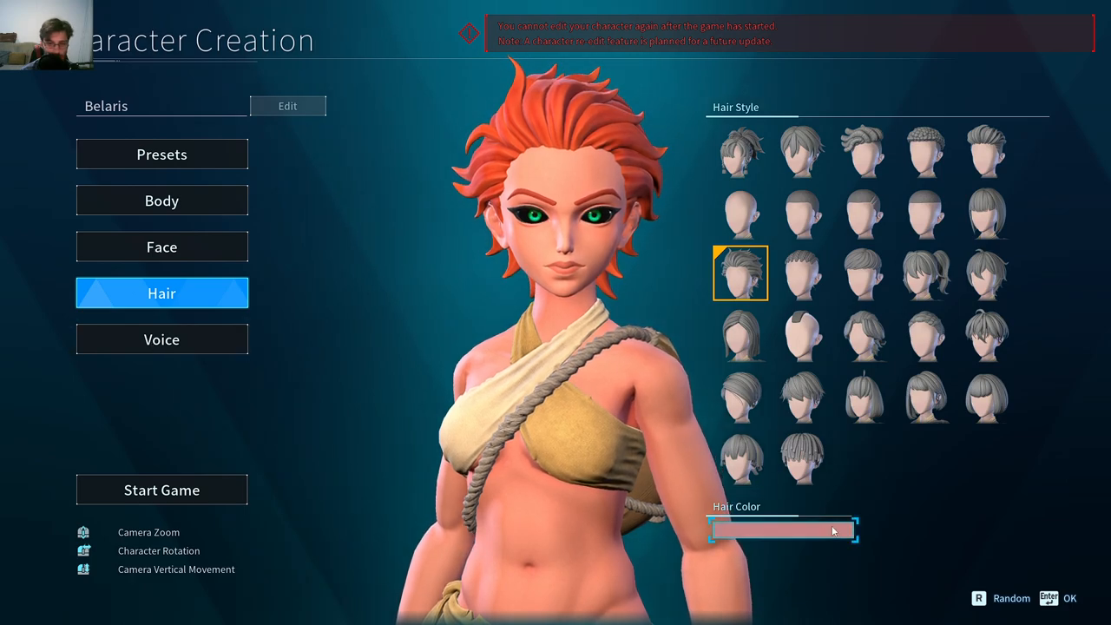
Mix a custom hair colour: hue 100, saturation 99, brightness 19 for deep dark-red spiky hair.
{"action": "left_click", "coordinate": [781, 529]}
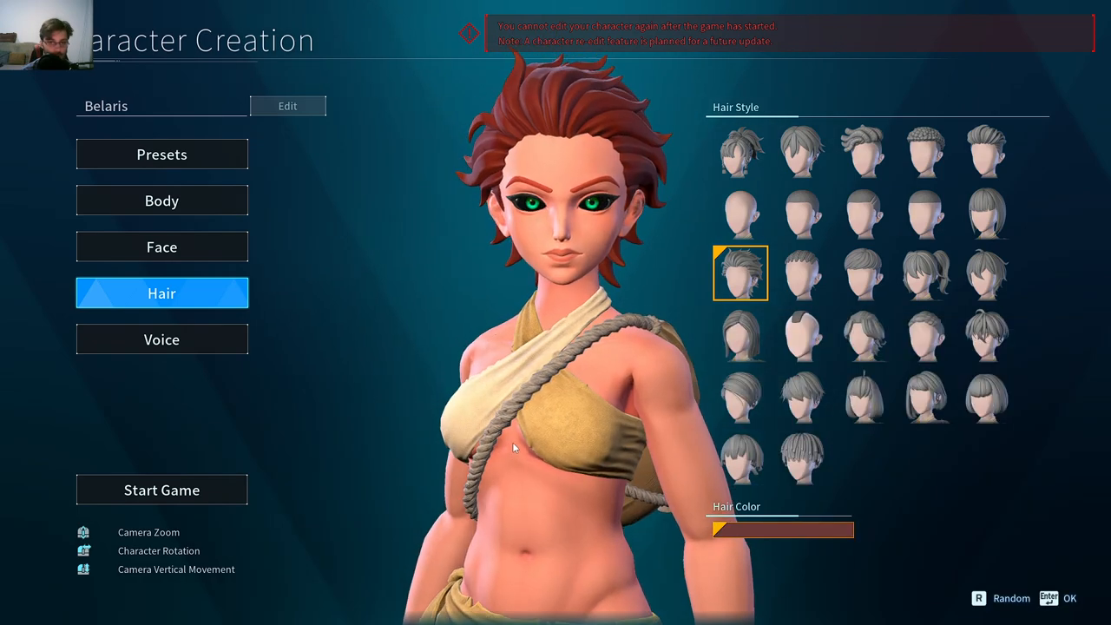
{"action": "left_click", "coordinate": [779, 528]}
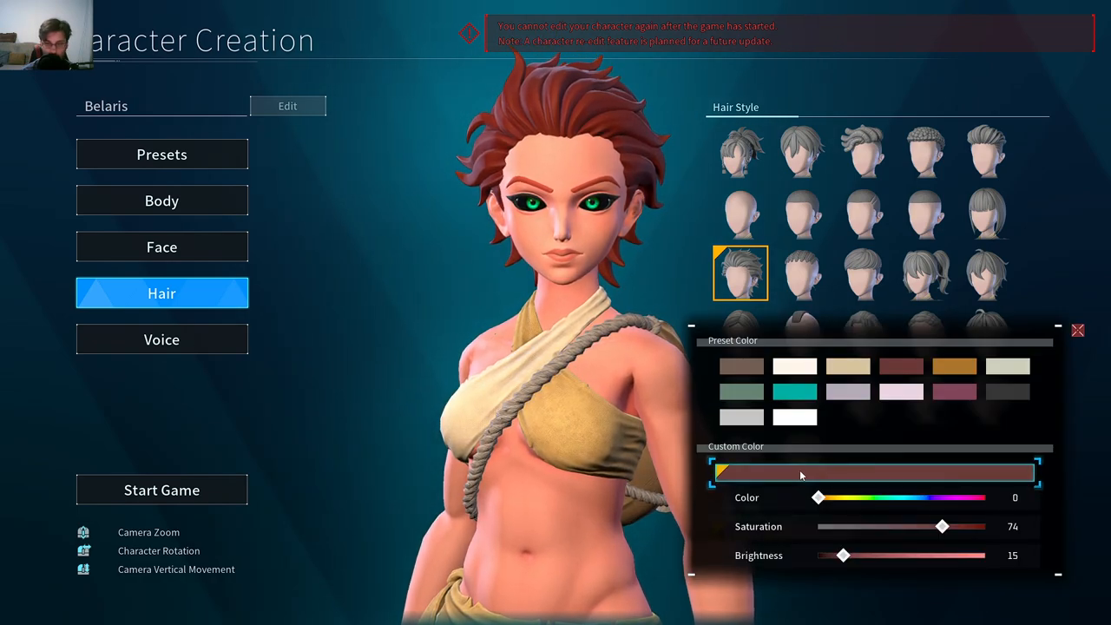
{"action": "left_click_drag", "start_coordinate": [817, 497], "coordinate": [962, 497]}
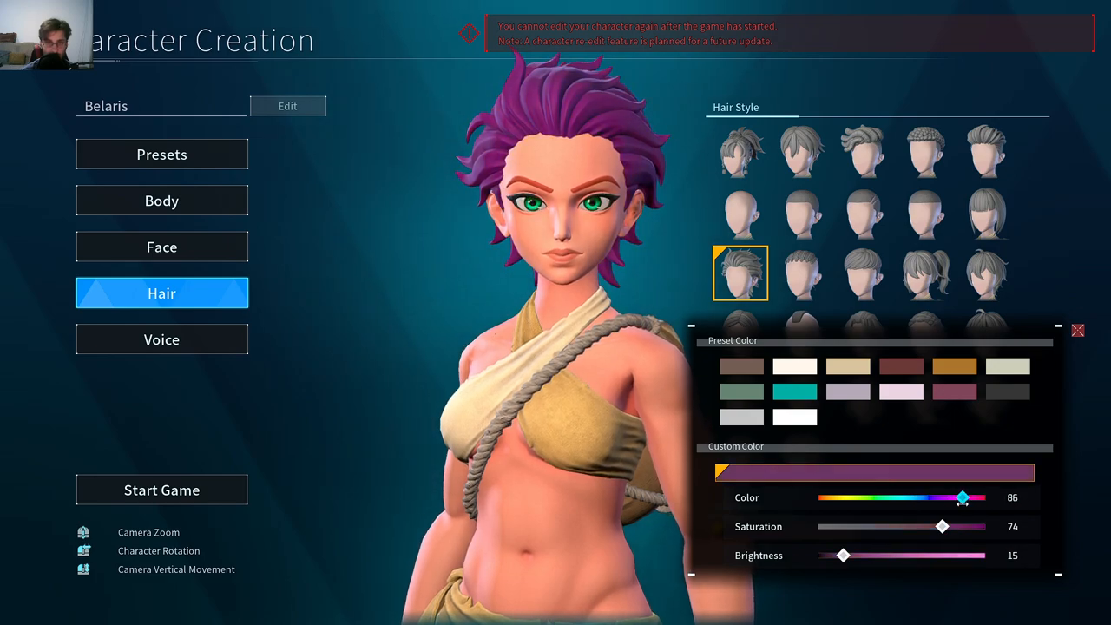
{"action": "left_click_drag", "start_coordinate": [961, 497], "coordinate": [983, 497]}
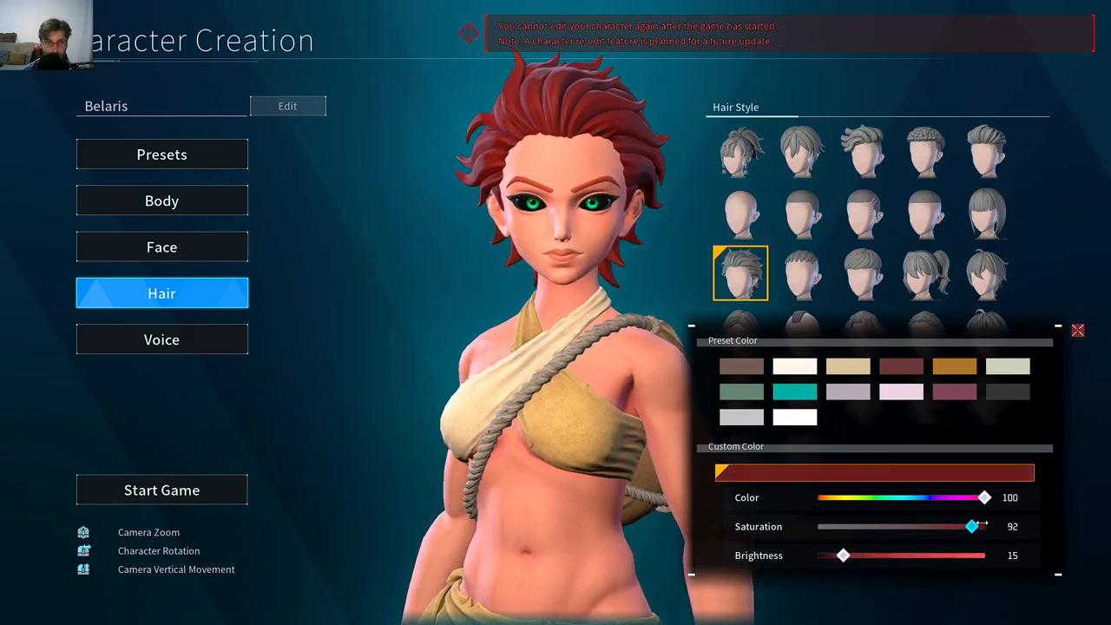
{"action": "left_click_drag", "start_coordinate": [842, 556], "coordinate": [935, 556]}
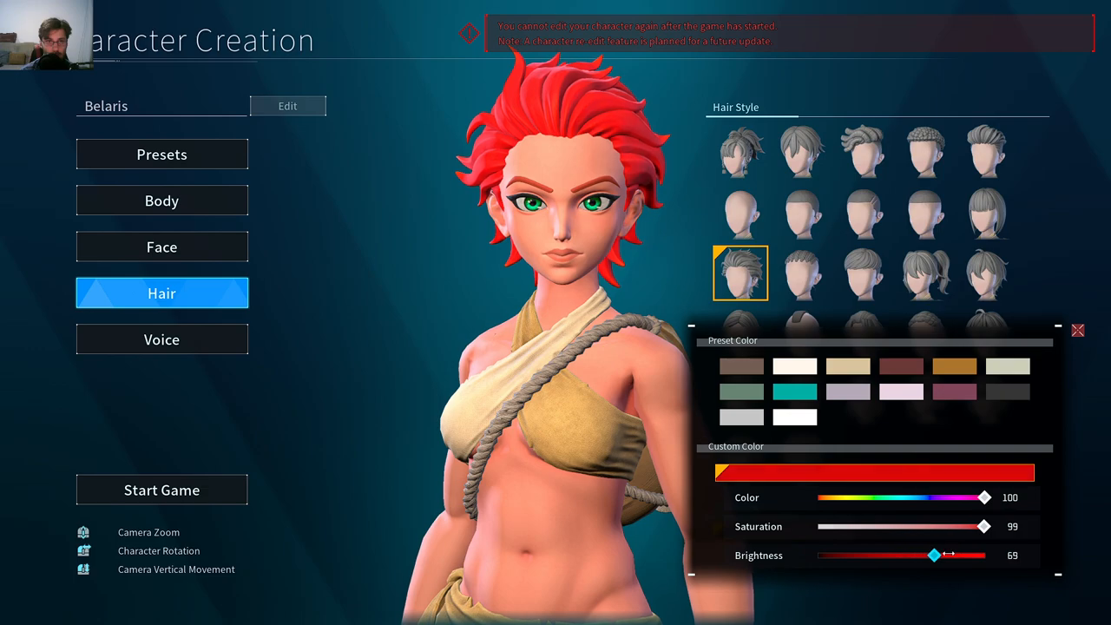
{"action": "left_click_drag", "start_coordinate": [935, 555], "coordinate": [866, 556]}
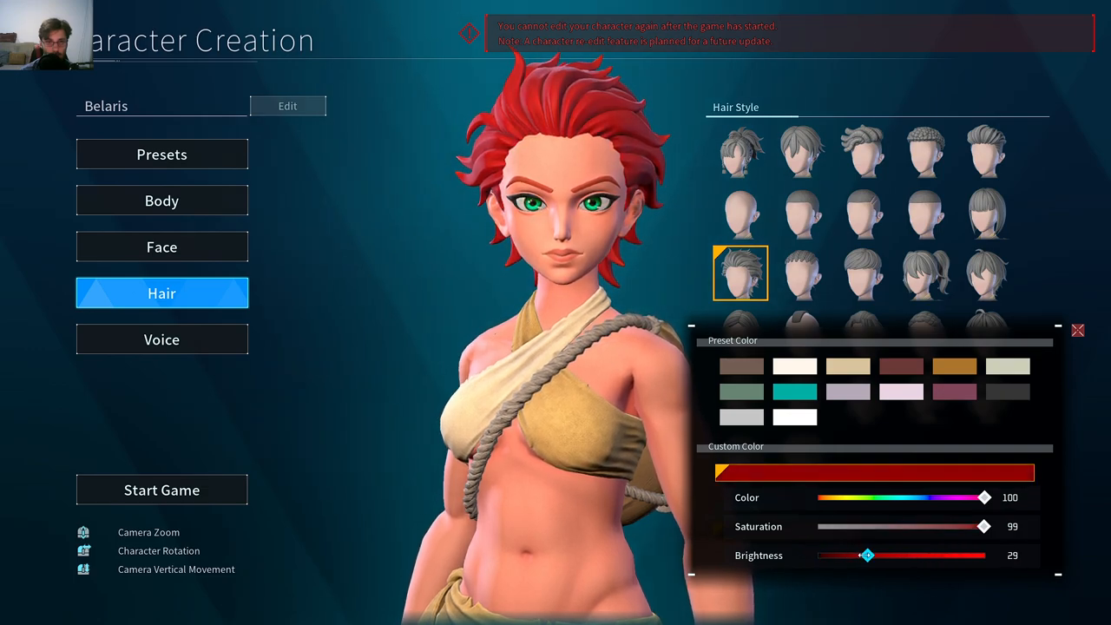
{"action": "left_click_drag", "start_coordinate": [867, 555], "coordinate": [848, 555]}
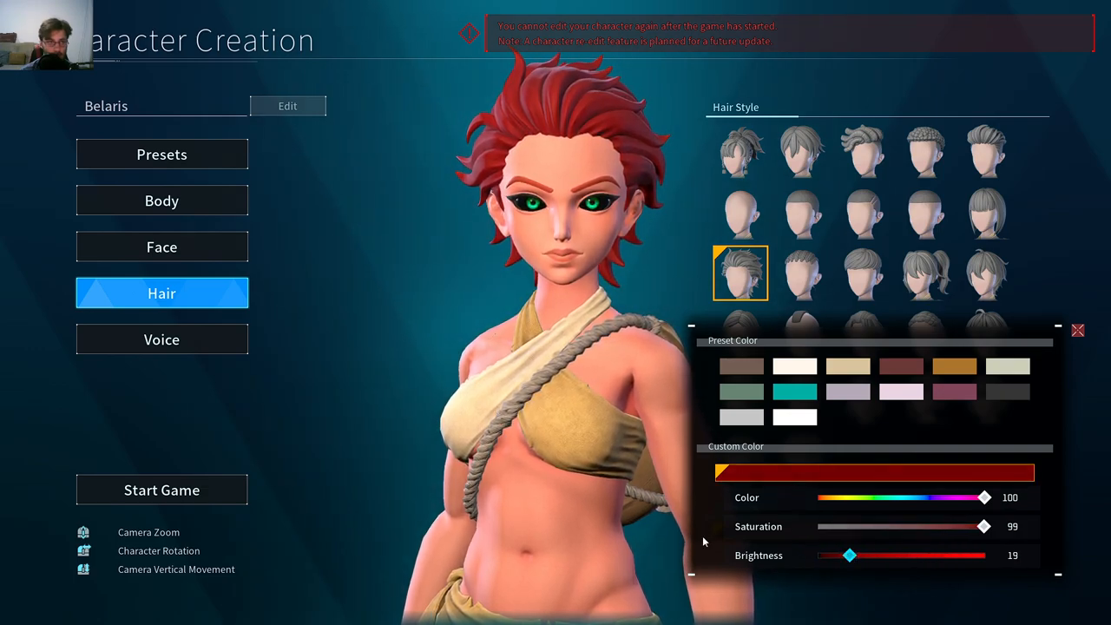
Preview voices 1, 3 and 5 on the Voice slider, then settle Belaris's voice on option 2.
{"action": "left_click", "coordinate": [162, 338]}
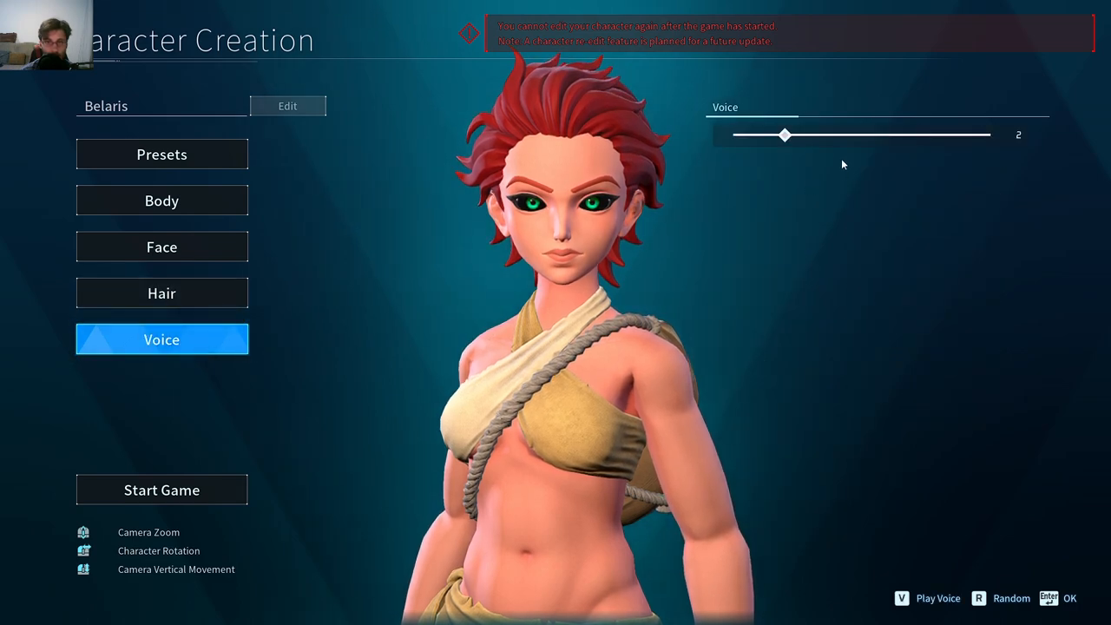
{"action": "mouse_move", "coordinate": [783, 136]}
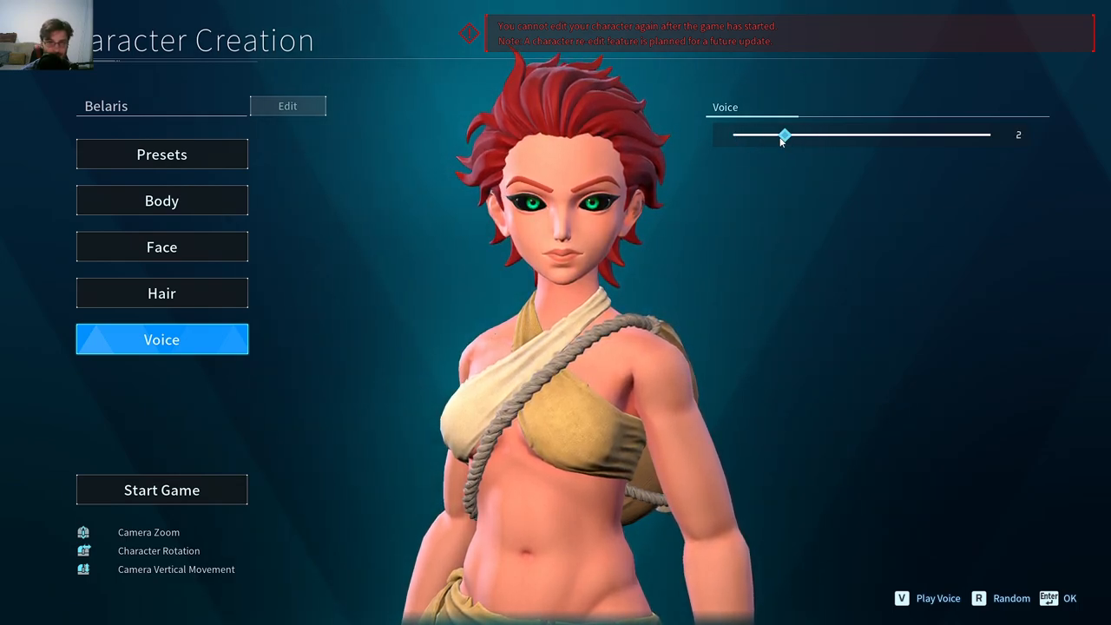
{"action": "left_click_drag", "start_coordinate": [785, 134], "coordinate": [733, 134]}
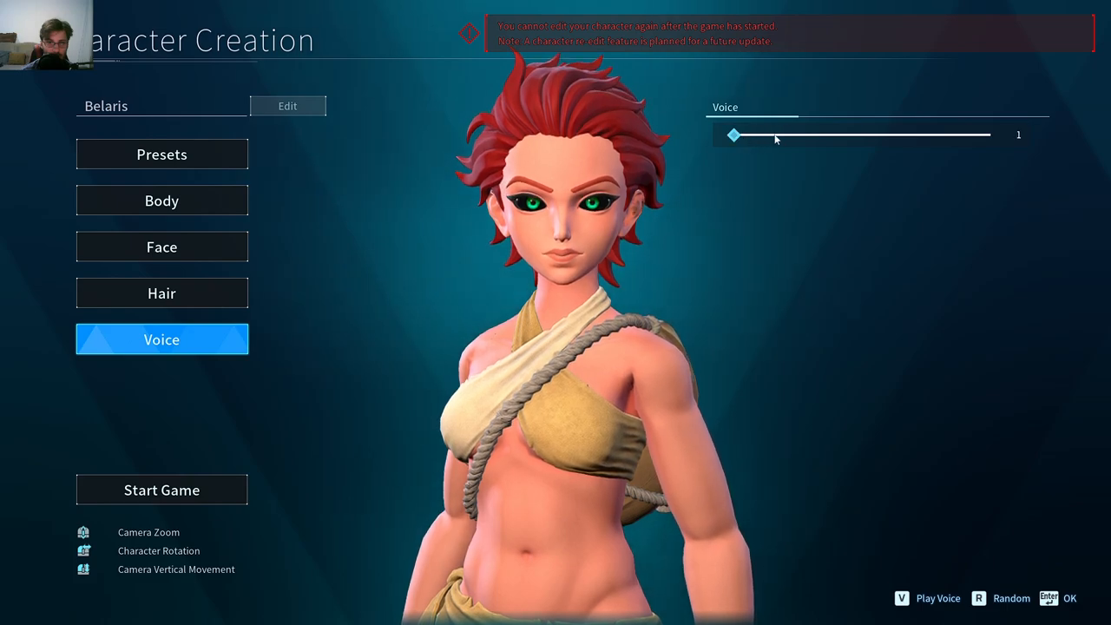
{"action": "left_click_drag", "start_coordinate": [733, 135], "coordinate": [785, 134]}
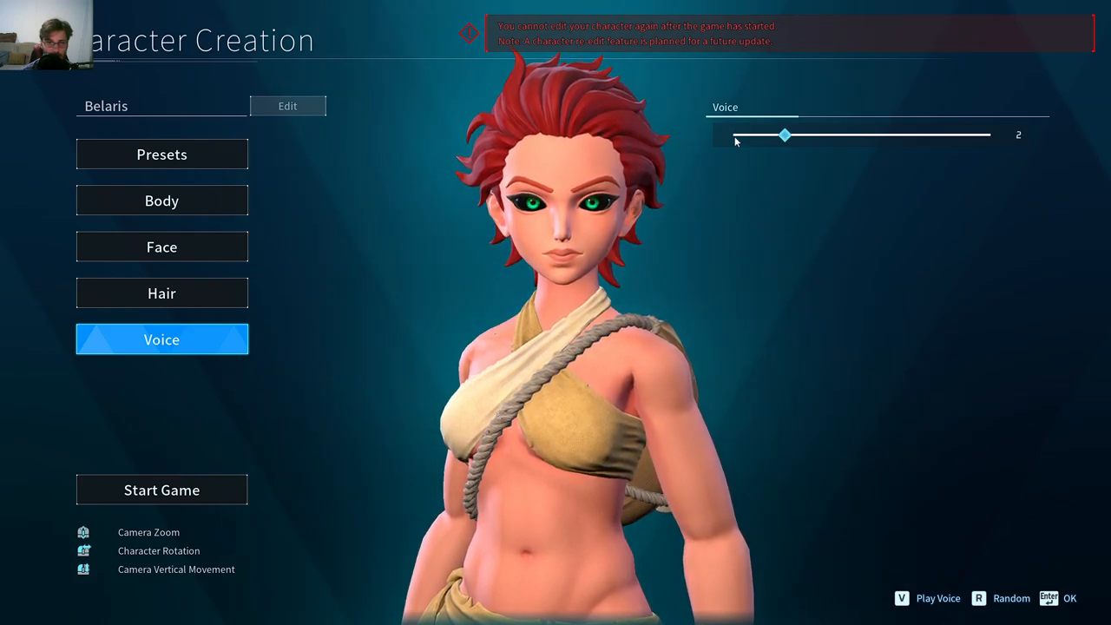
{"action": "left_click_drag", "start_coordinate": [783, 135], "coordinate": [835, 134]}
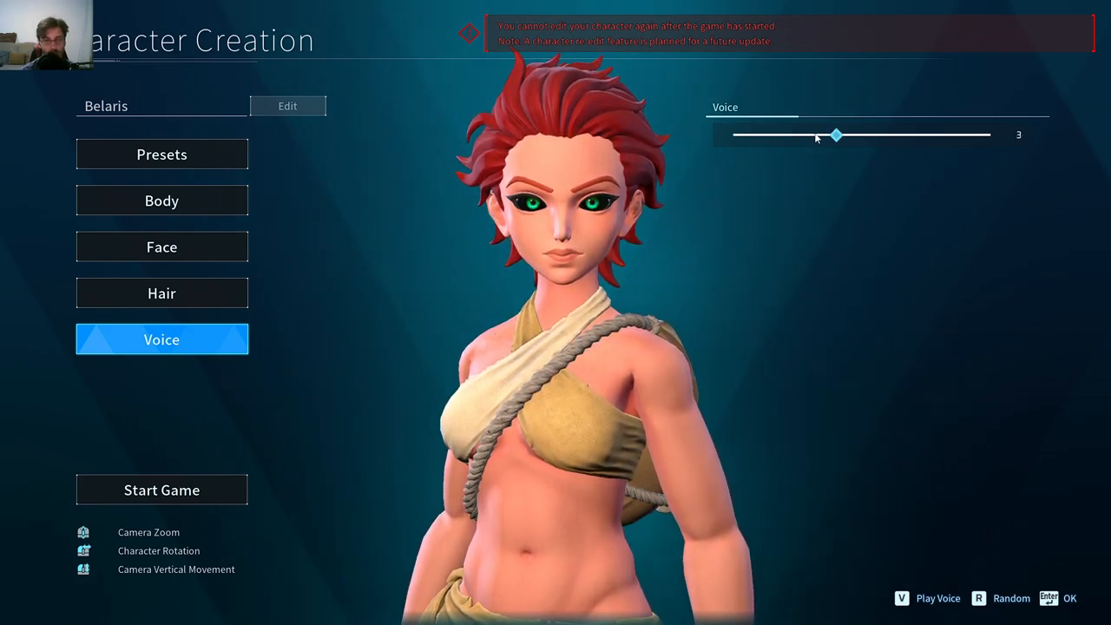
{"action": "left_click_drag", "start_coordinate": [836, 135], "coordinate": [937, 135]}
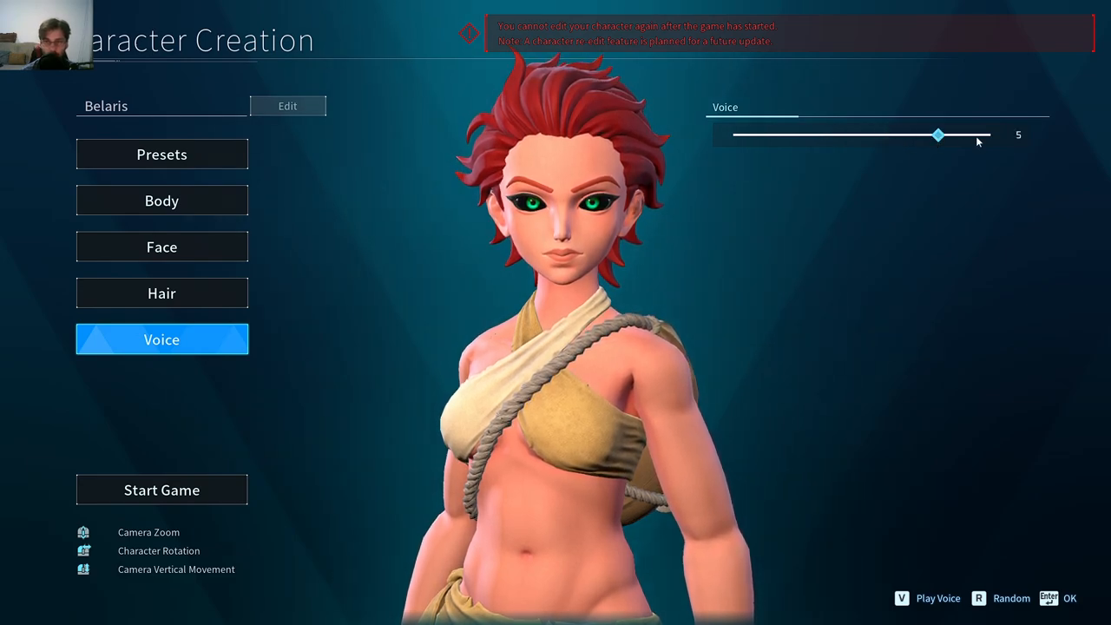
{"action": "left_click_drag", "start_coordinate": [937, 135], "coordinate": [835, 134]}
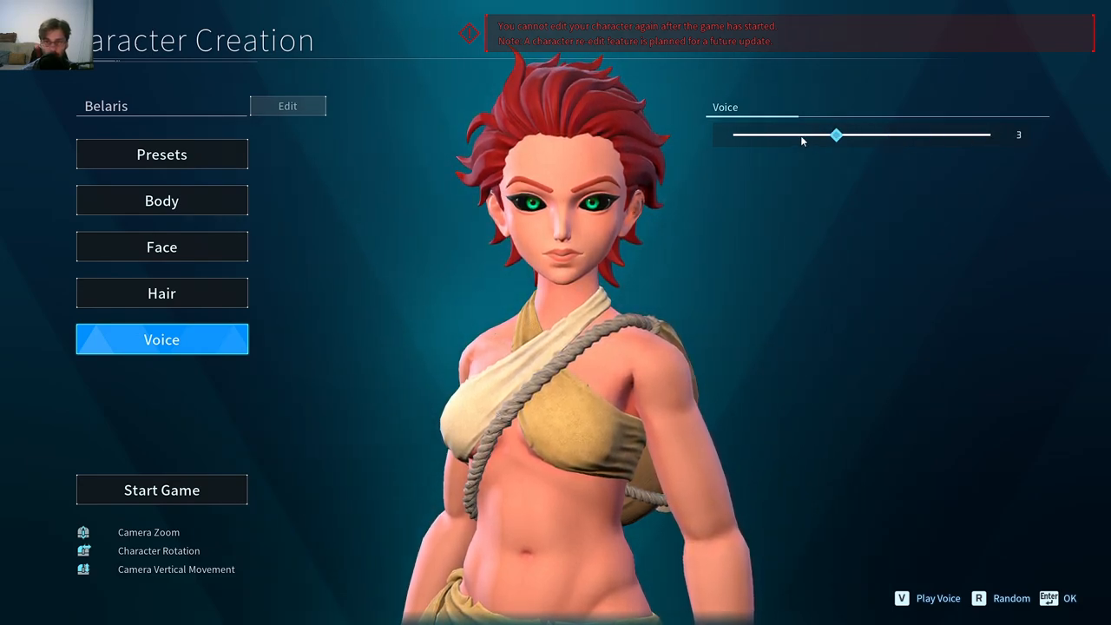
{"action": "left_click_drag", "start_coordinate": [836, 134], "coordinate": [784, 134]}
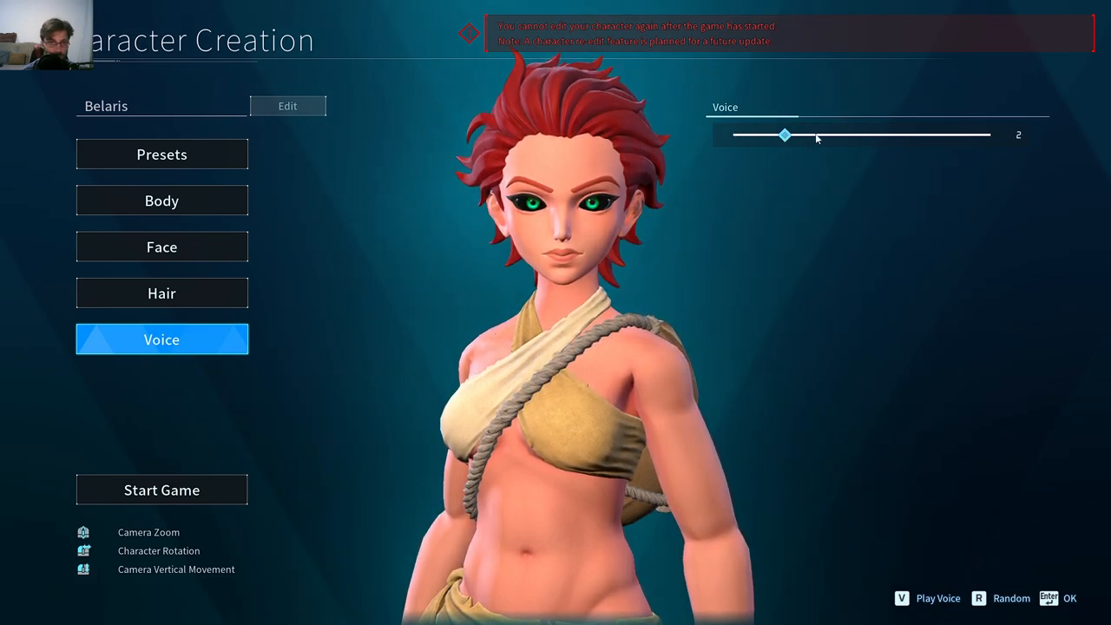
{"action": "left_click_drag", "start_coordinate": [784, 135], "coordinate": [836, 135]}
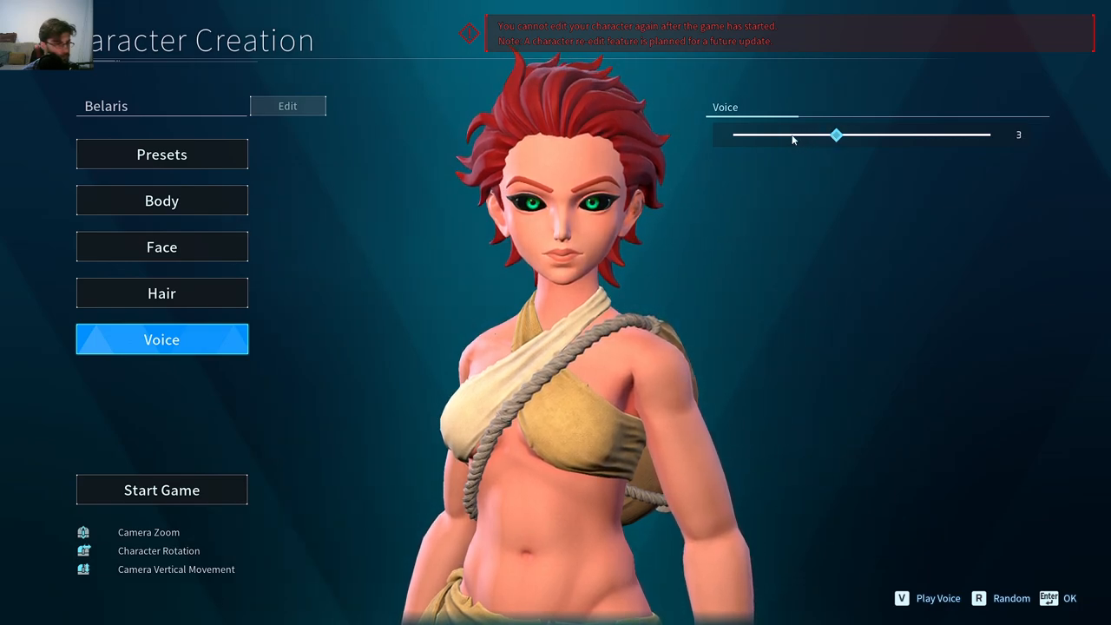
{"action": "left_click_drag", "start_coordinate": [836, 135], "coordinate": [783, 135]}
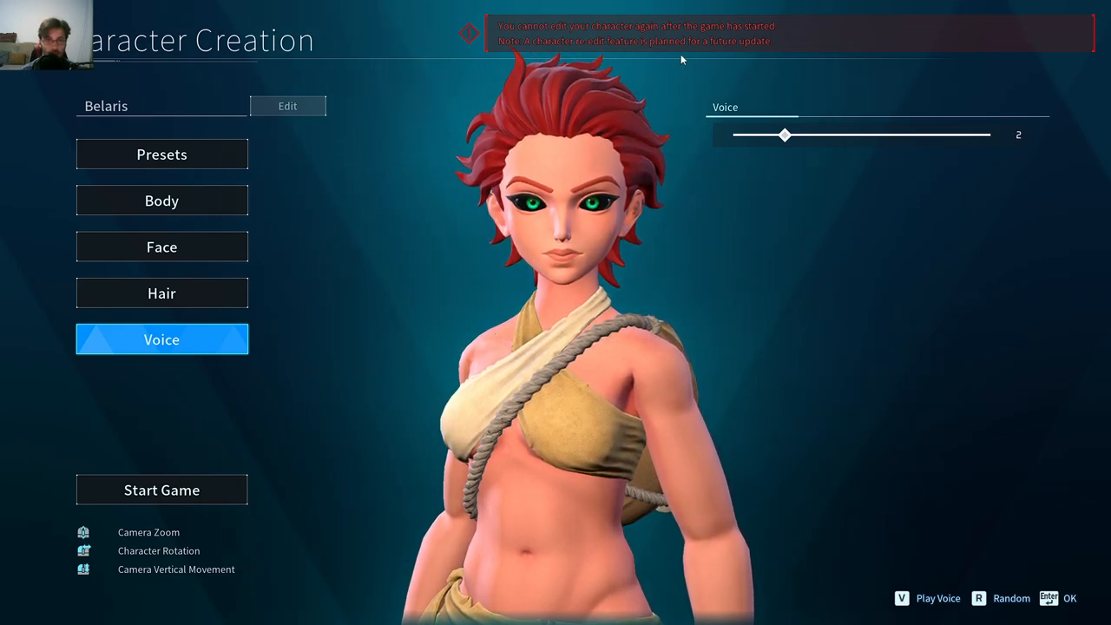
{"action": "mouse_move", "coordinate": [512, 450]}
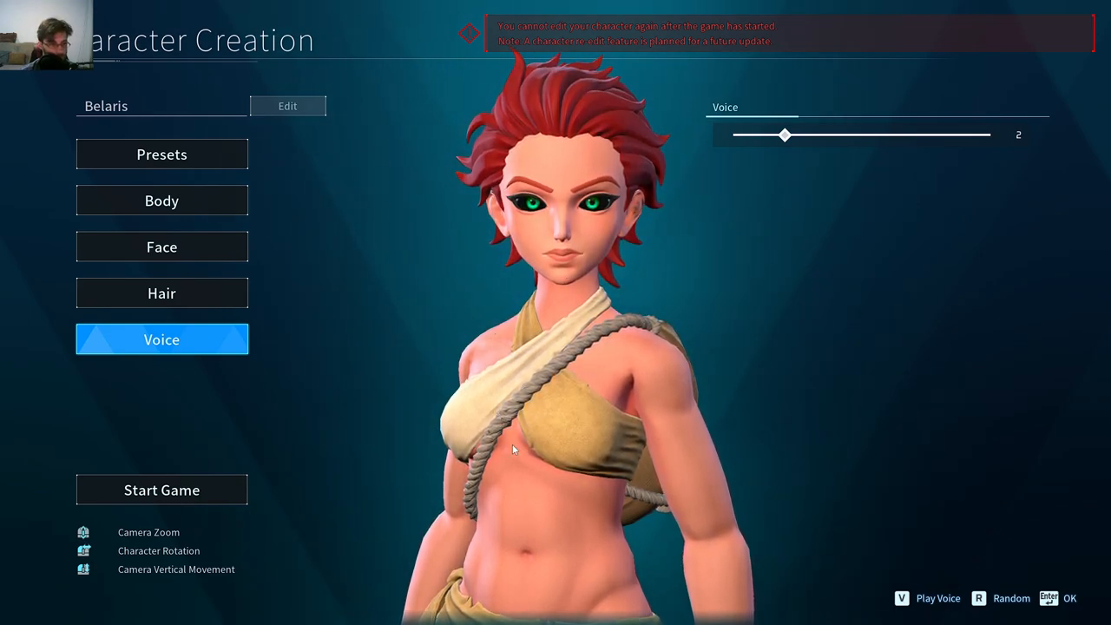